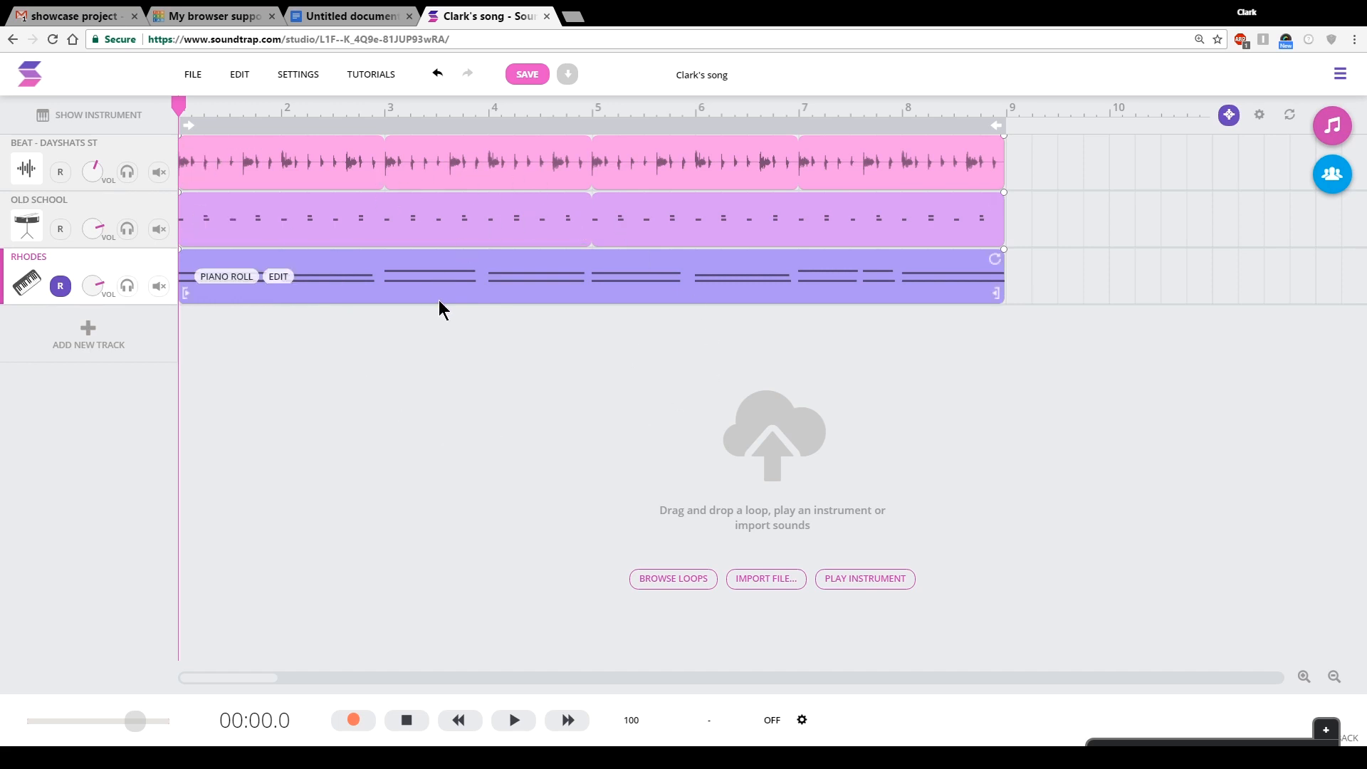
mouse_move(632, 300)
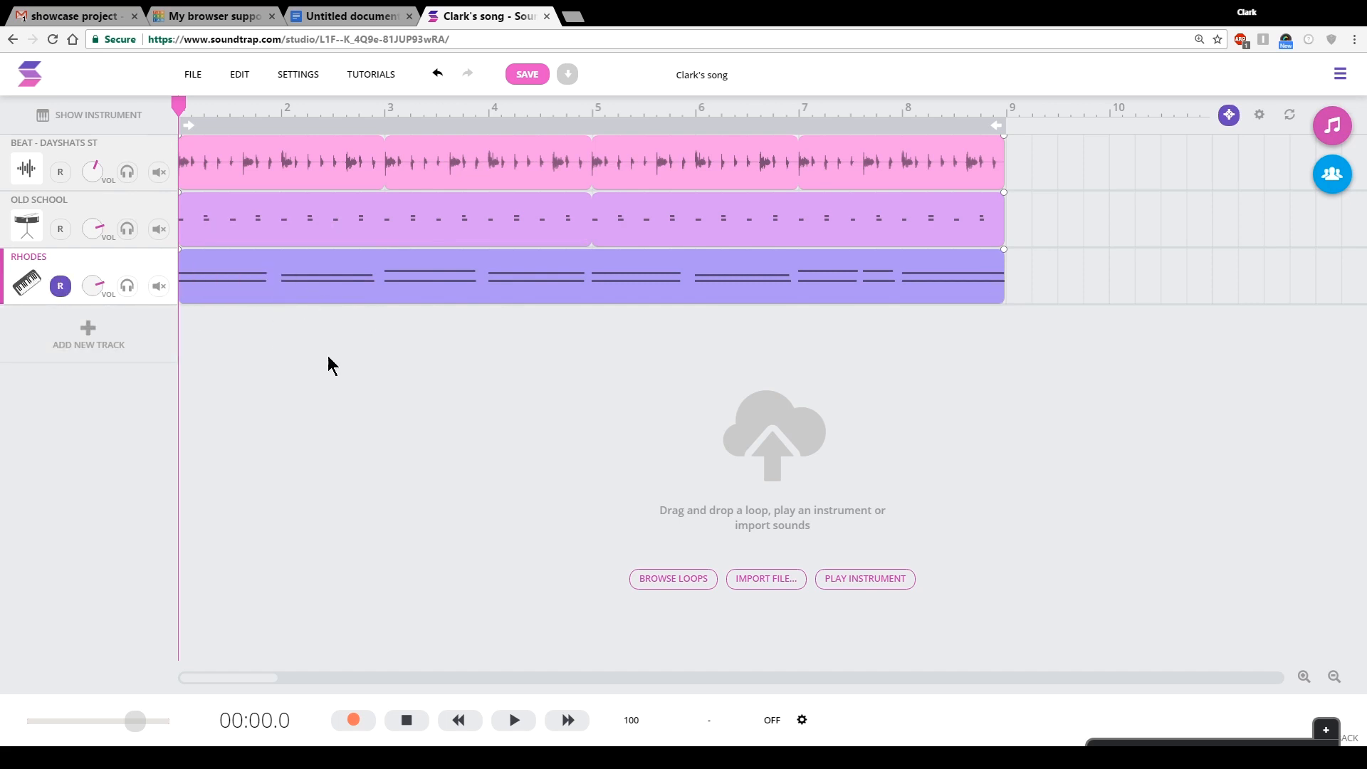
mouse_move(424, 346)
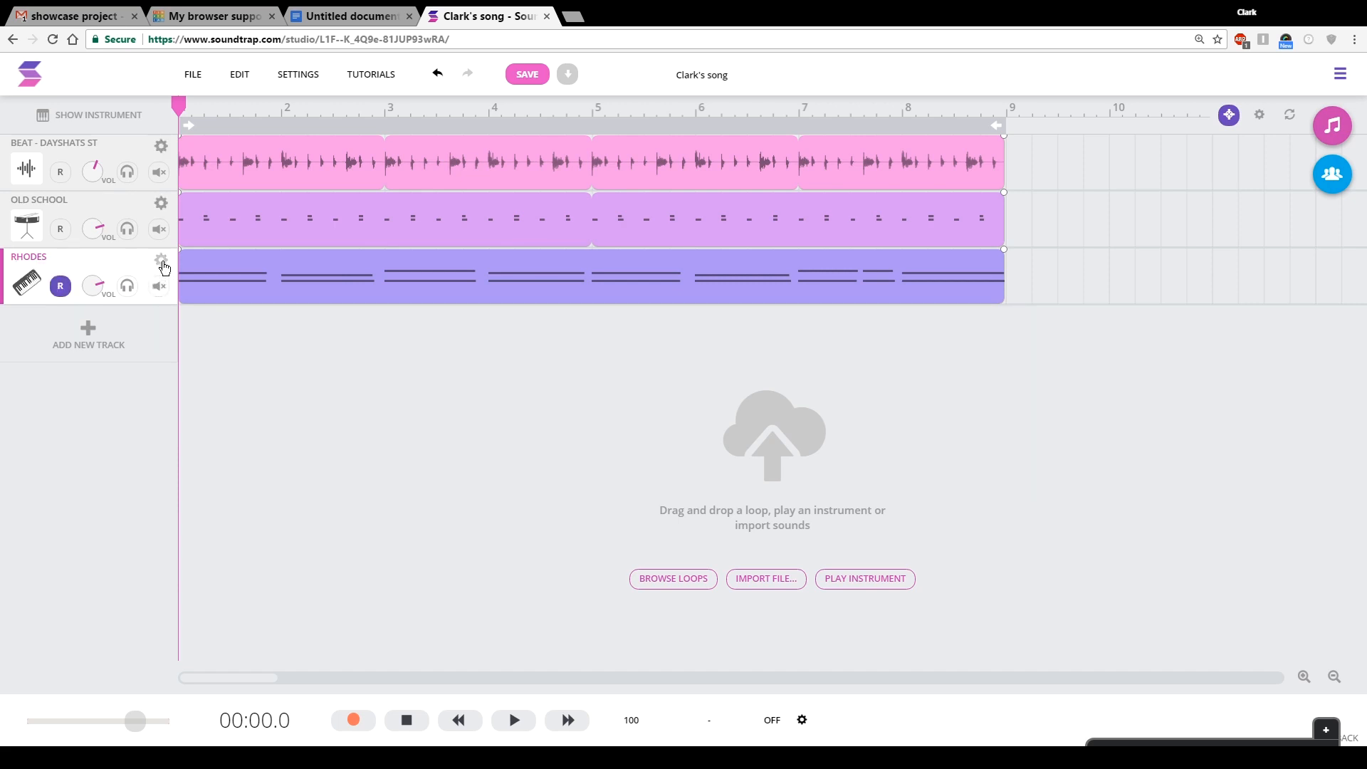
mouse_move(147, 267)
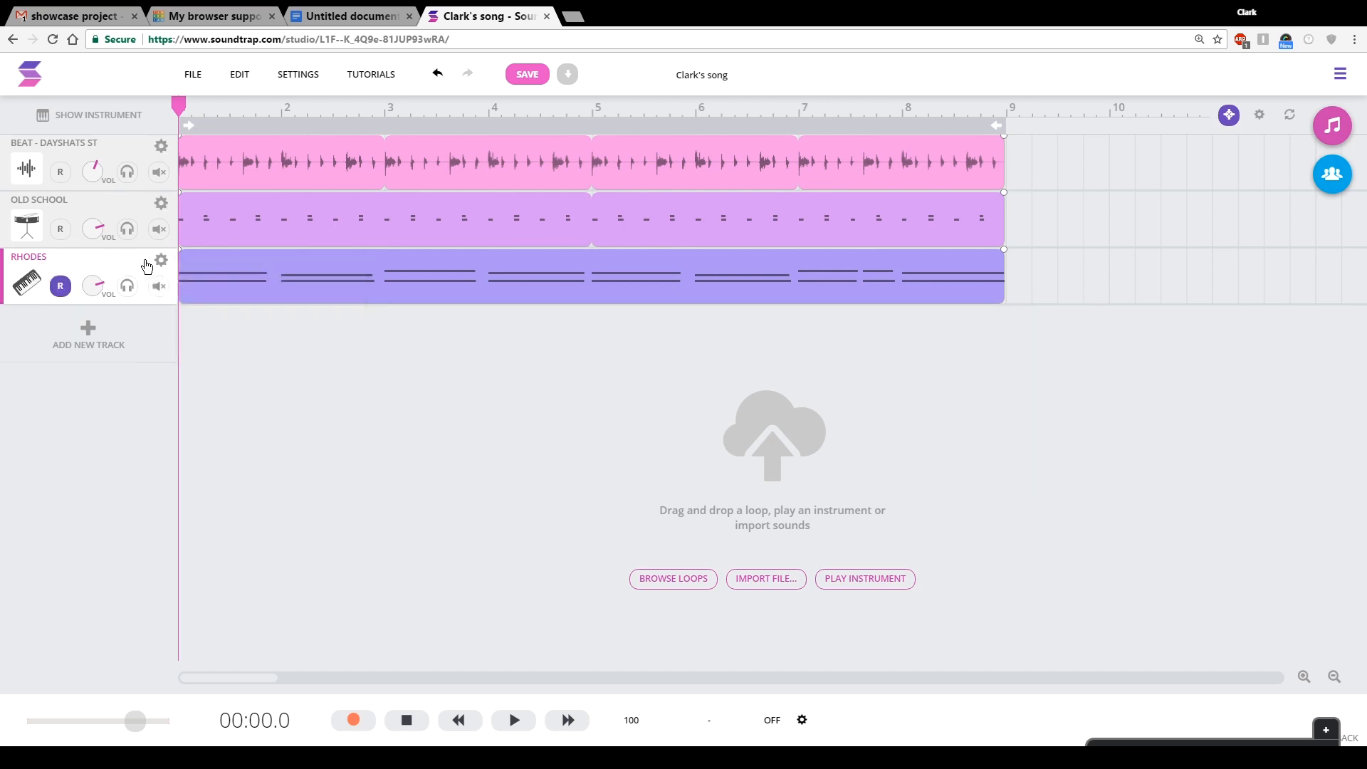
- Duplicate the Rhodes track from its track options menu
click(160, 260)
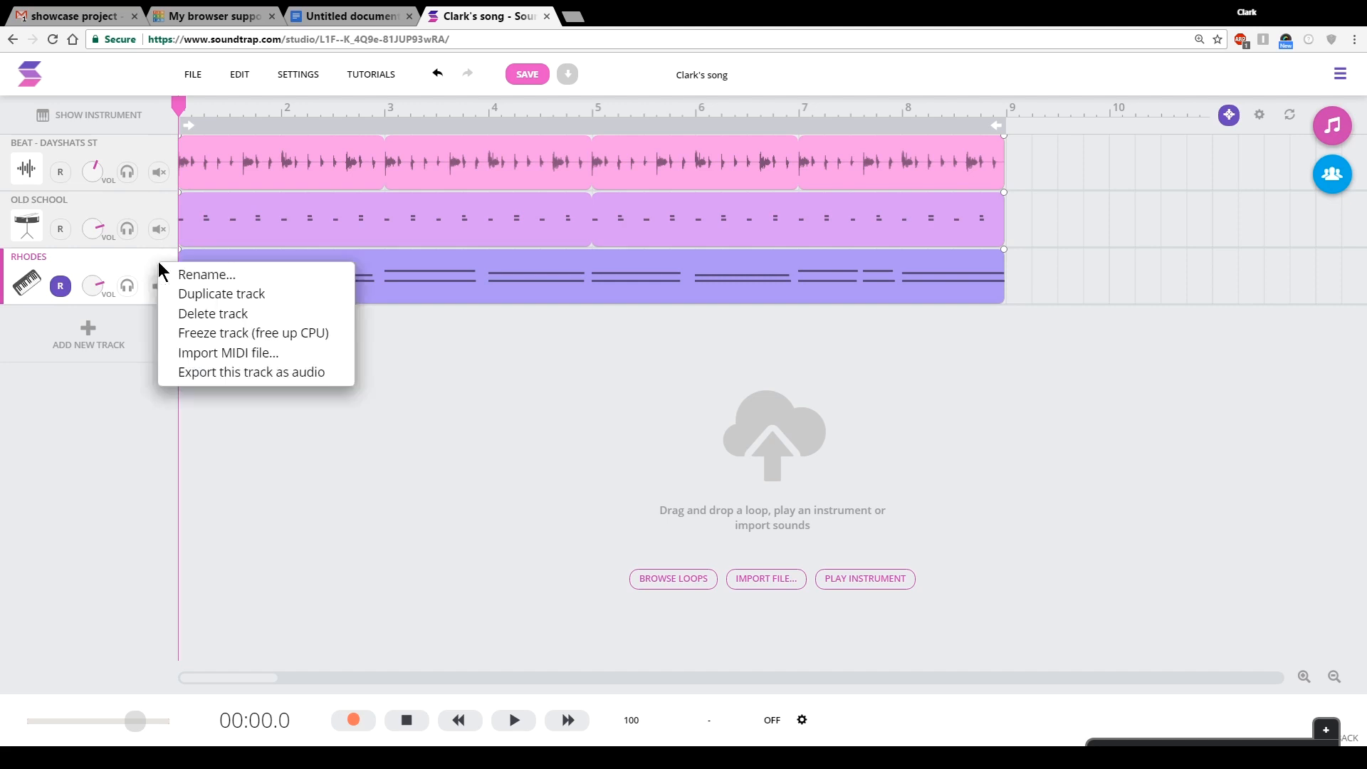
click(222, 293)
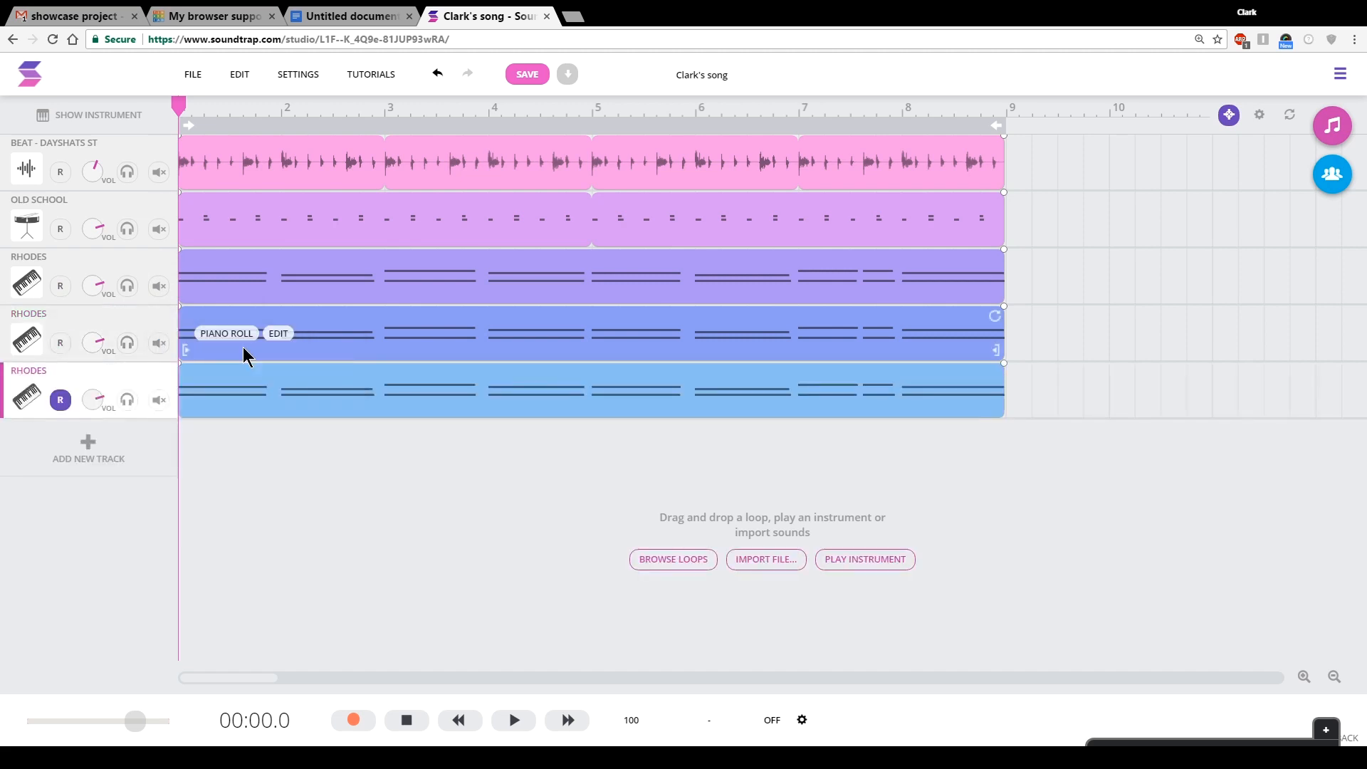
mouse_move(403, 354)
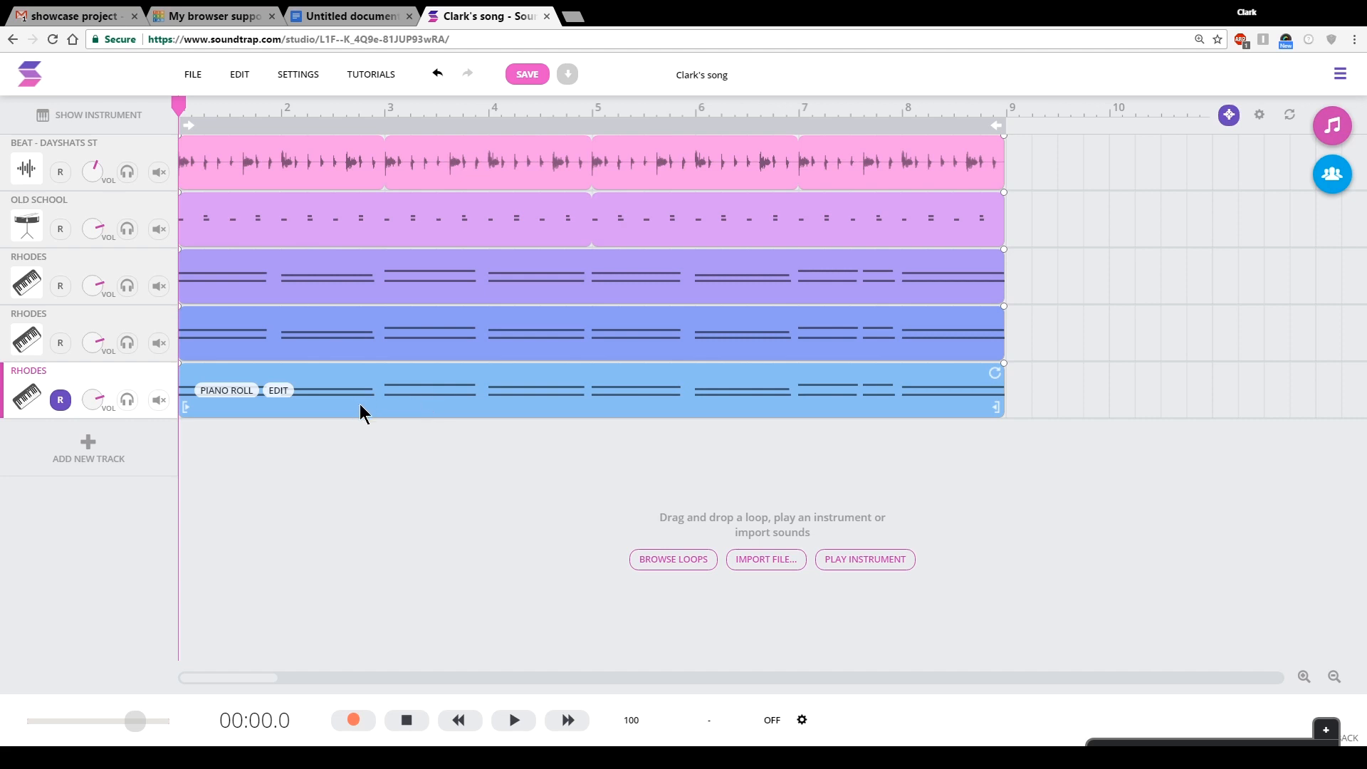
mouse_move(206, 416)
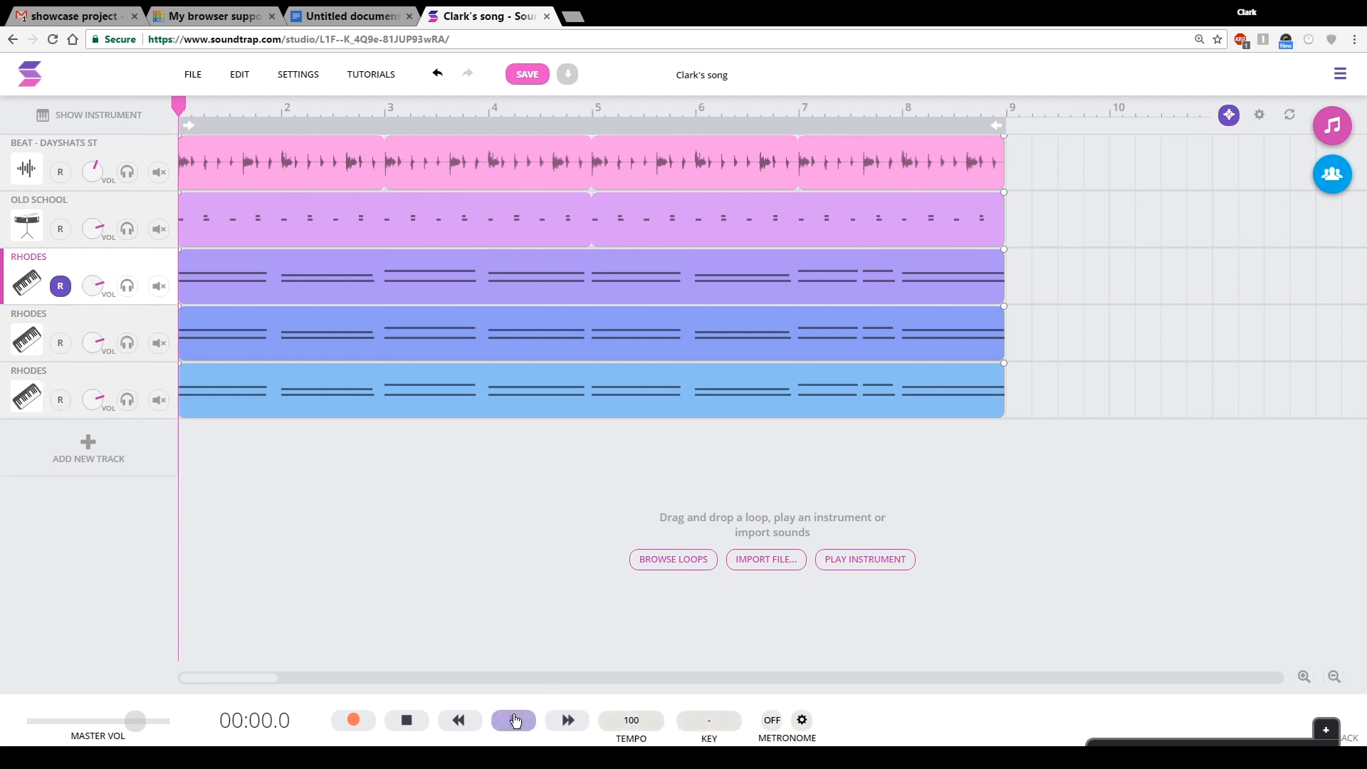
- Switch the copied Rhodes track's instrument to the Pump Bass rhythmic synth preset
click(159, 399)
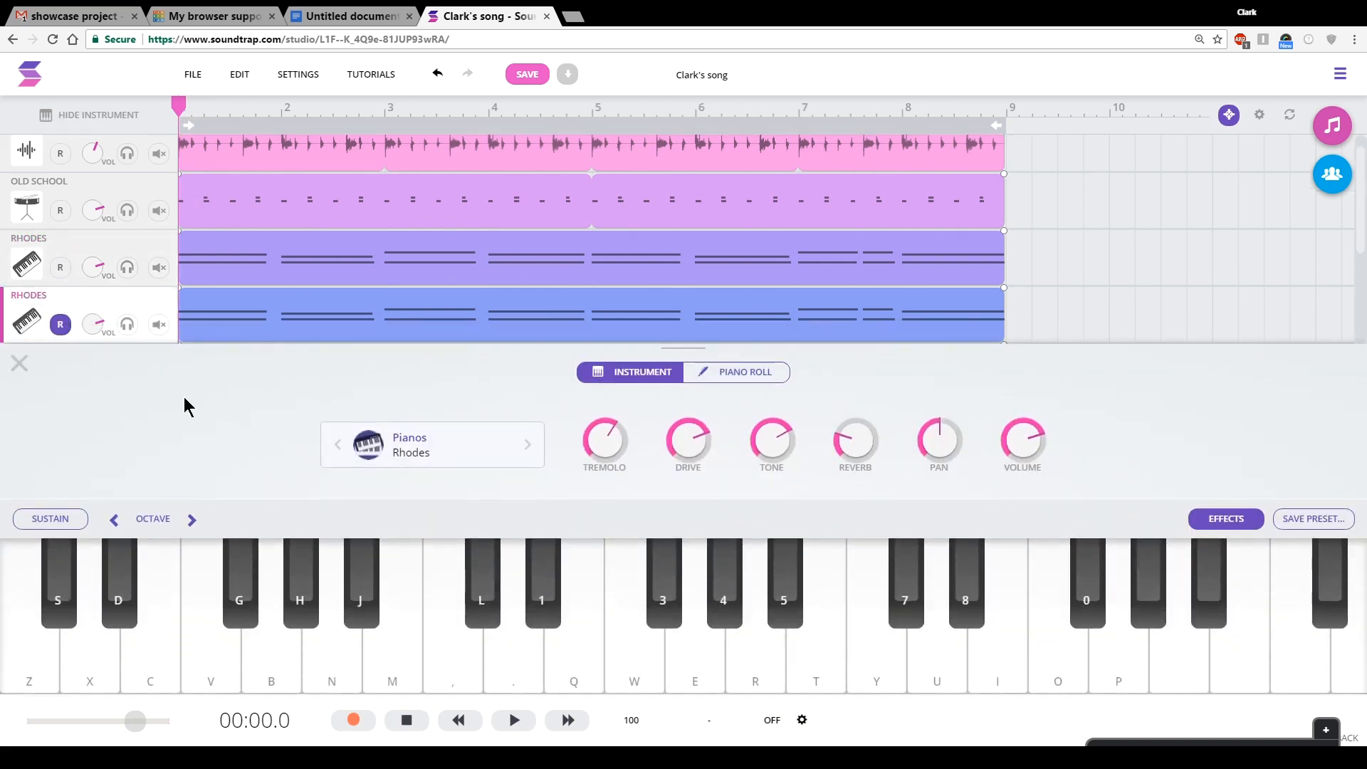
click(431, 444)
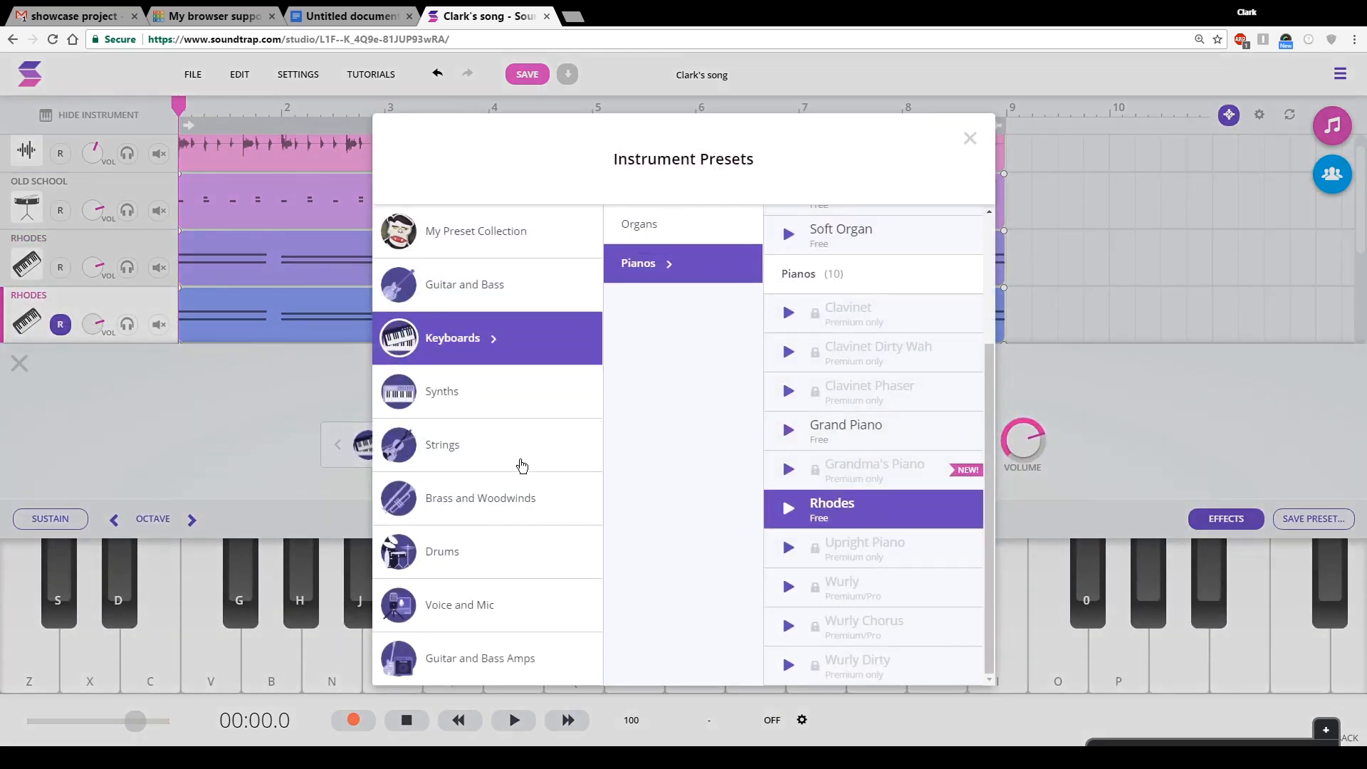
mouse_move(451, 399)
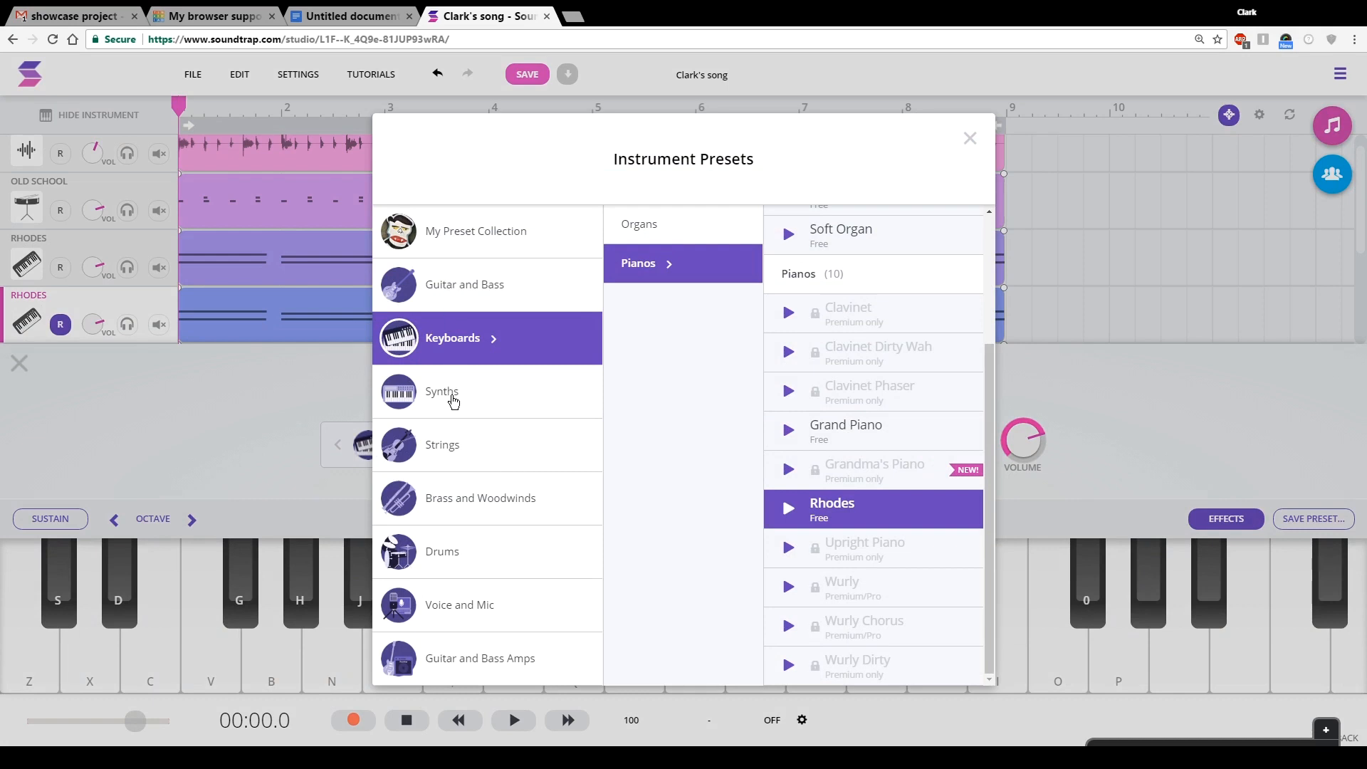
click(442, 391)
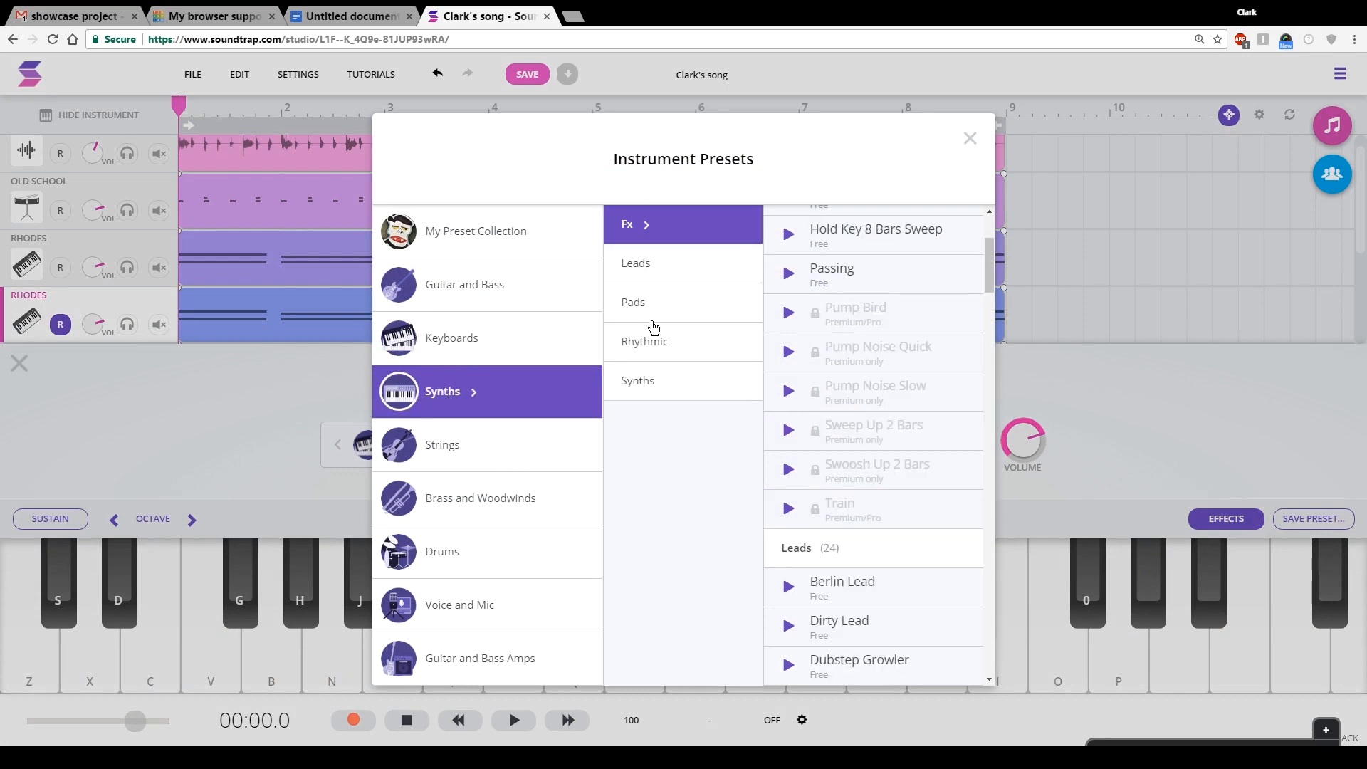
click(465, 285)
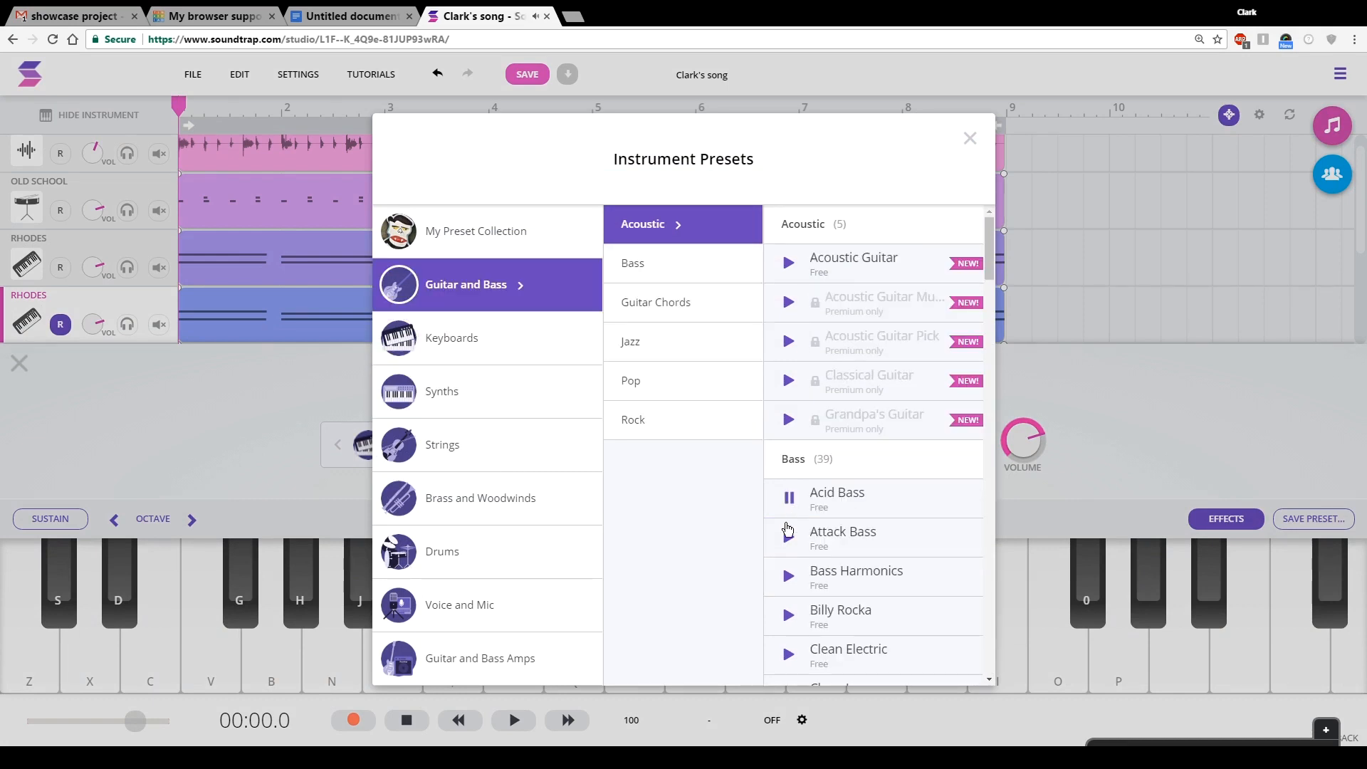
click(787, 531)
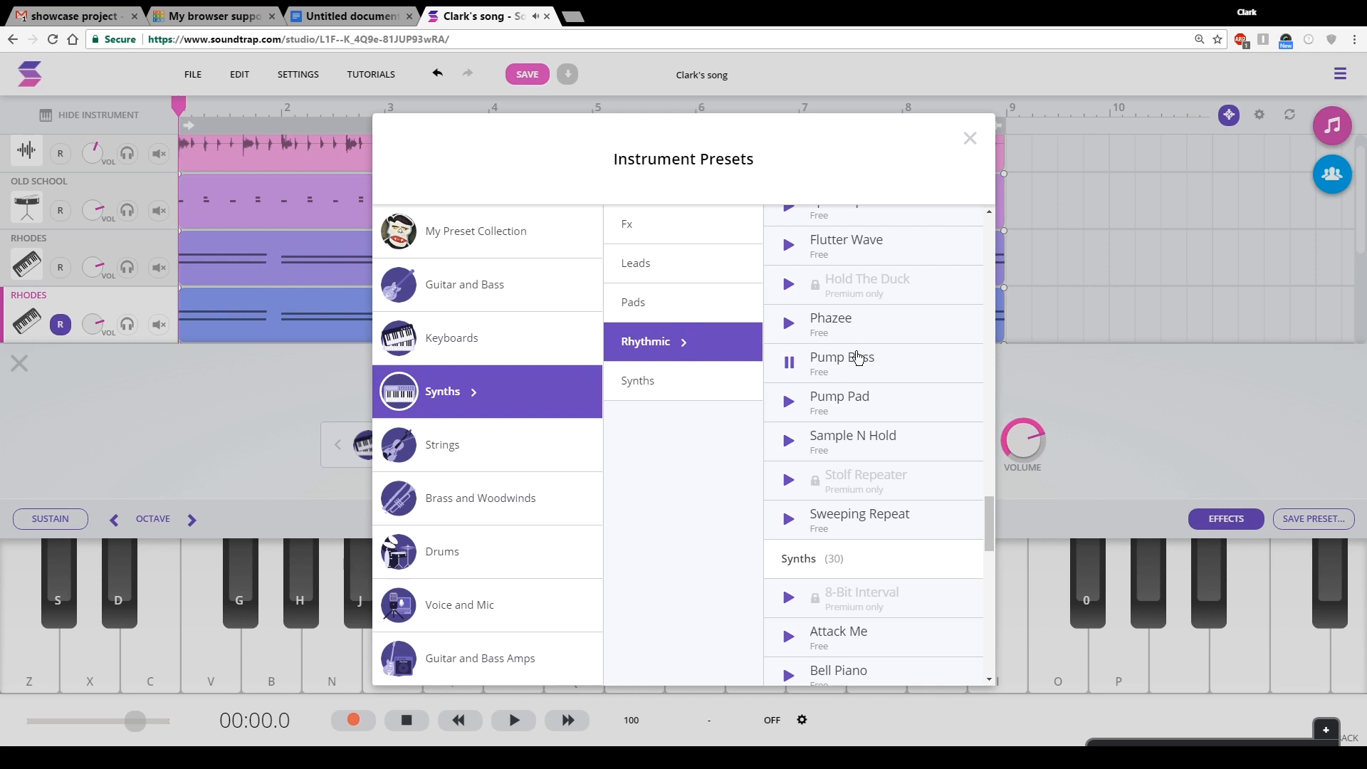
click(842, 362)
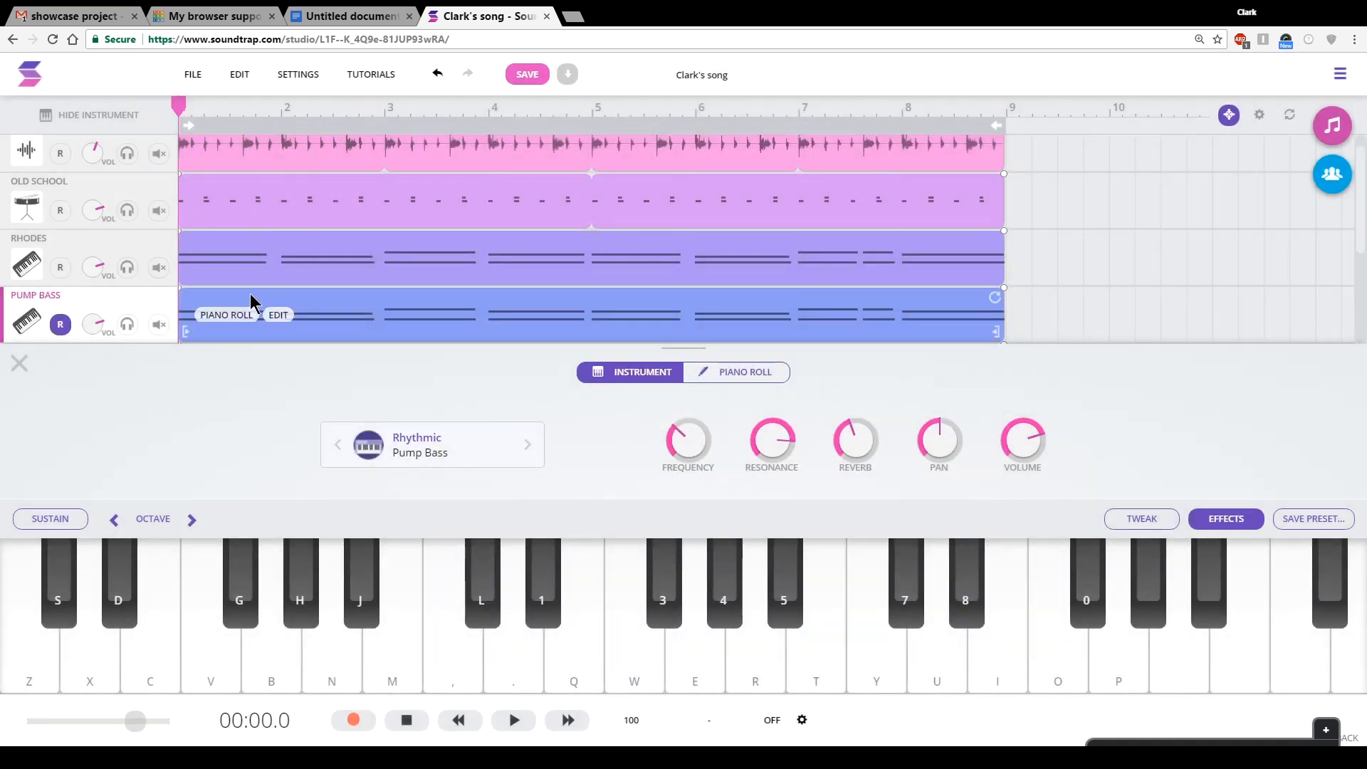
- Scroll the track list, play the song briefly, then stop and rewind to the start
scroll(down, 3)
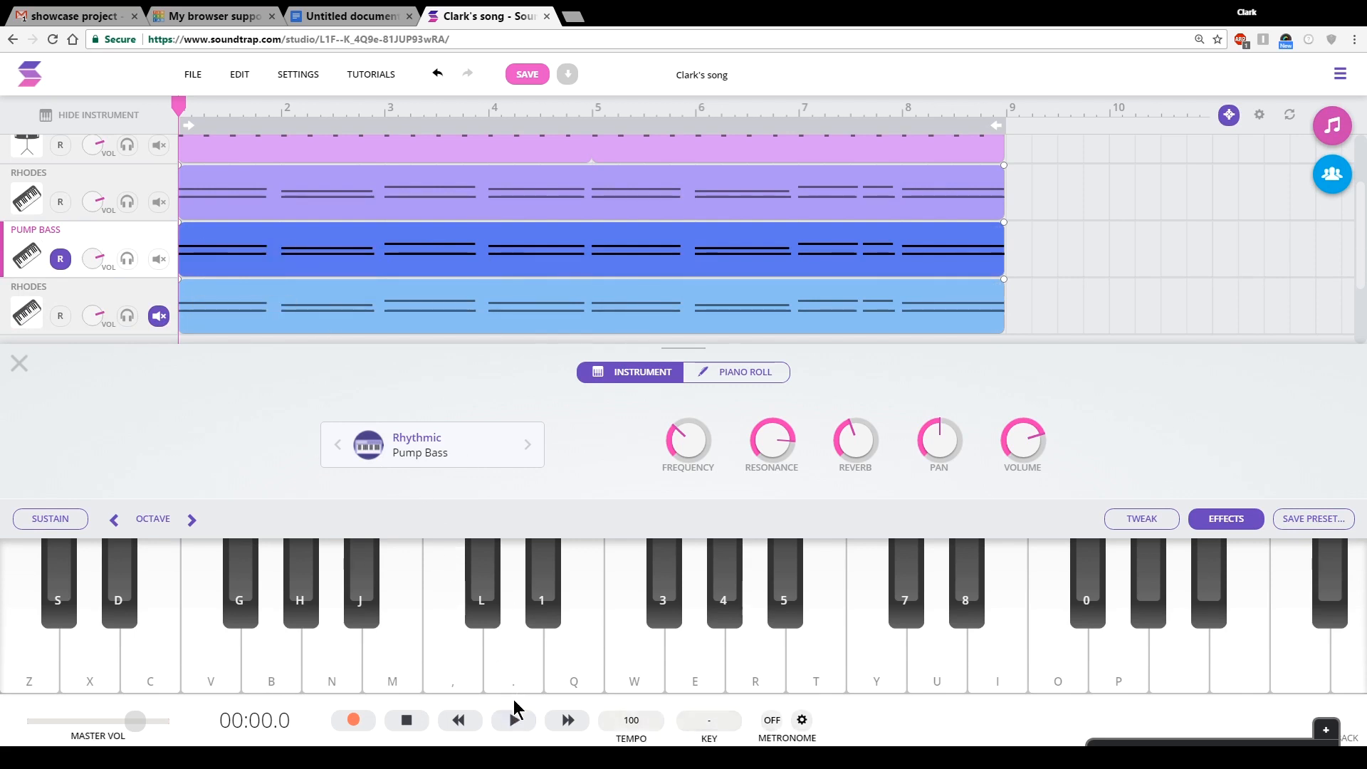
click(512, 720)
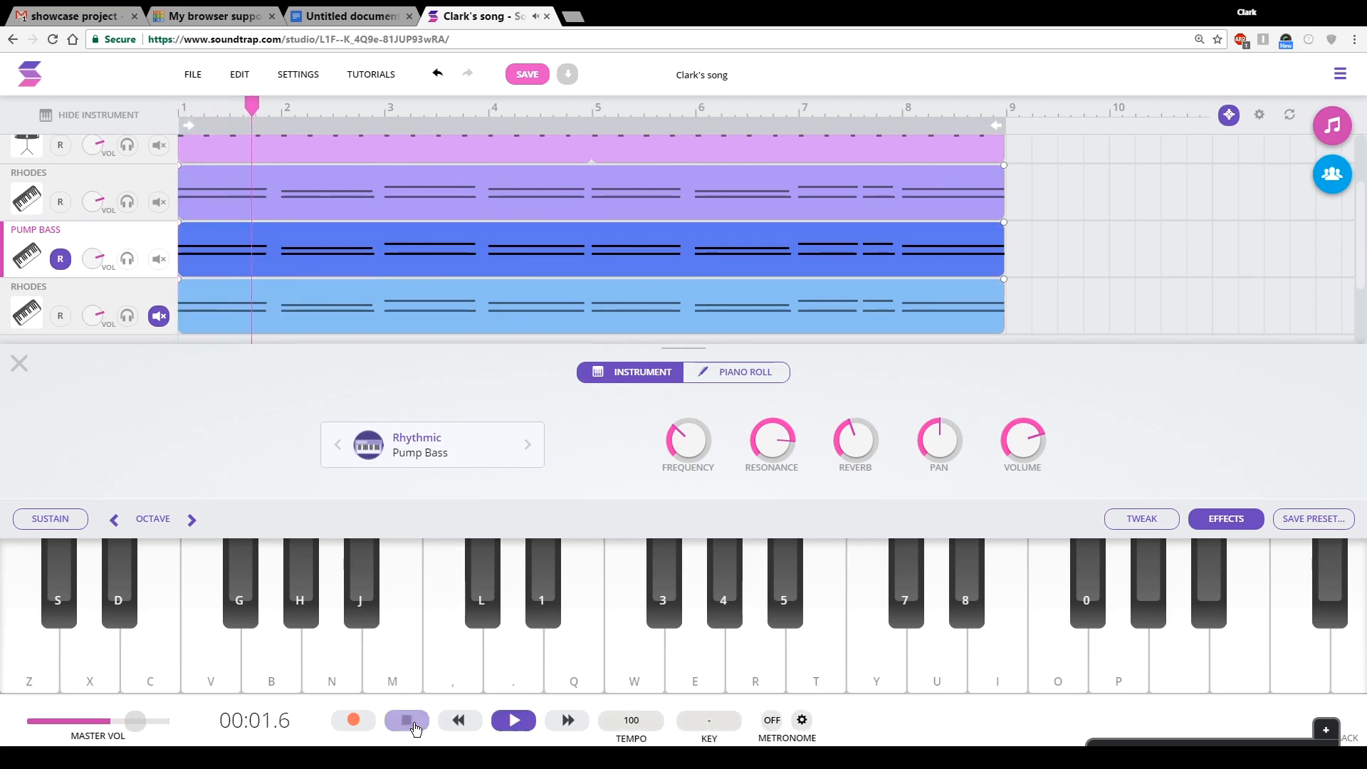
click(405, 720)
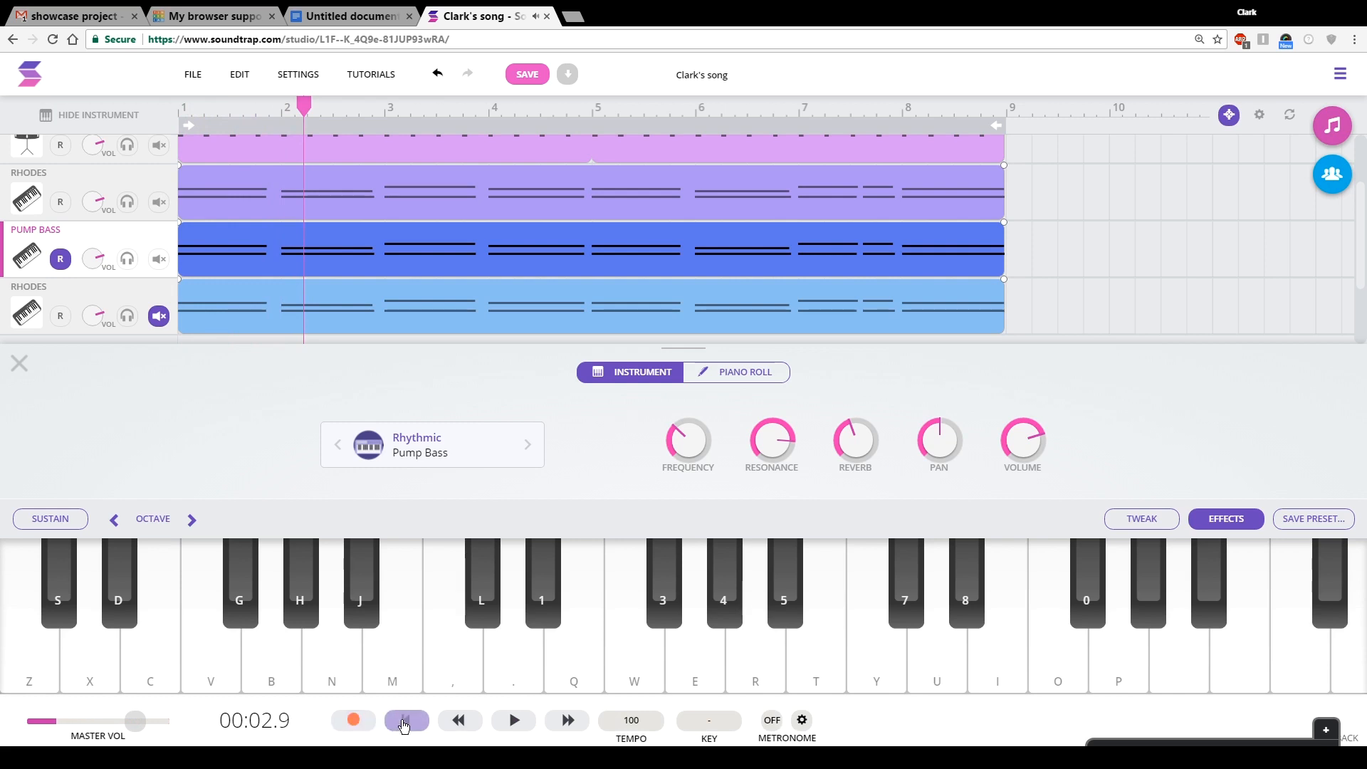
click(405, 720)
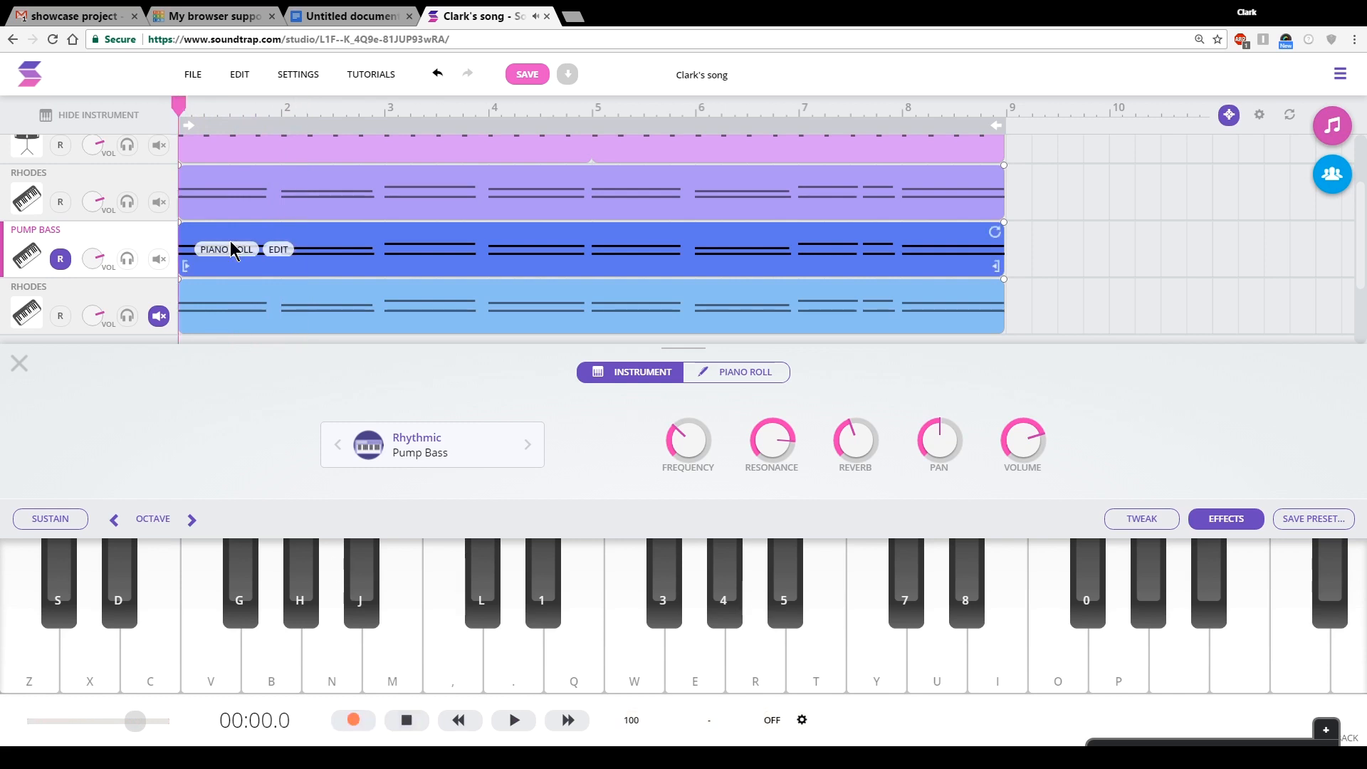
mouse_move(166, 242)
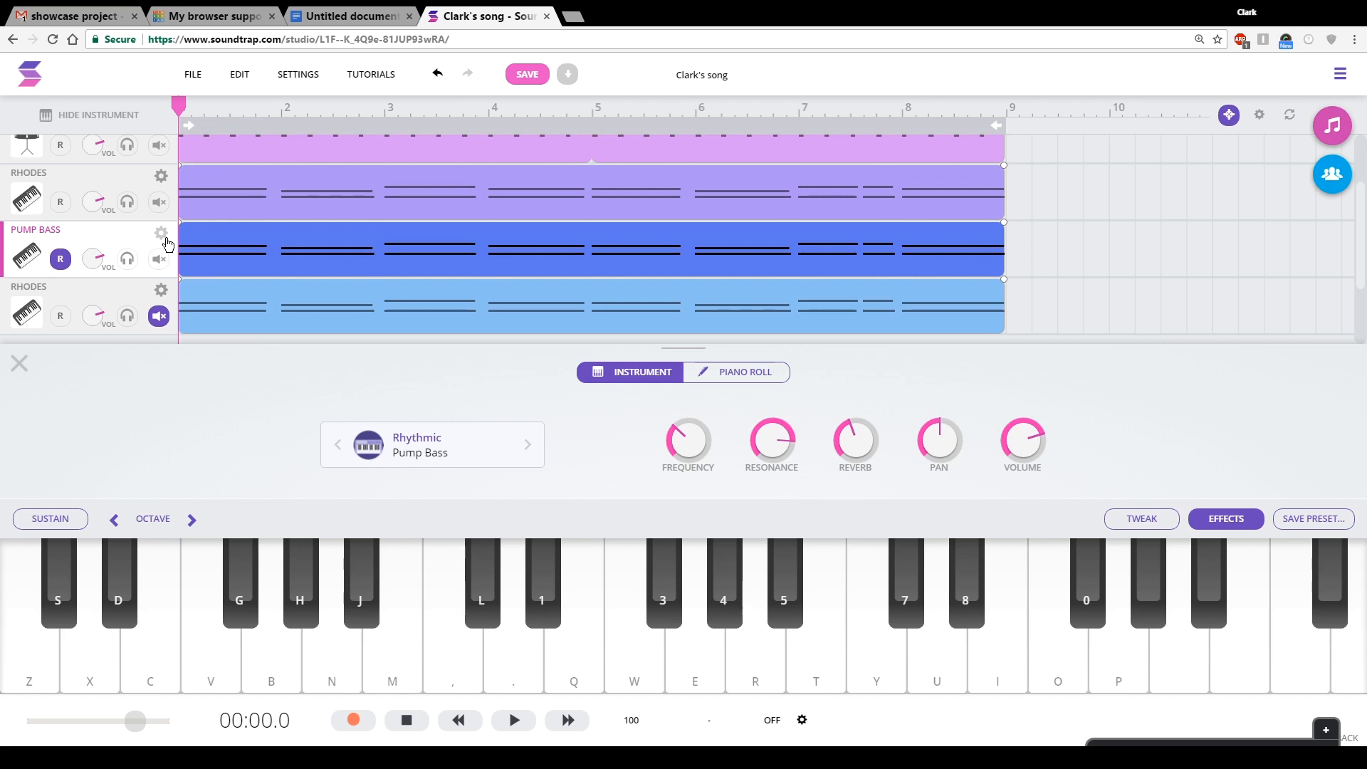
mouse_move(418, 671)
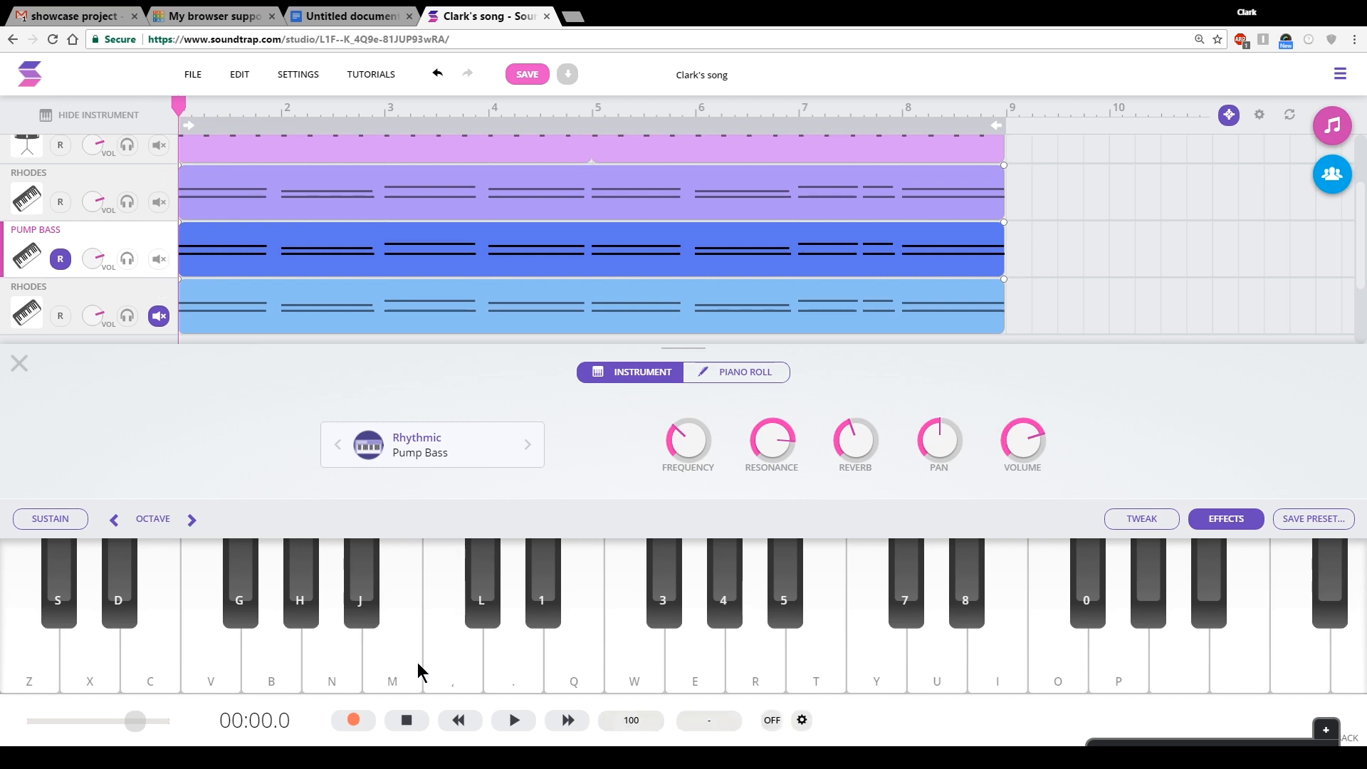
mouse_move(35, 667)
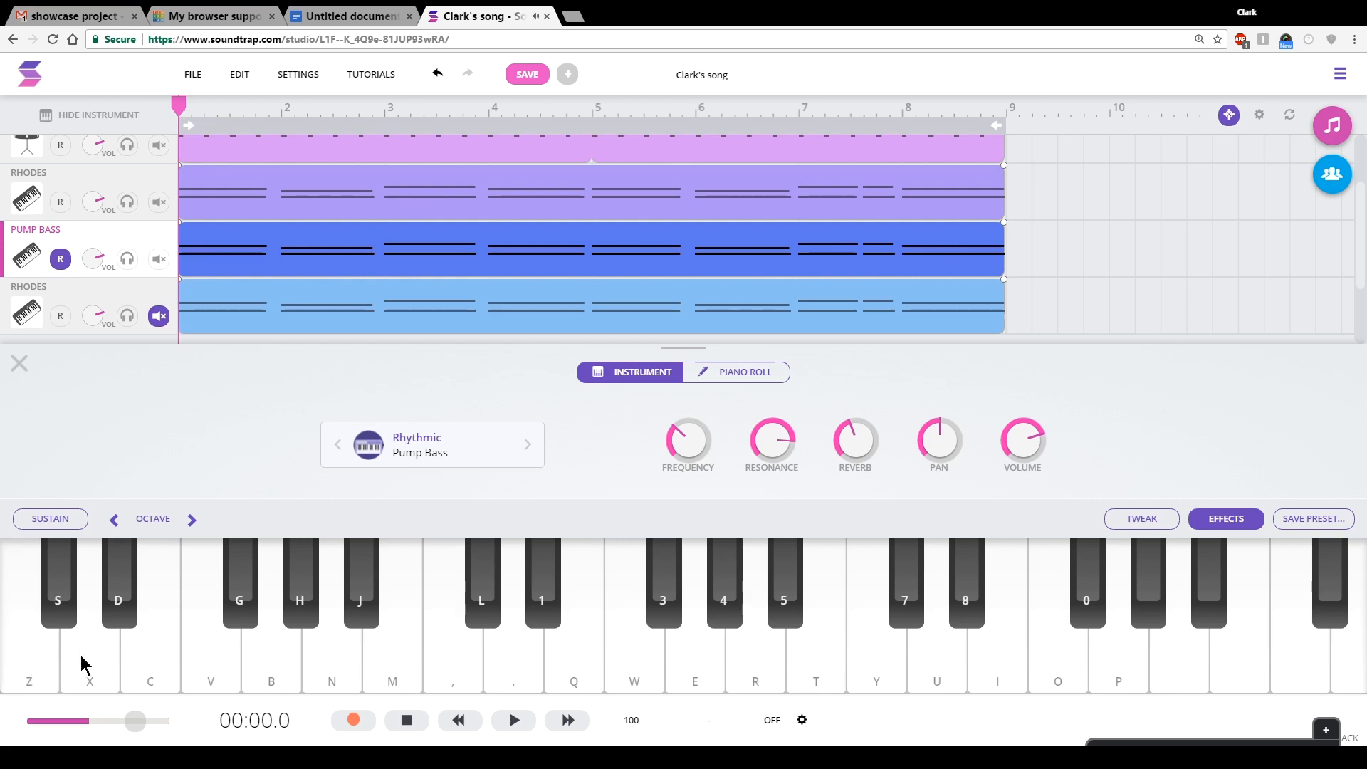
mouse_move(274, 674)
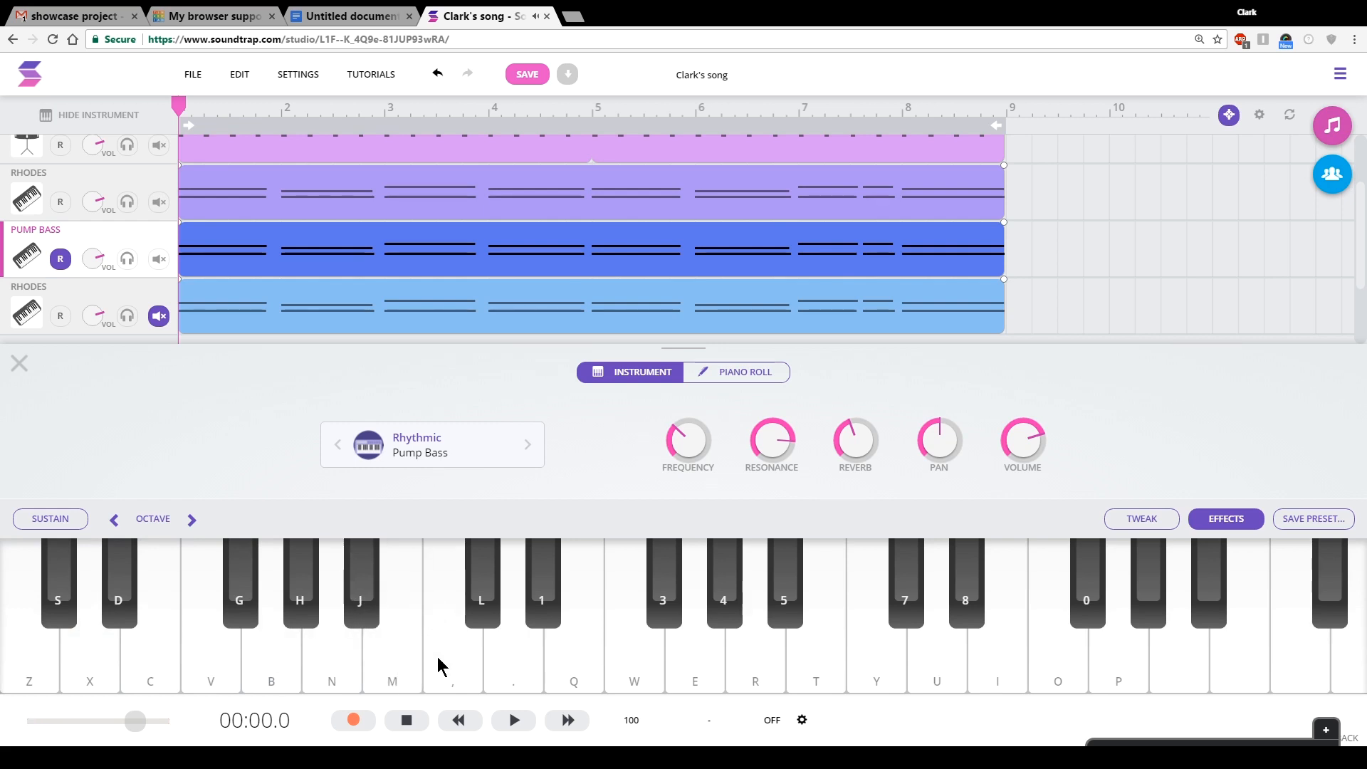
mouse_move(508, 656)
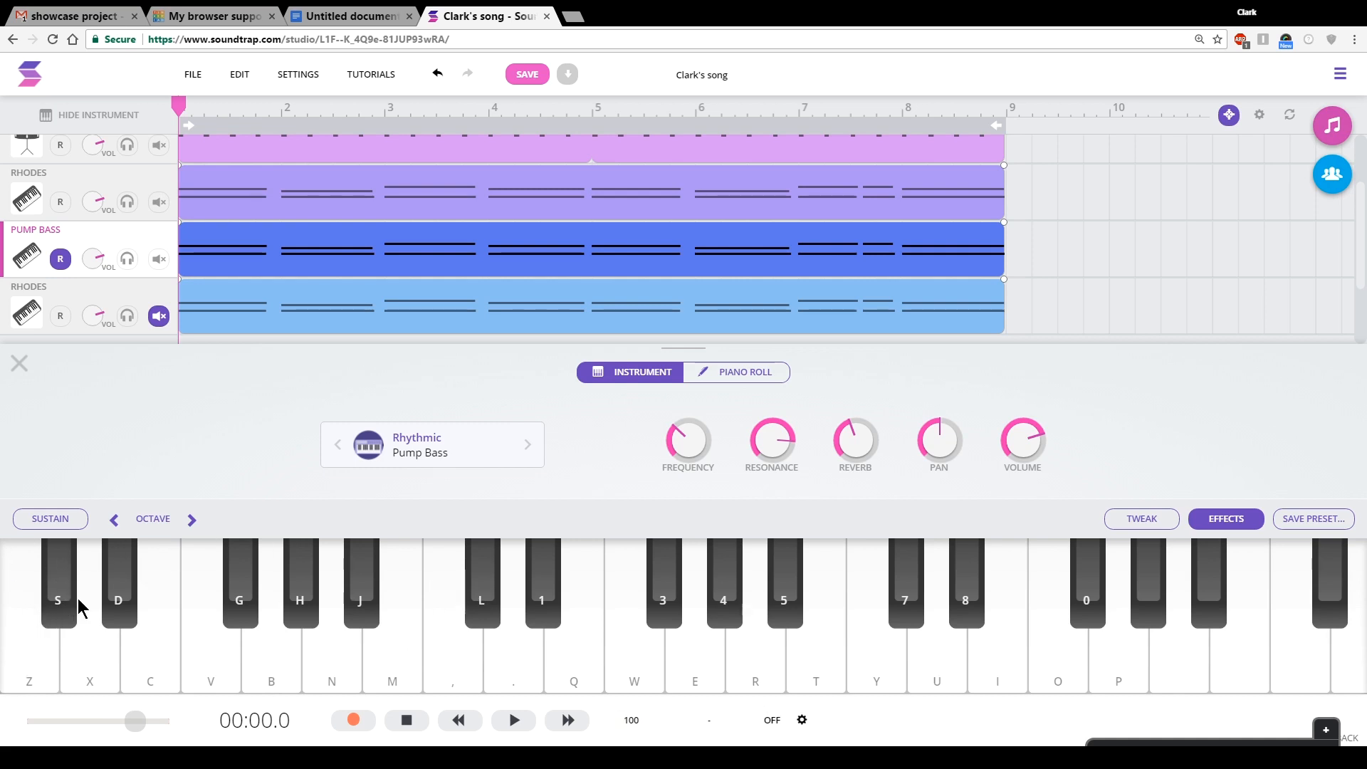
mouse_move(352, 604)
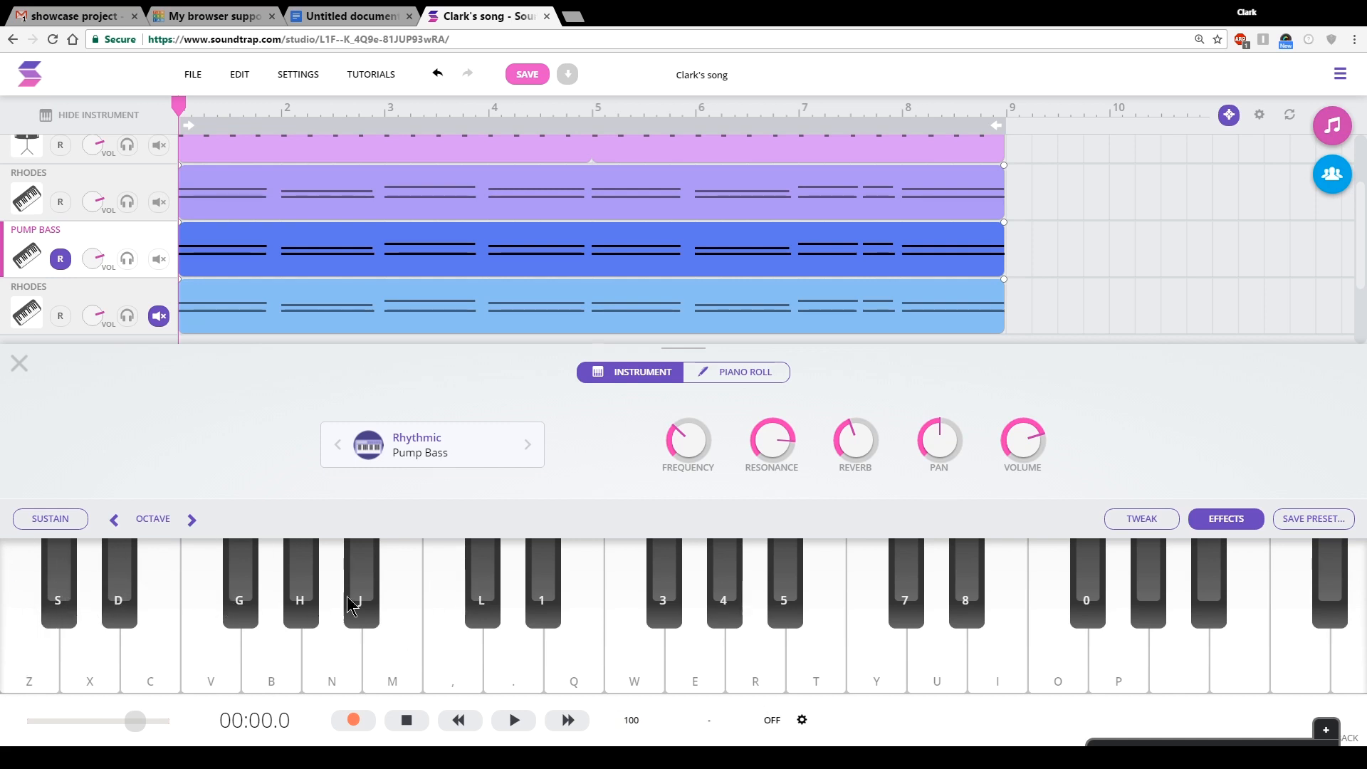
mouse_move(703, 524)
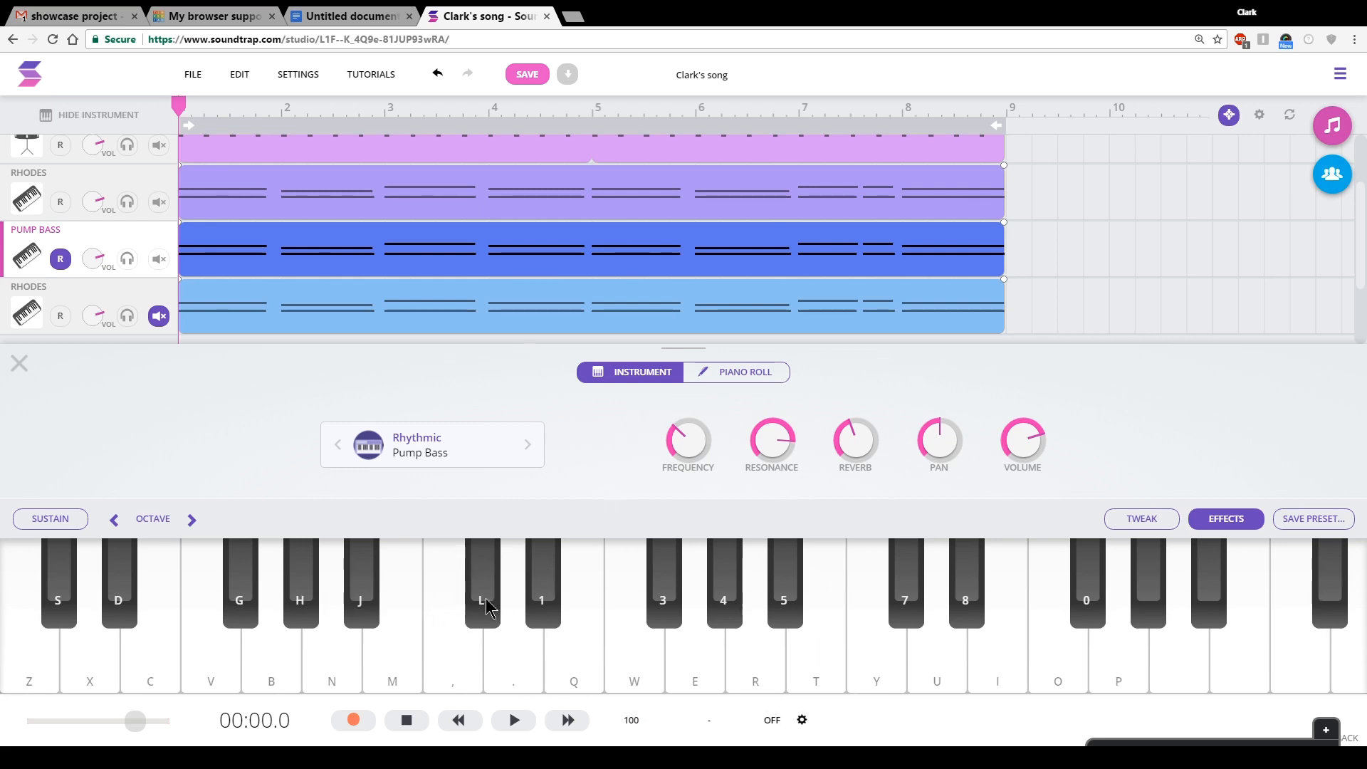
mouse_move(417, 618)
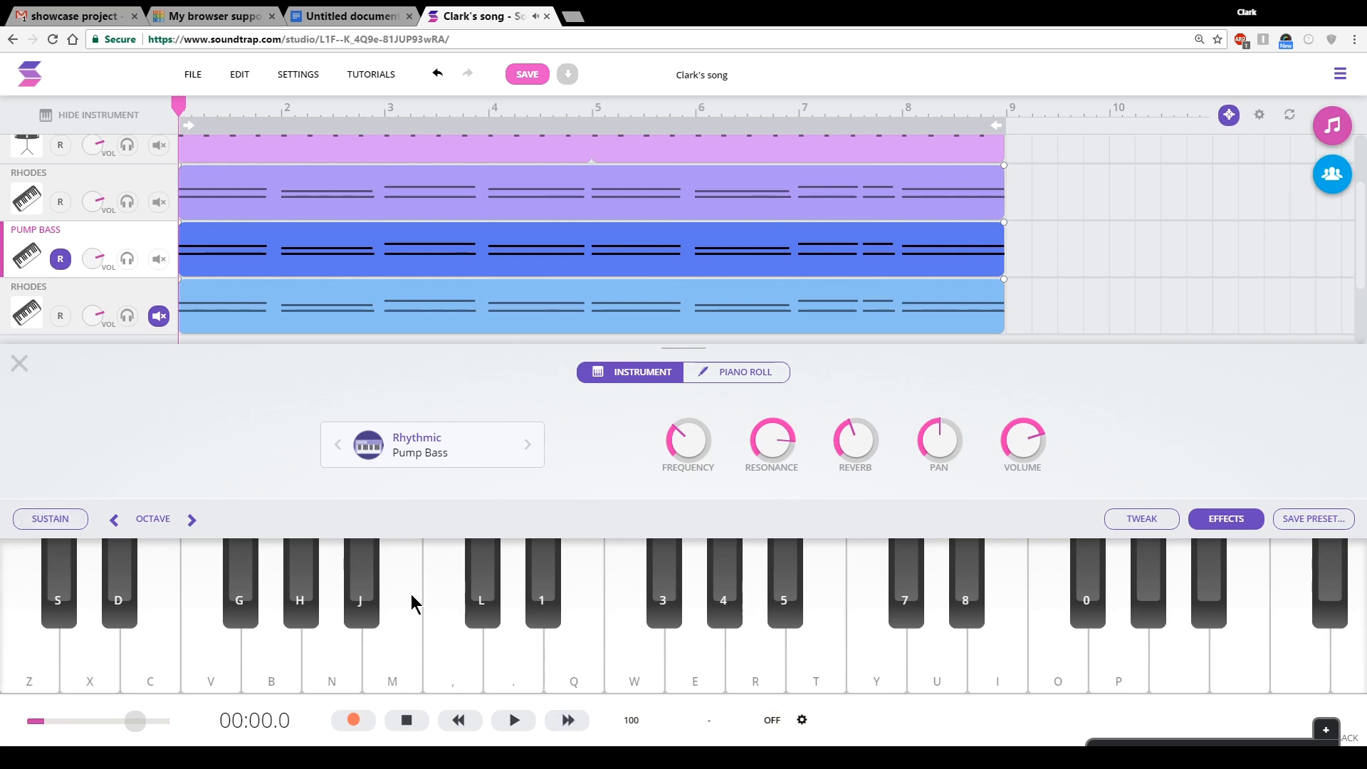
mouse_move(874, 661)
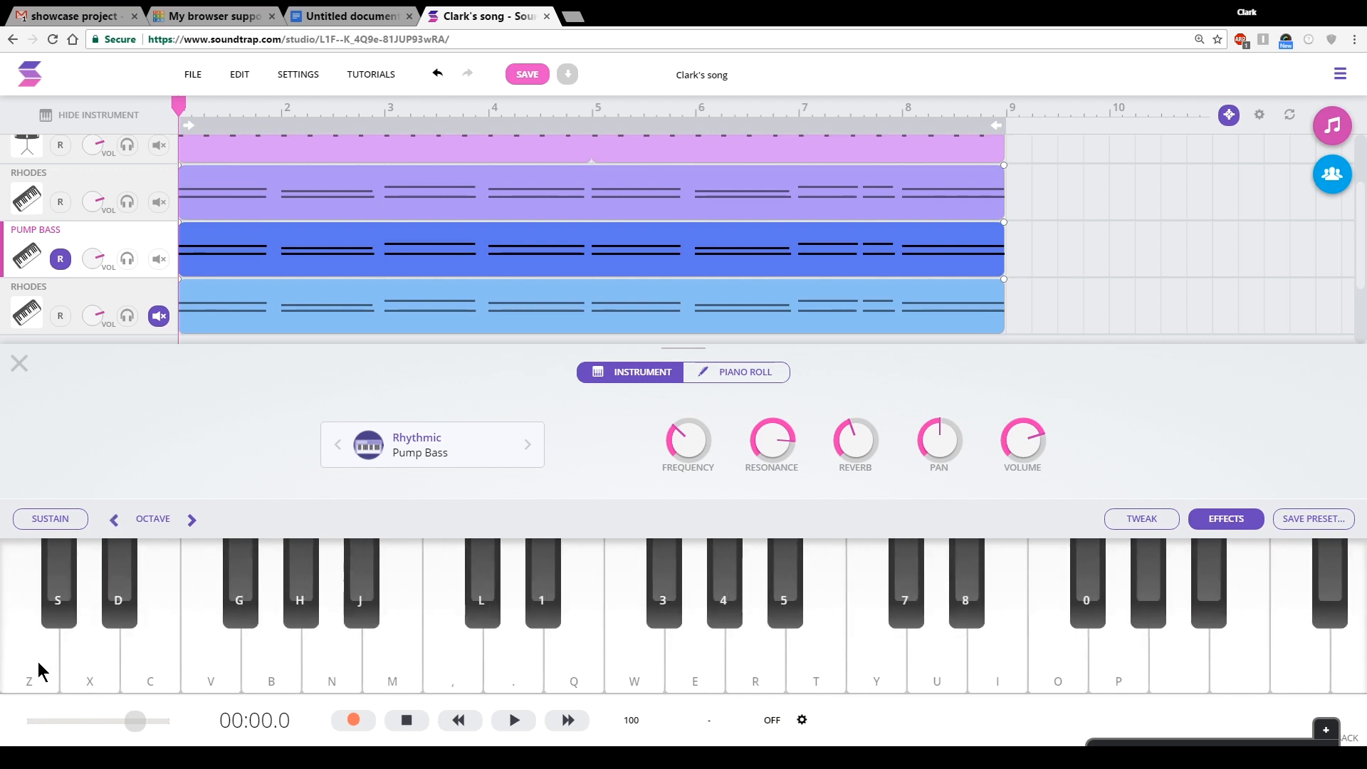
mouse_move(388, 558)
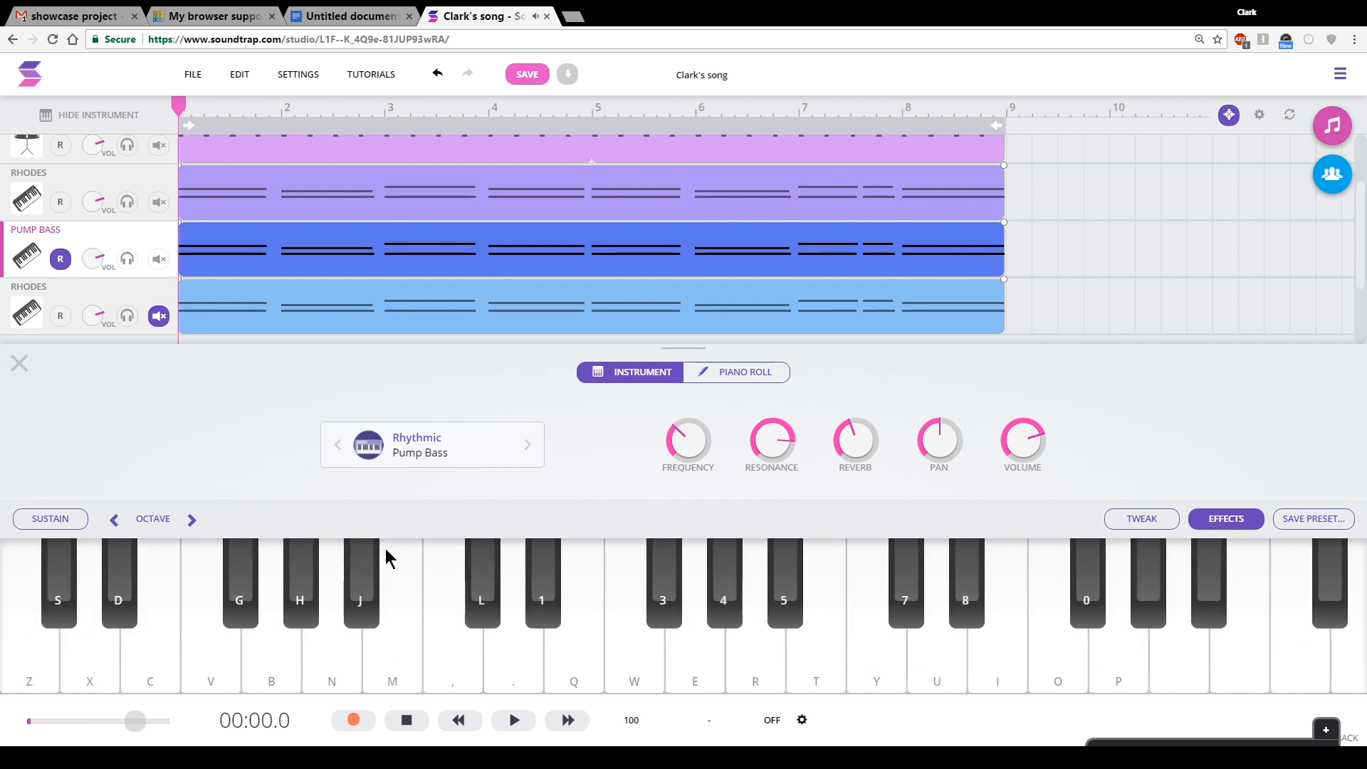
mouse_move(280, 397)
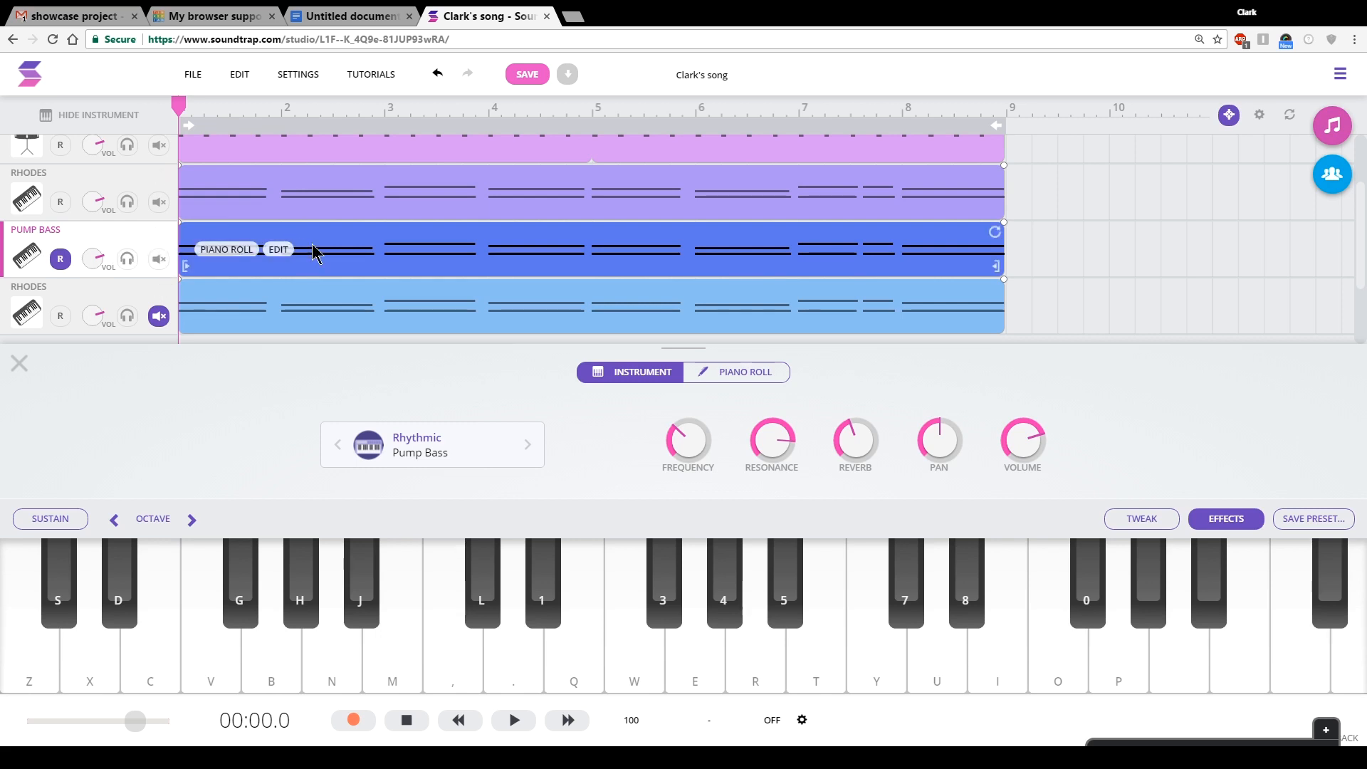
- Transpose the Pump Bass clip down -12 semitones with Change Pitch
click(277, 249)
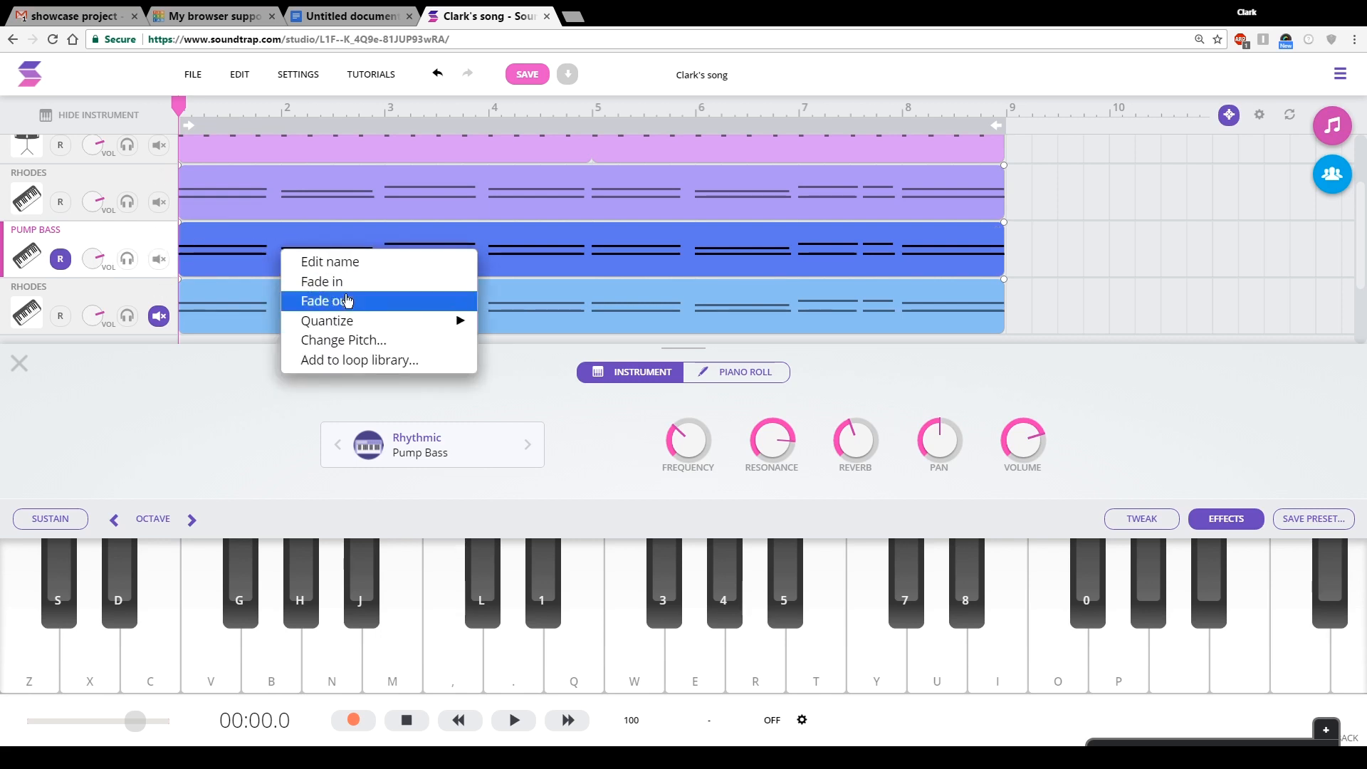
mouse_move(342, 340)
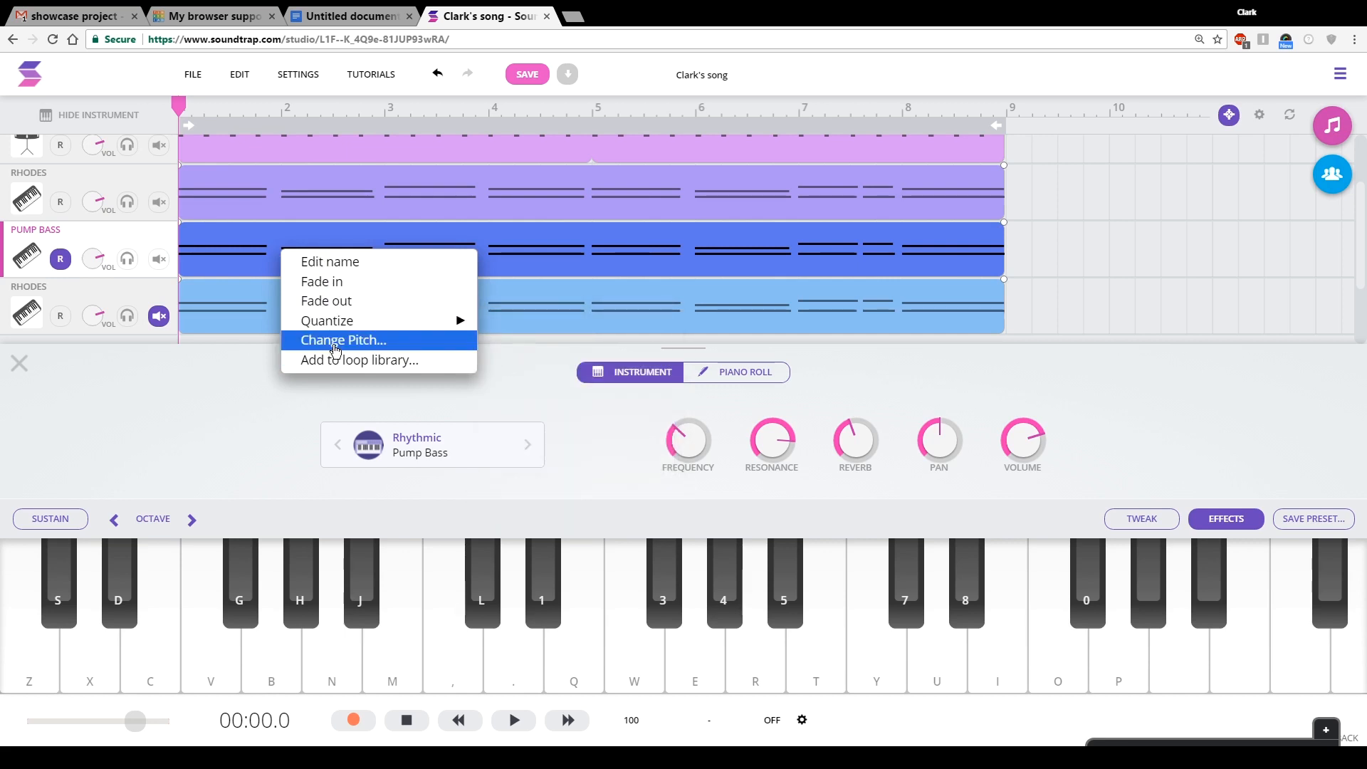
click(340, 340)
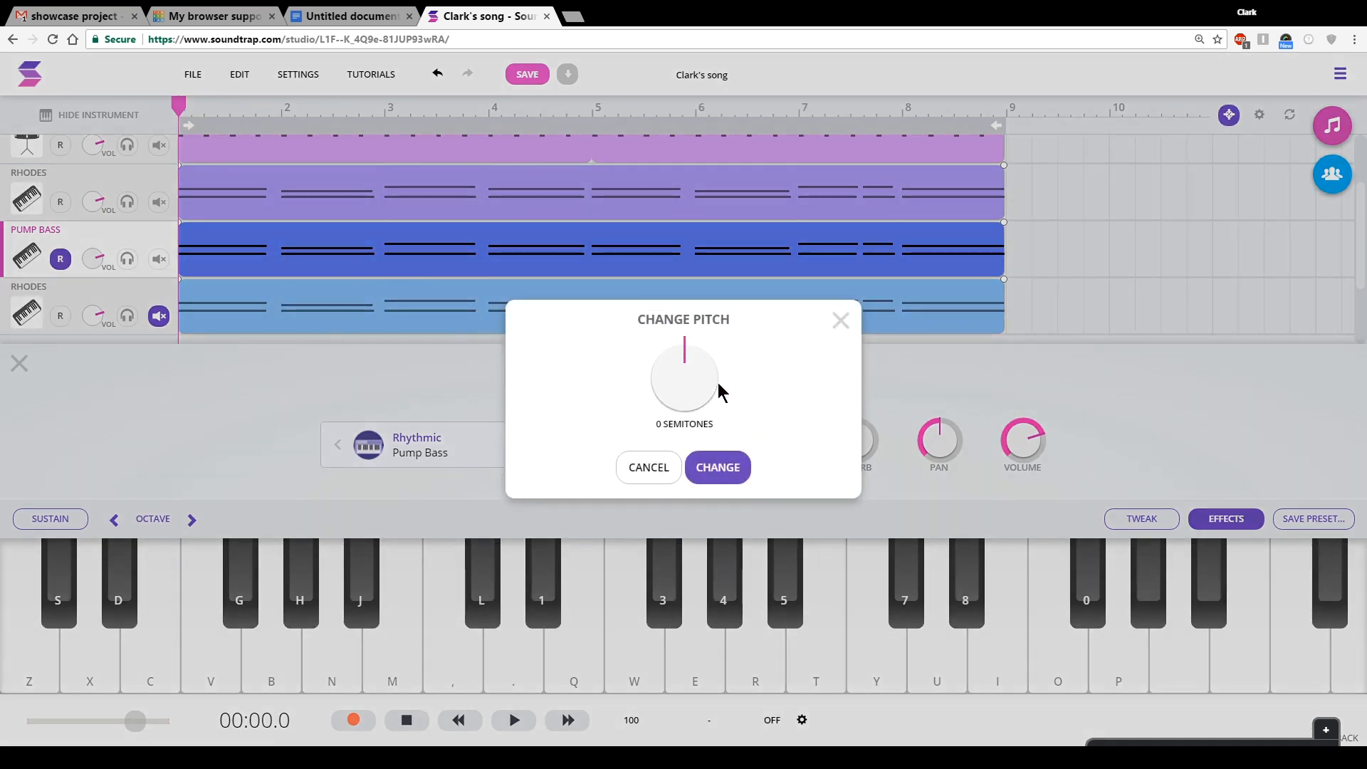
drag(683, 357, 666, 410)
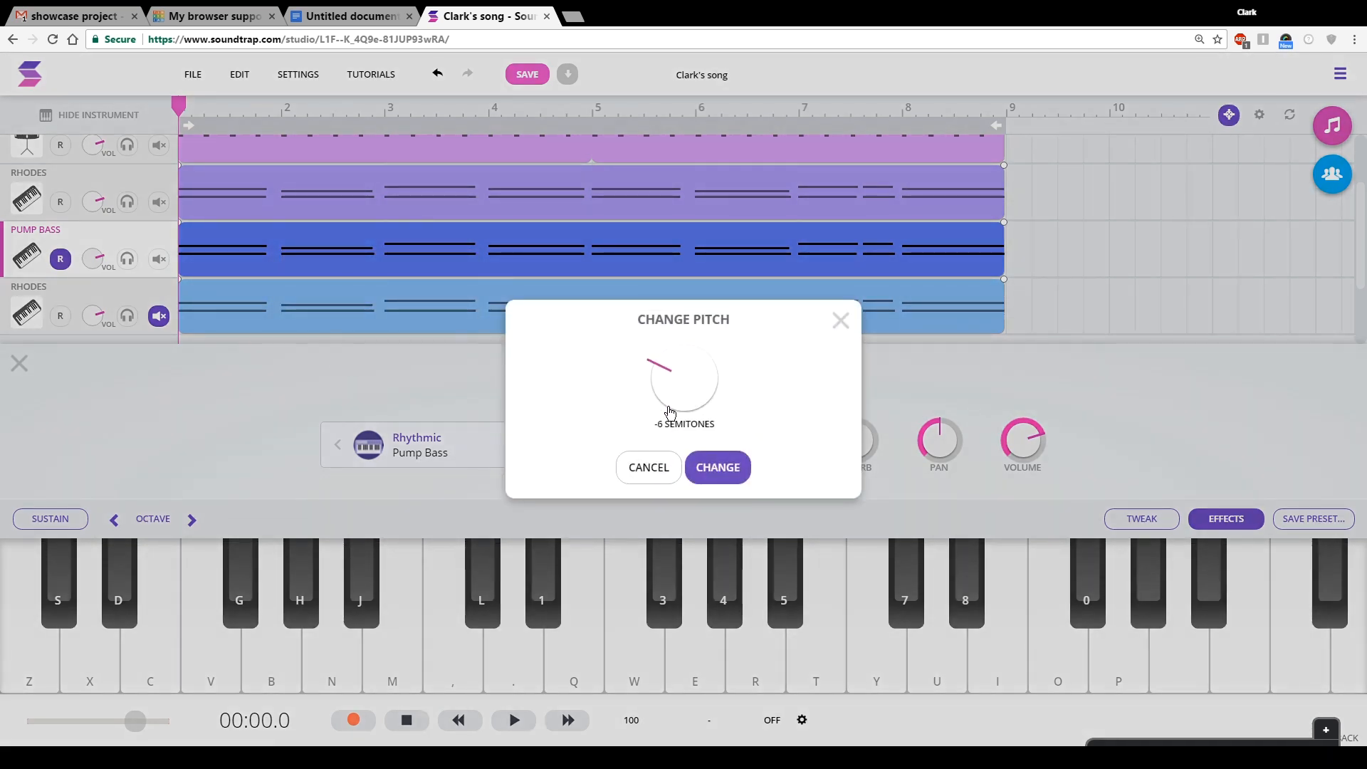
drag(667, 413, 689, 384)
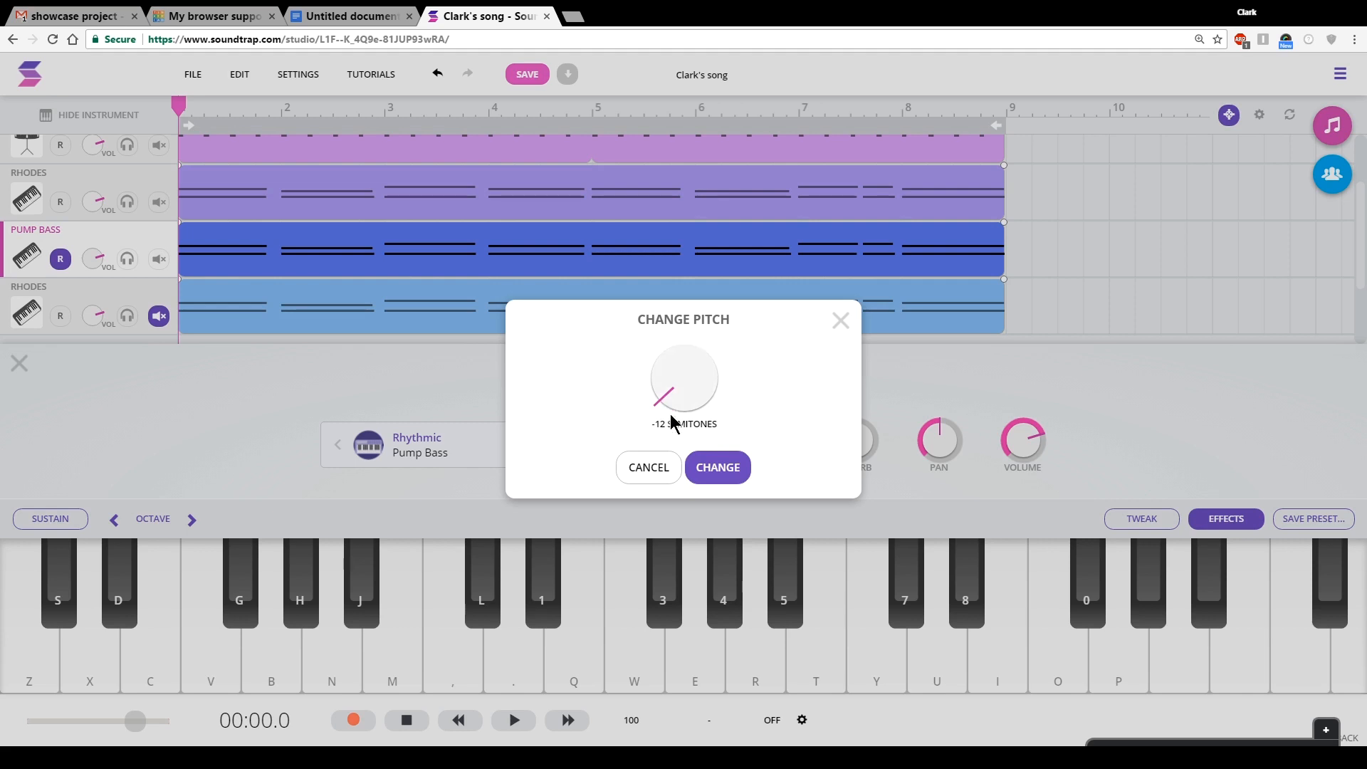
click(716, 467)
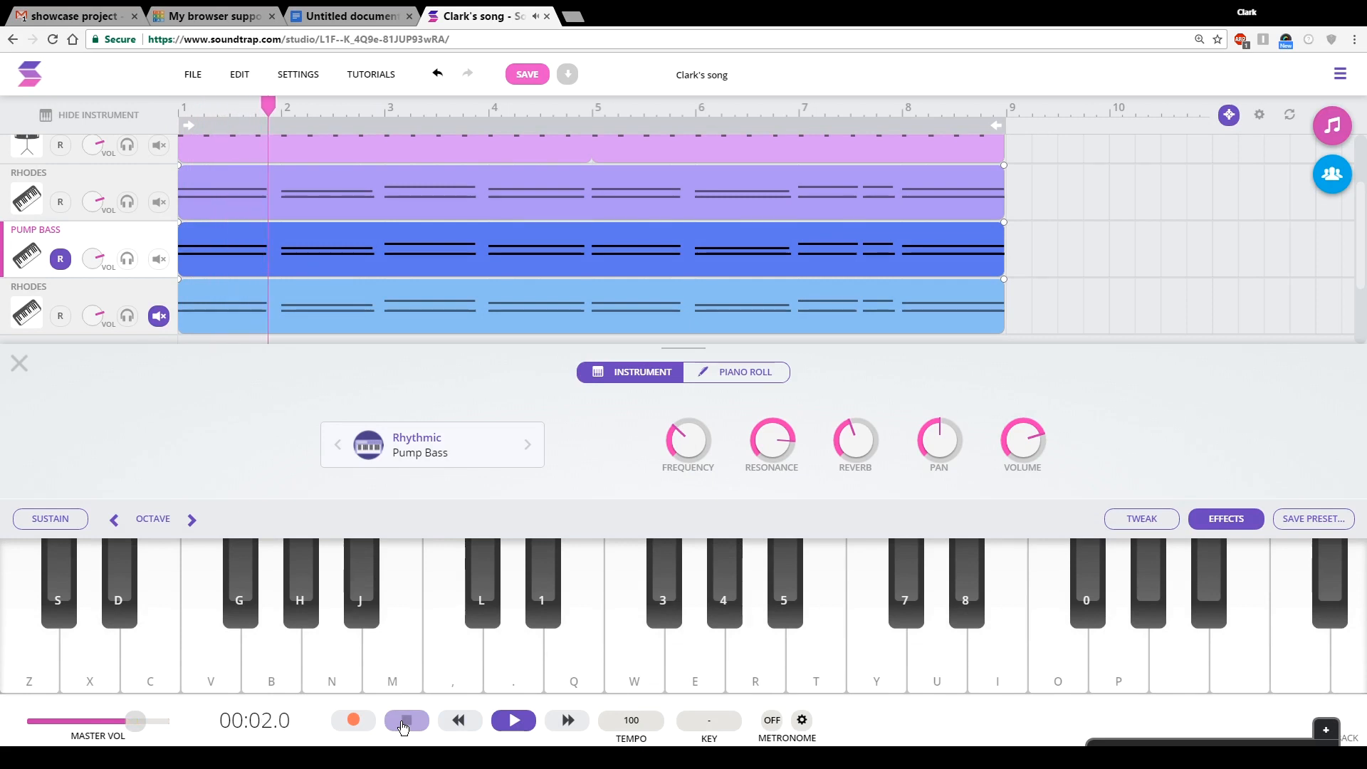
right_click(331, 253)
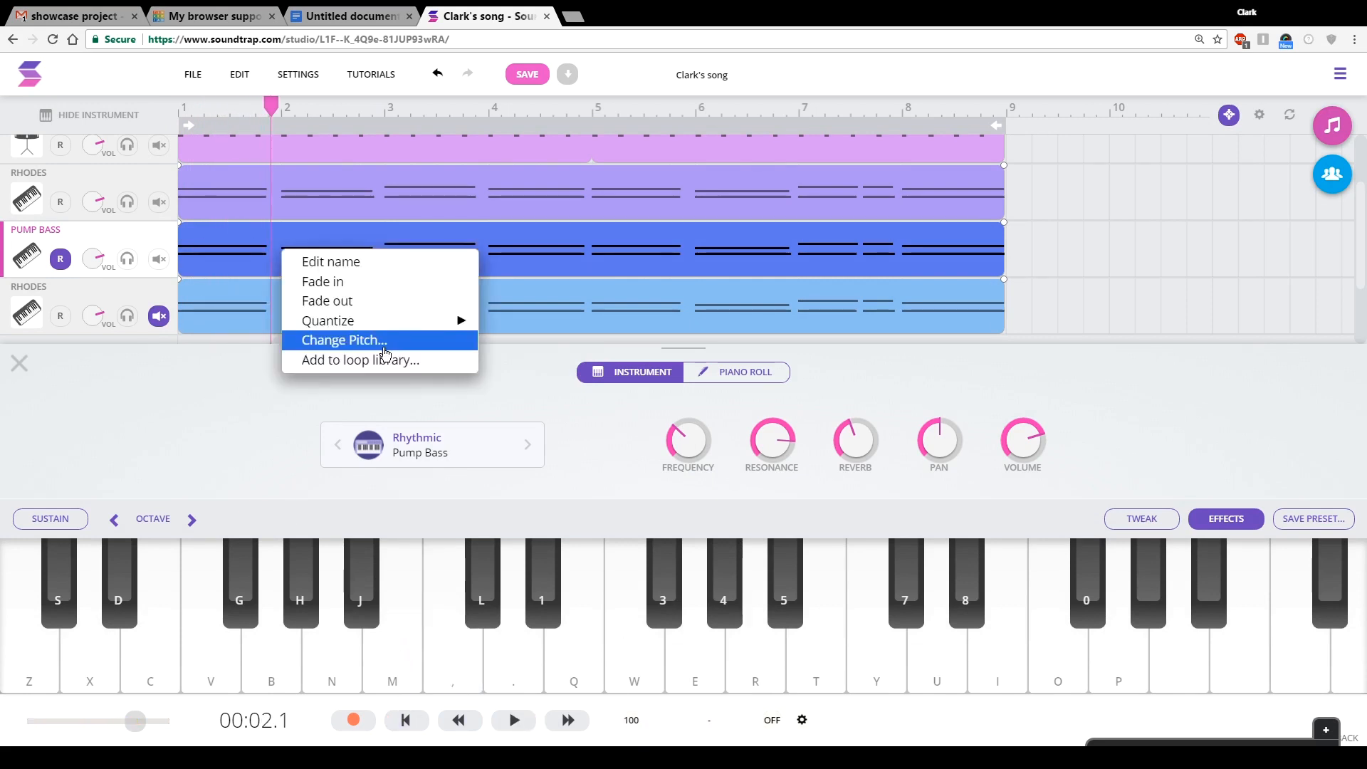
click(342, 340)
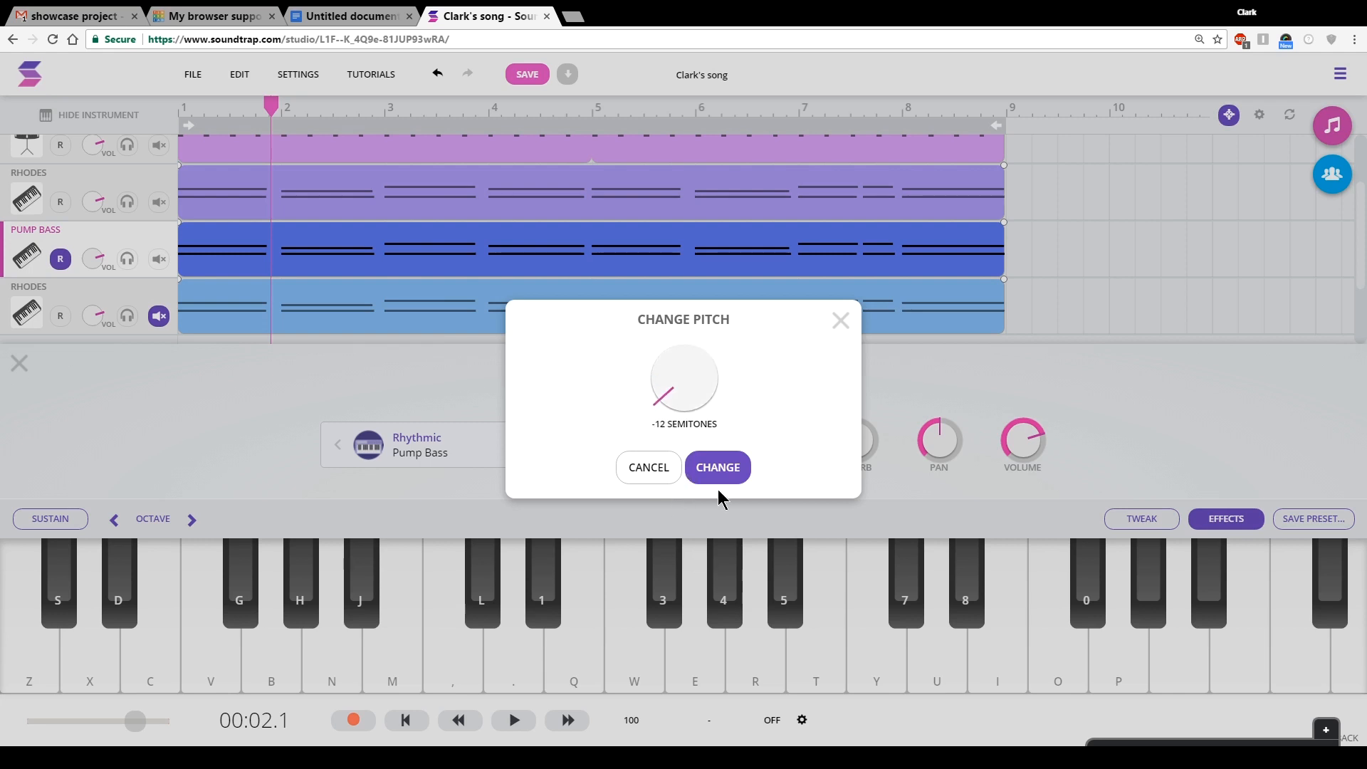
click(716, 467)
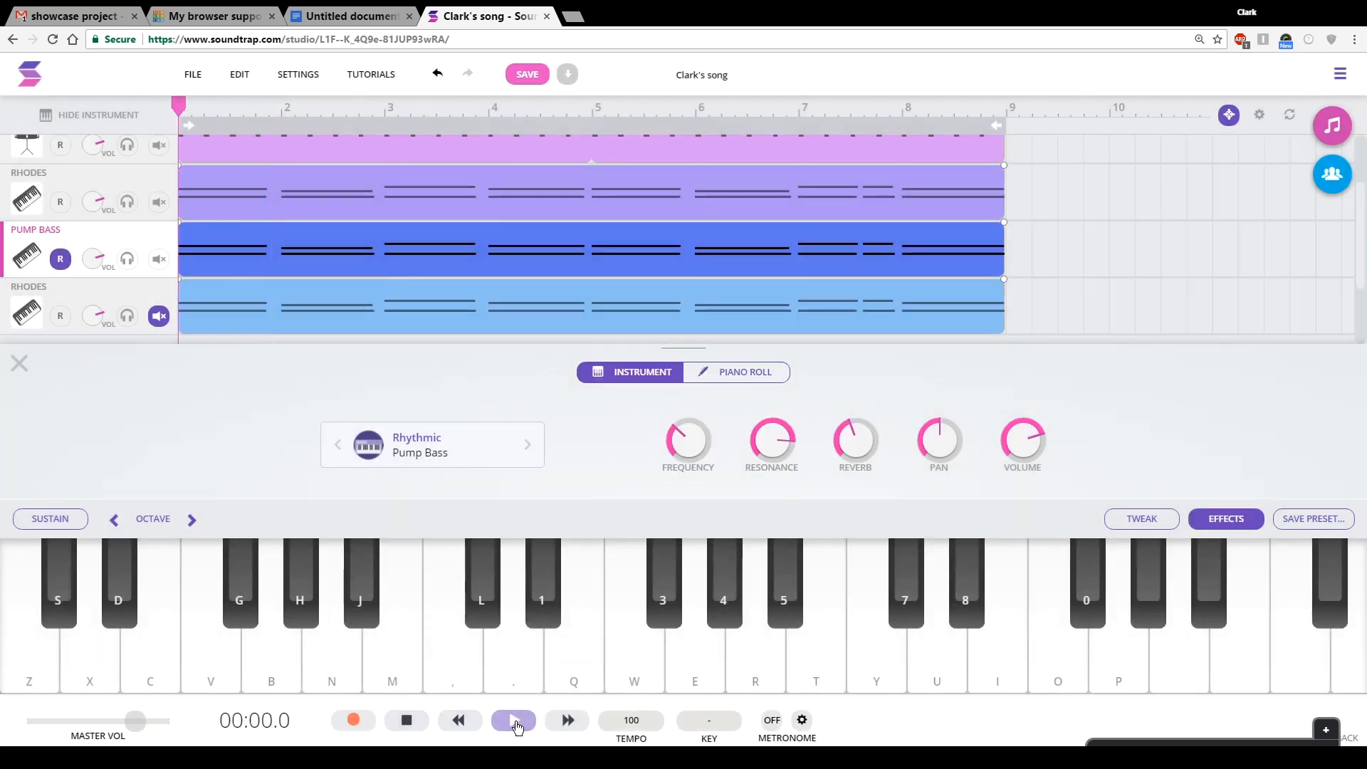
click(405, 719)
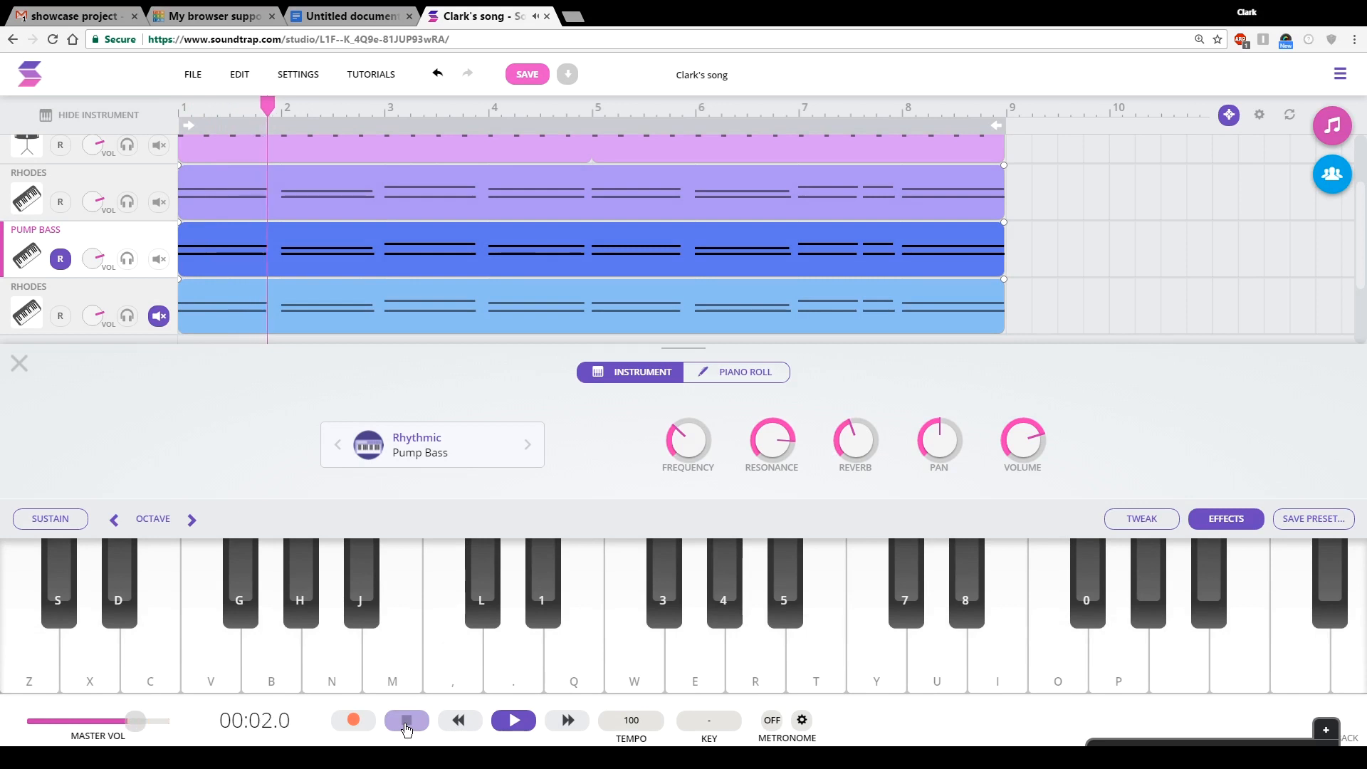
click(405, 720)
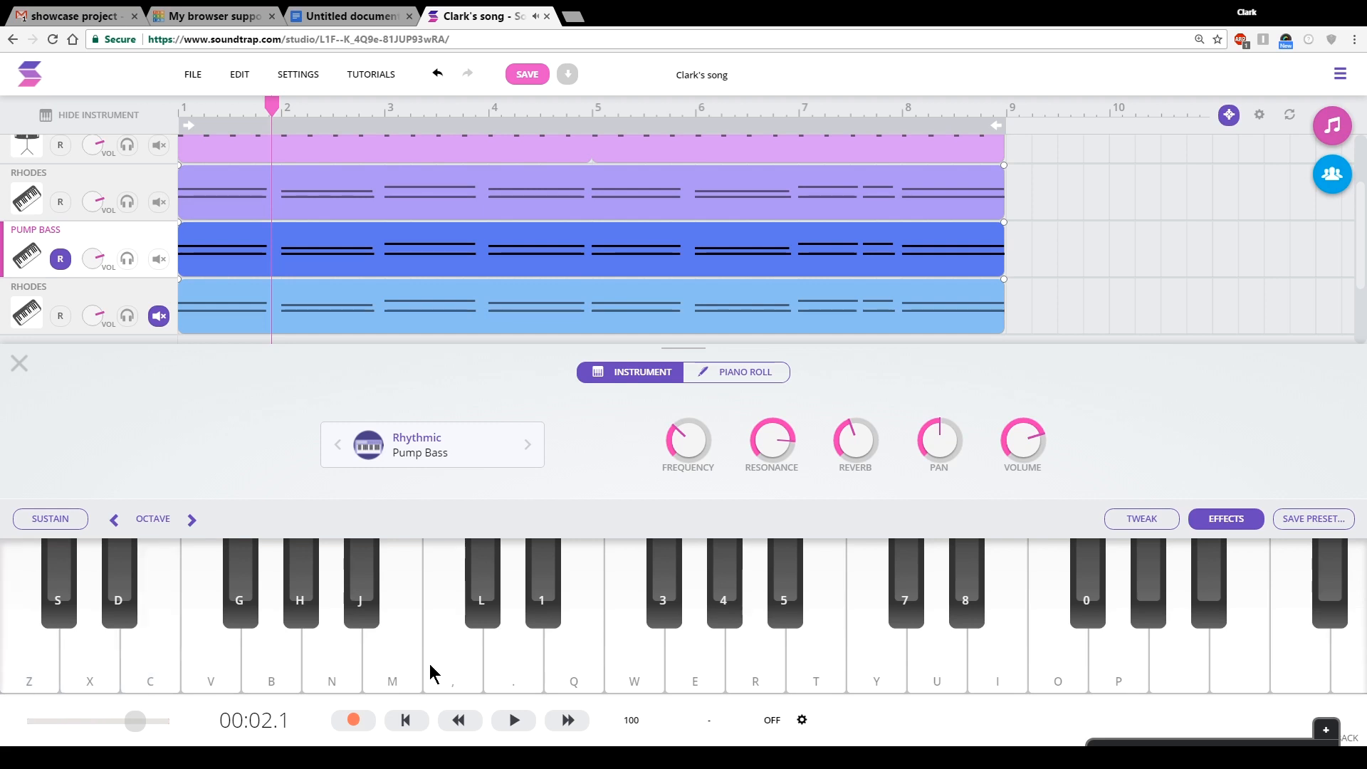
mouse_move(373, 265)
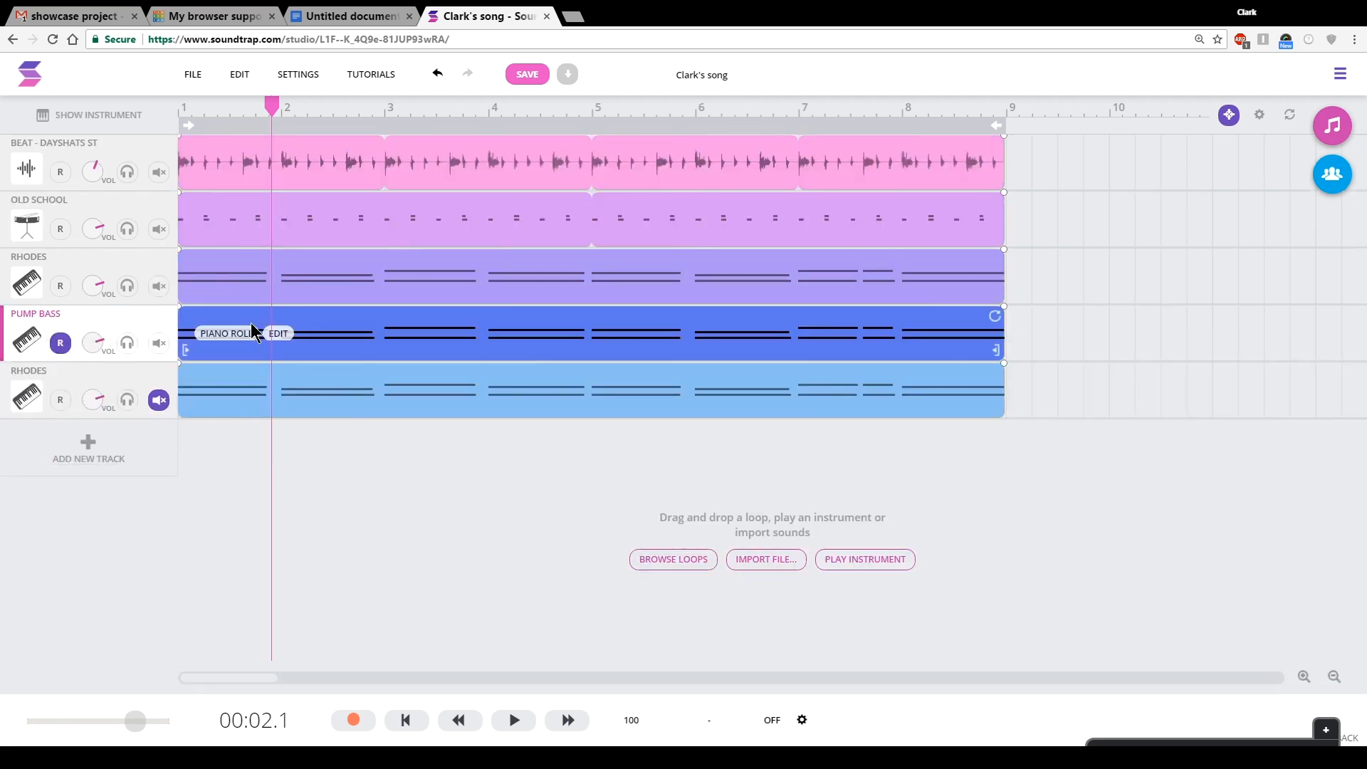
mouse_move(421, 340)
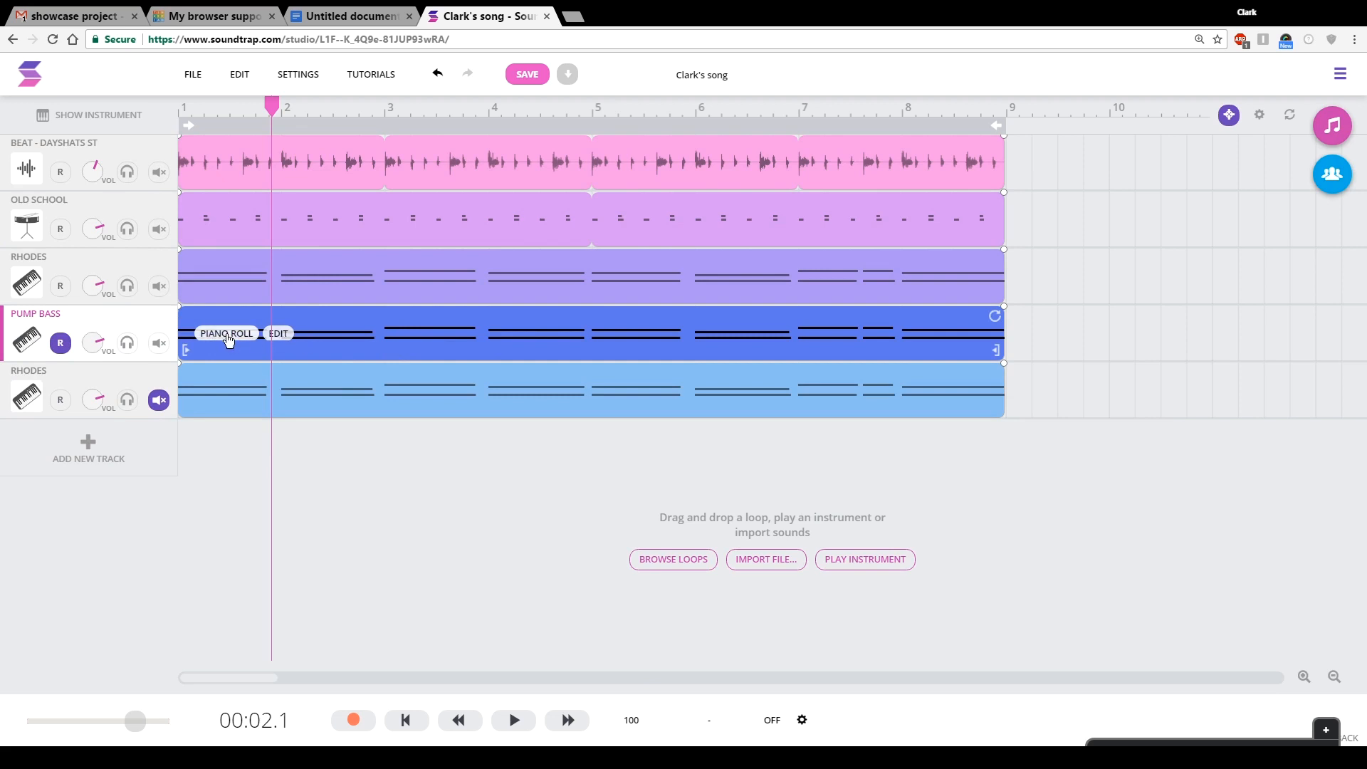
- Open the Pump Bass notes in the piano roll and delete the extra high notes above C2
click(225, 333)
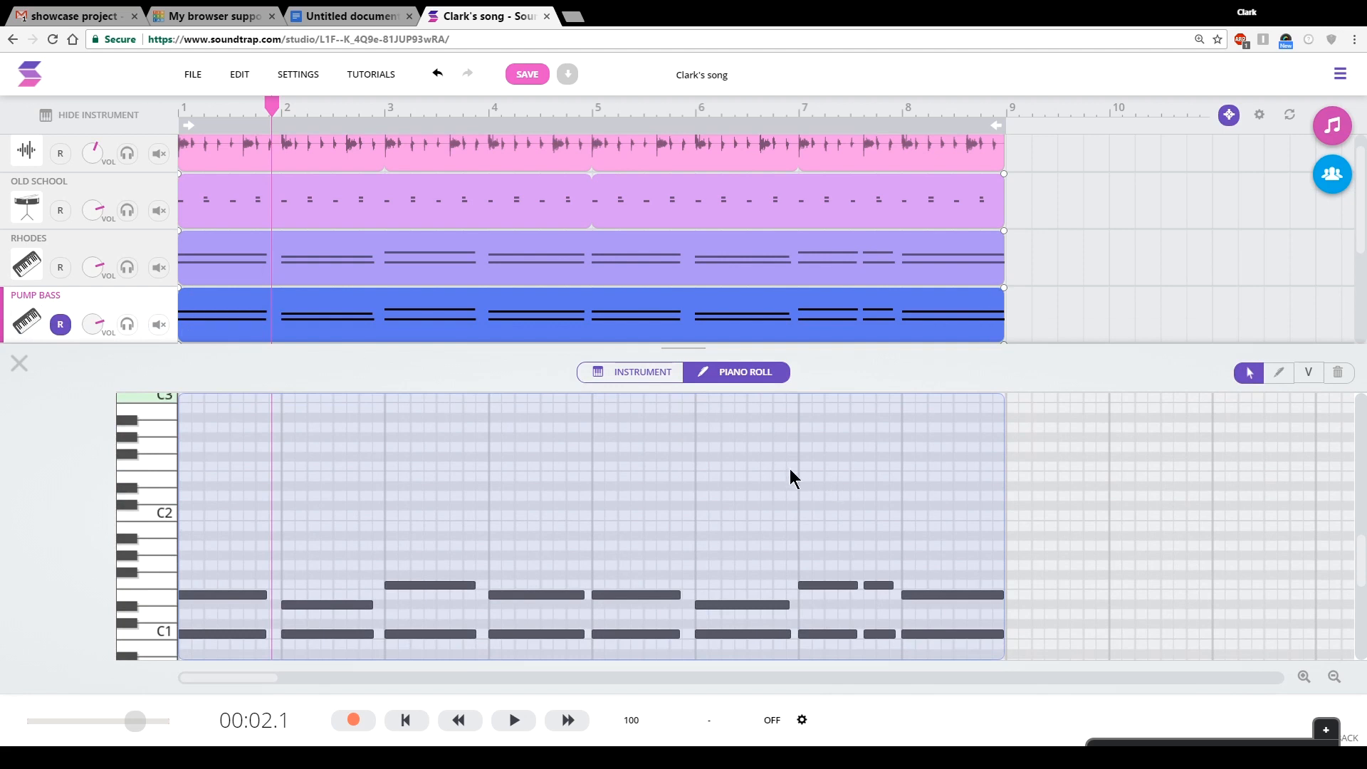
mouse_move(387, 656)
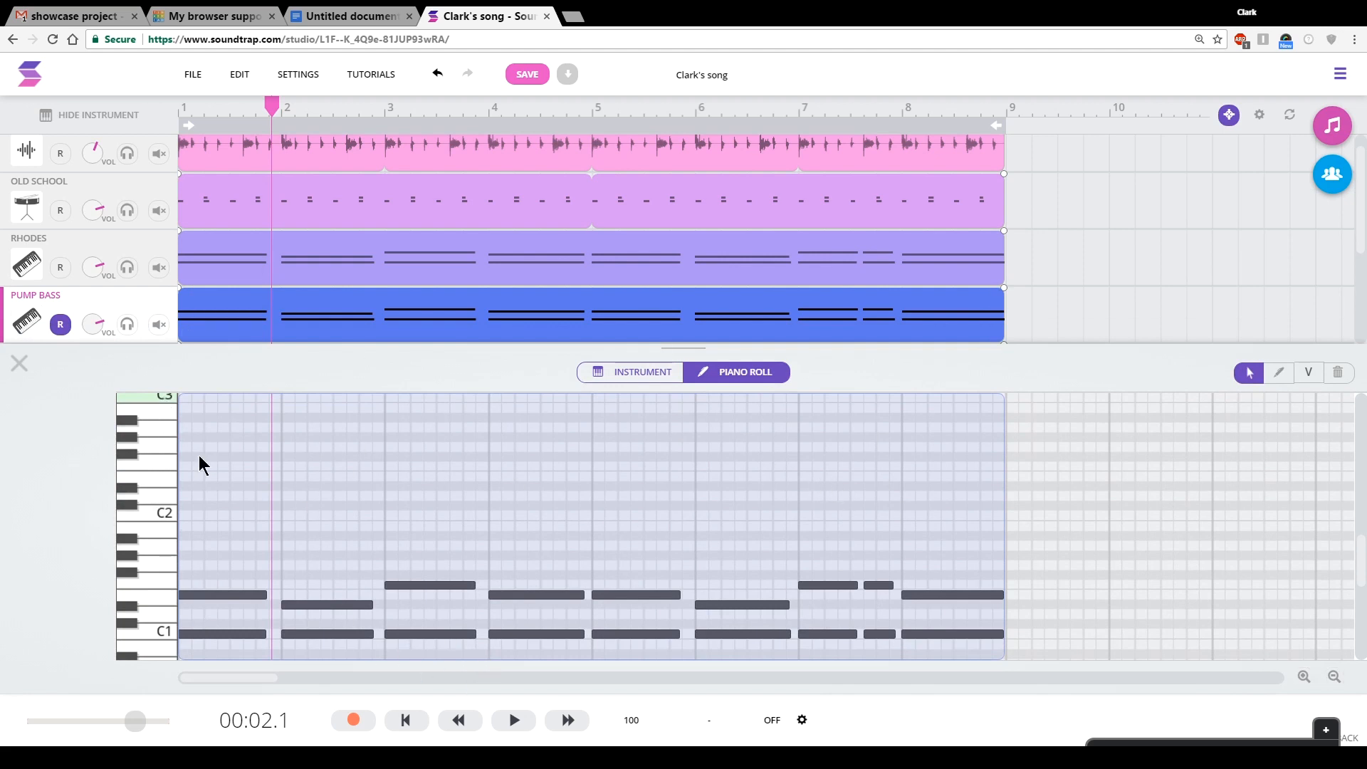
mouse_move(970, 448)
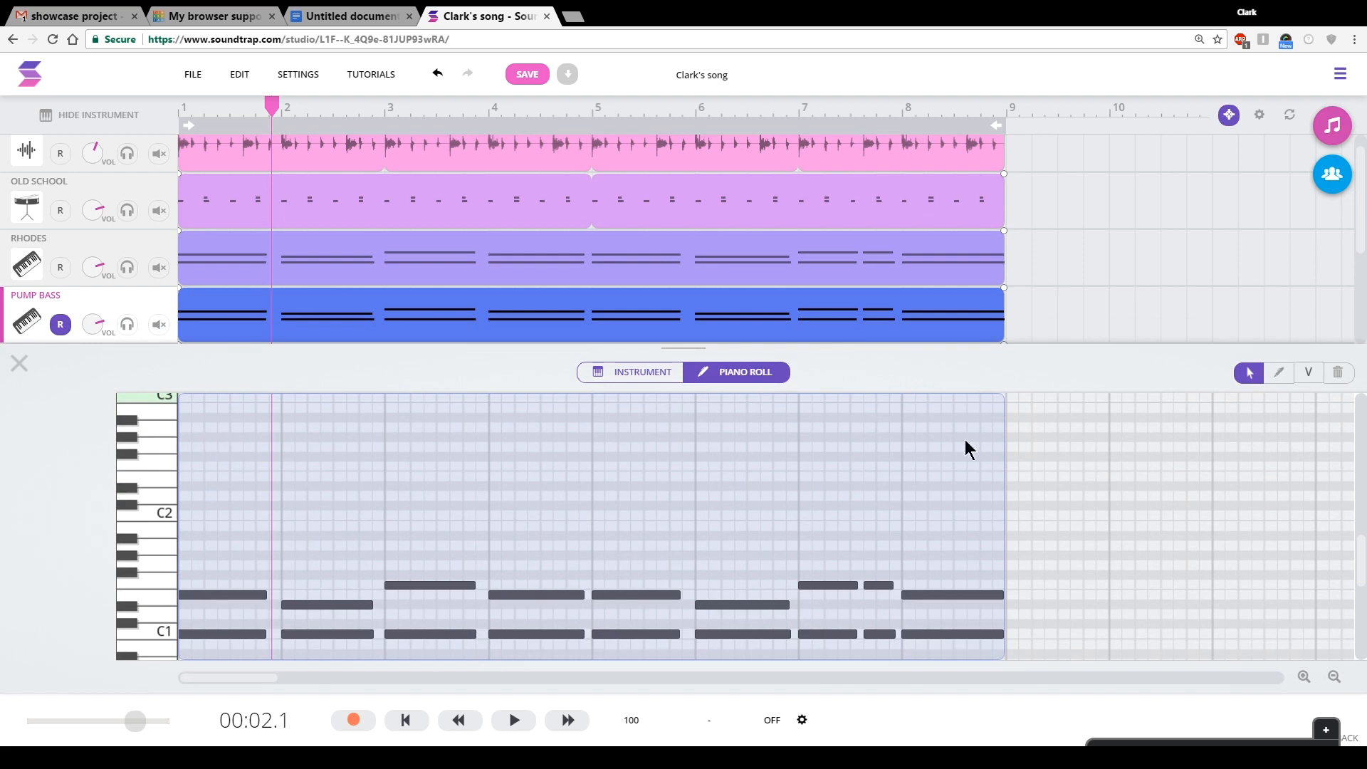
mouse_move(194, 453)
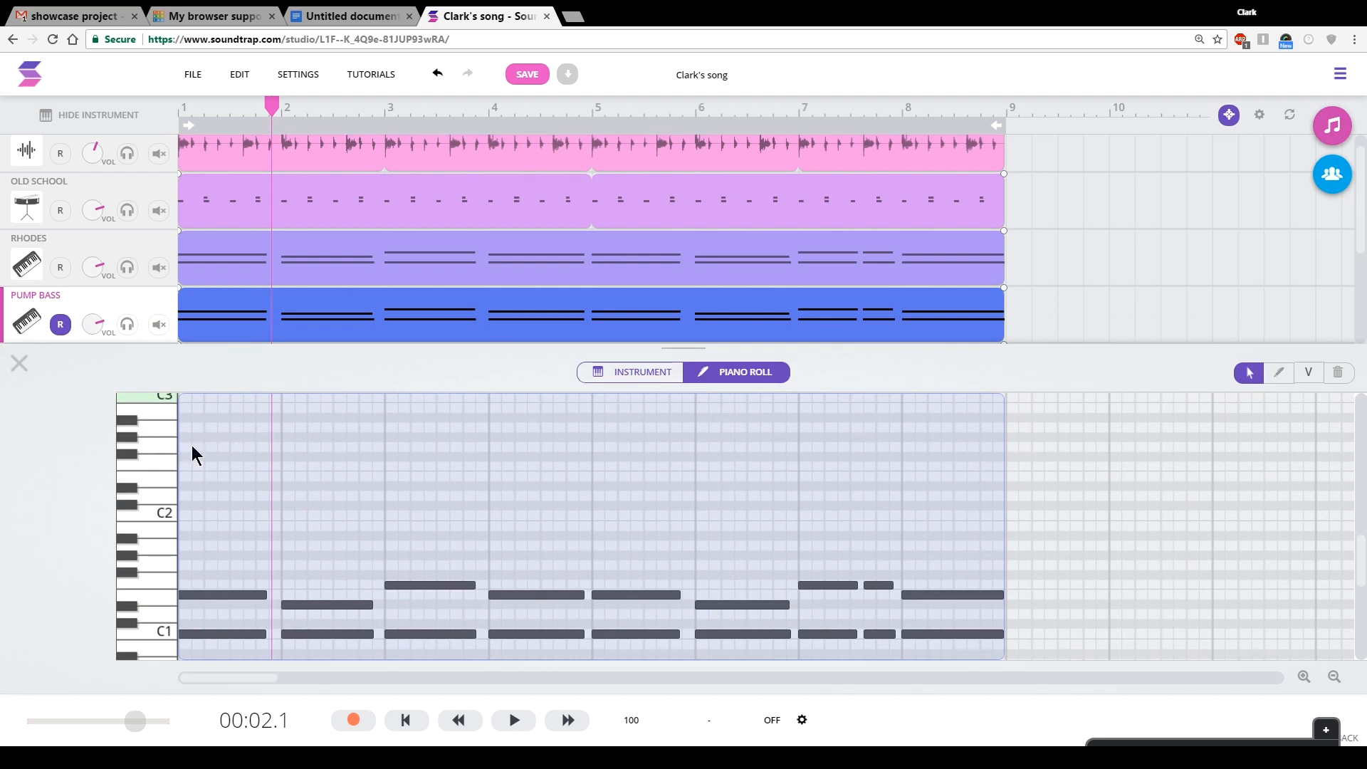
mouse_move(155, 649)
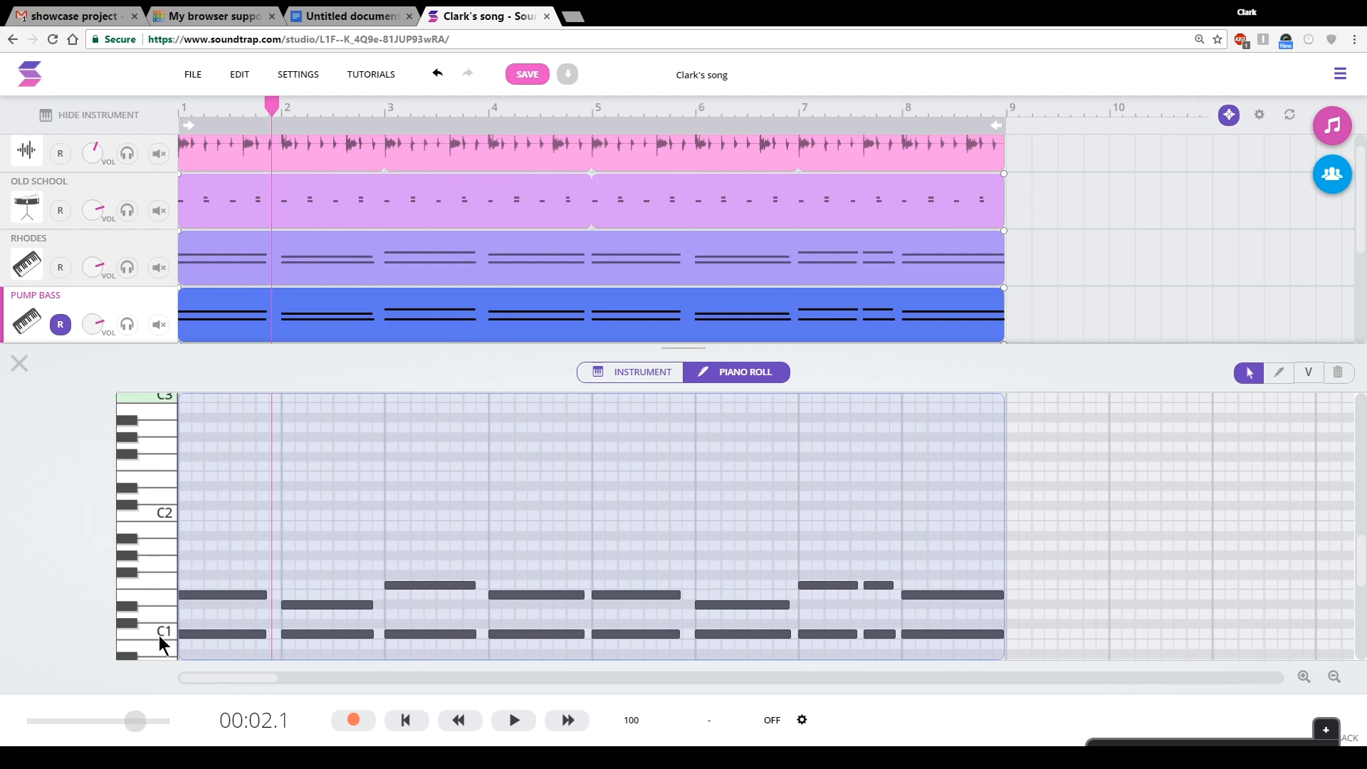
mouse_move(533, 497)
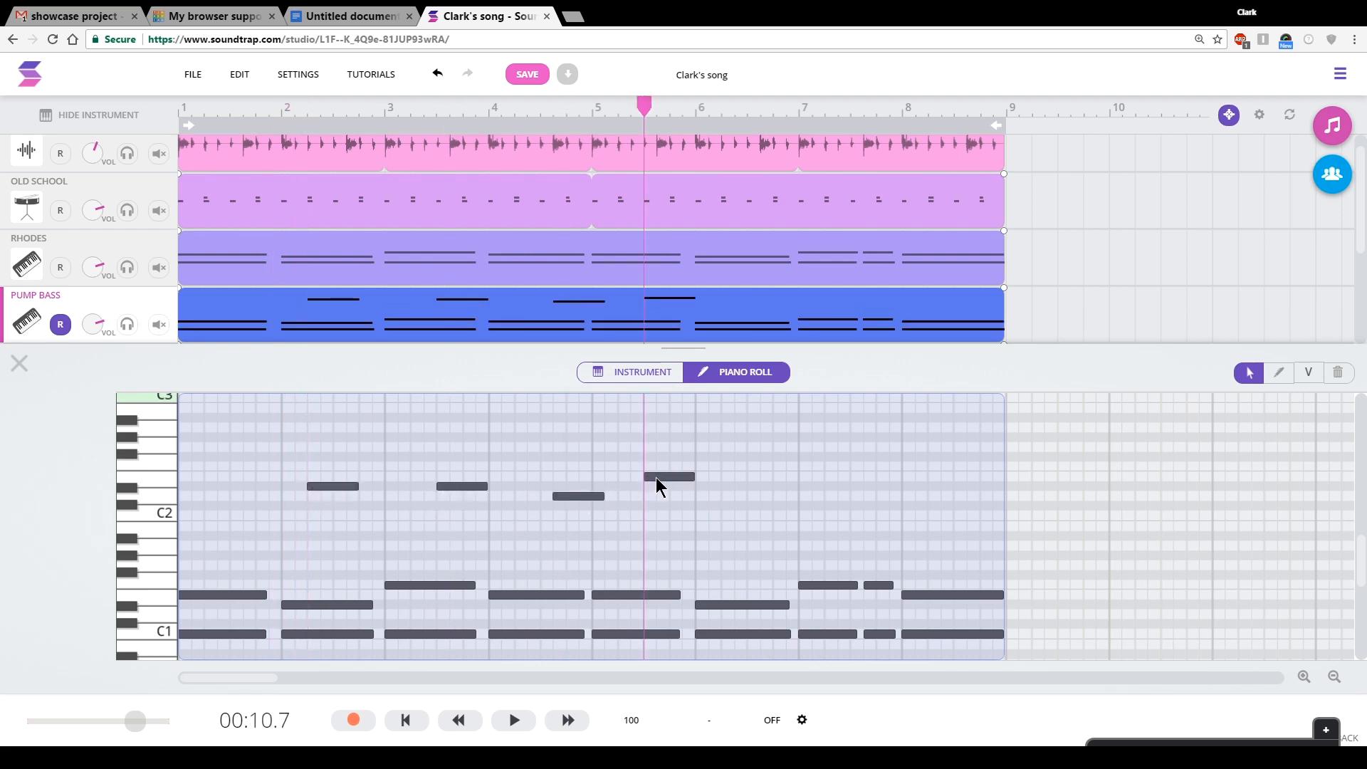
drag(669, 477, 577, 496)
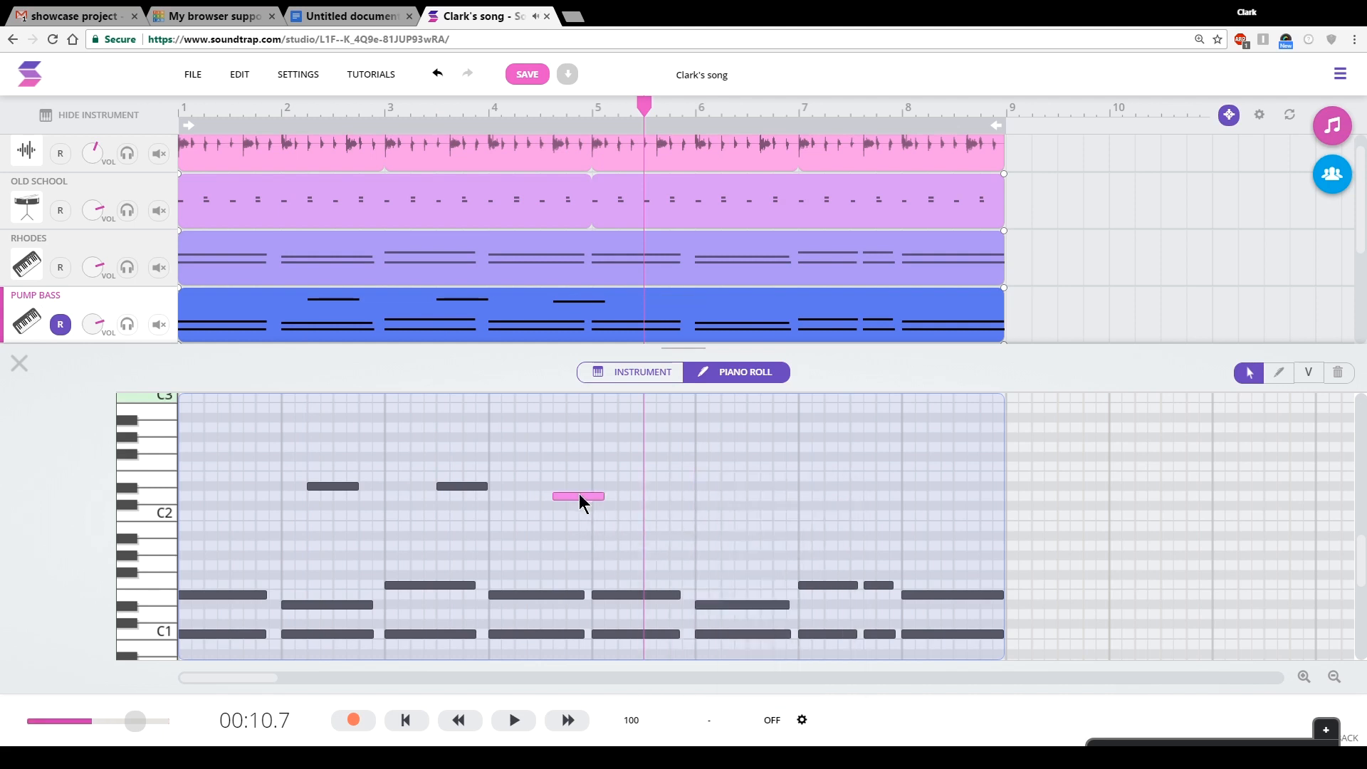
click(577, 497)
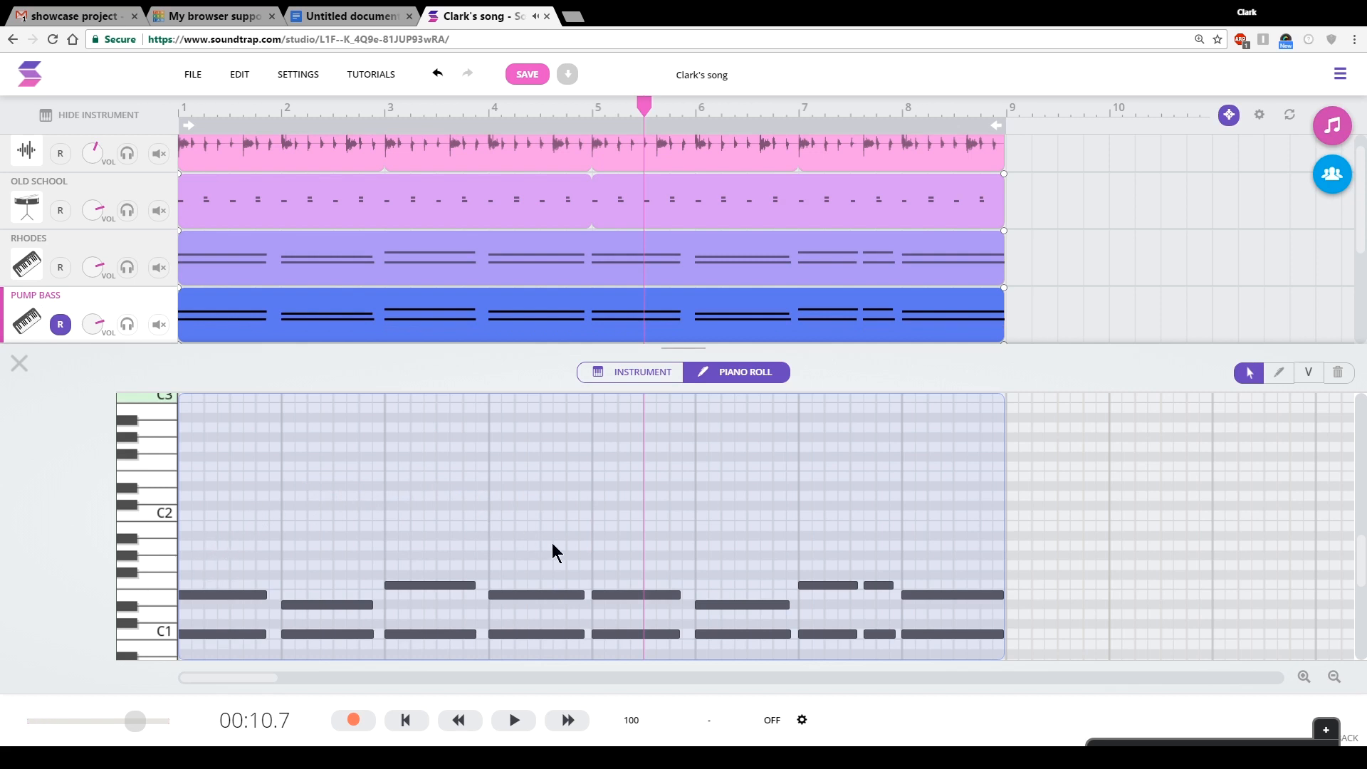
mouse_move(604, 552)
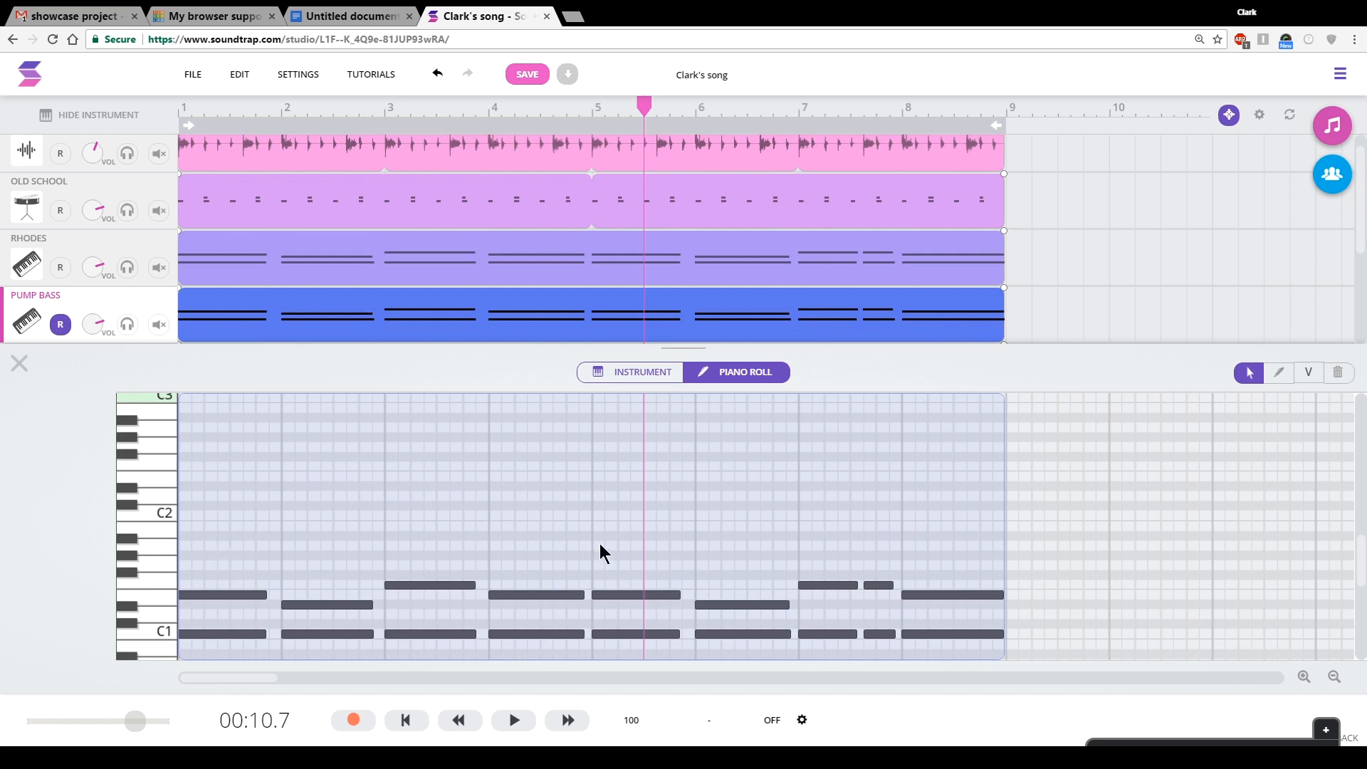
mouse_move(414, 503)
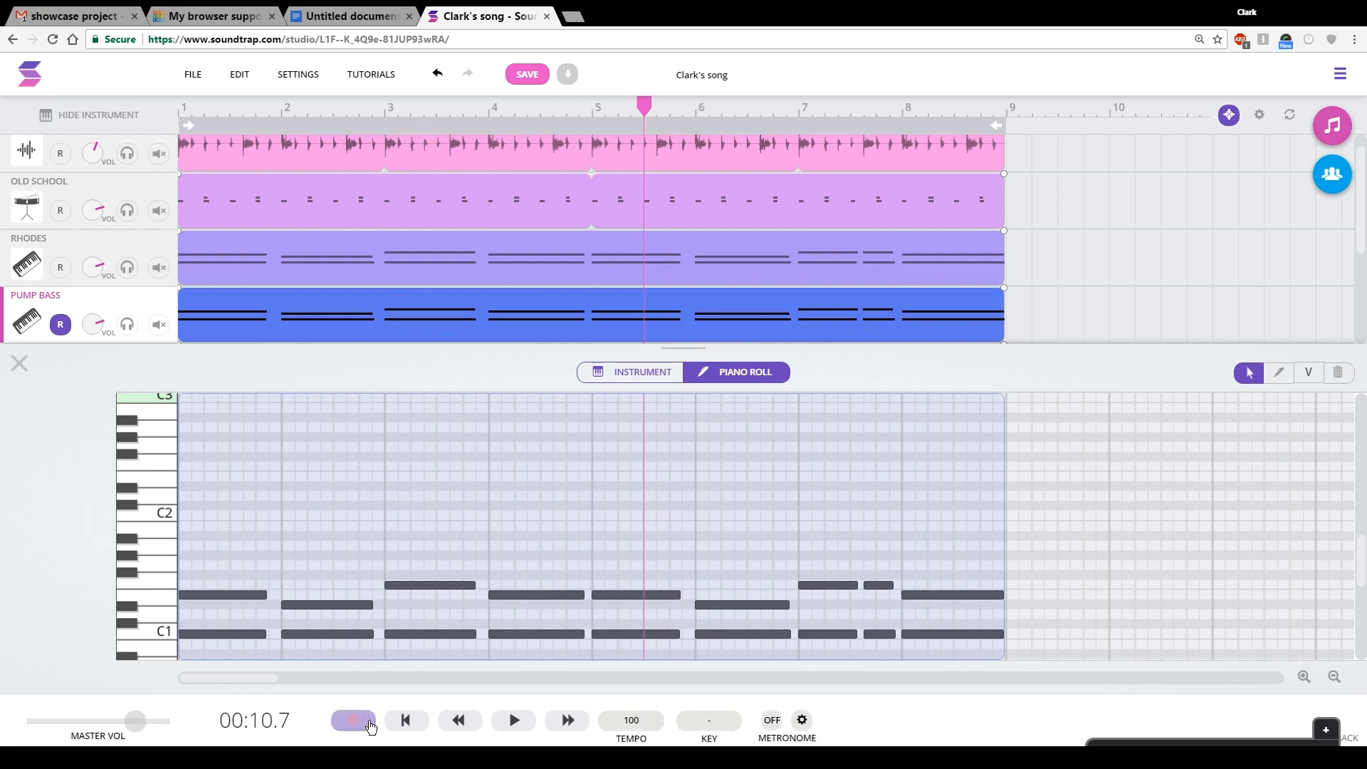
click(353, 720)
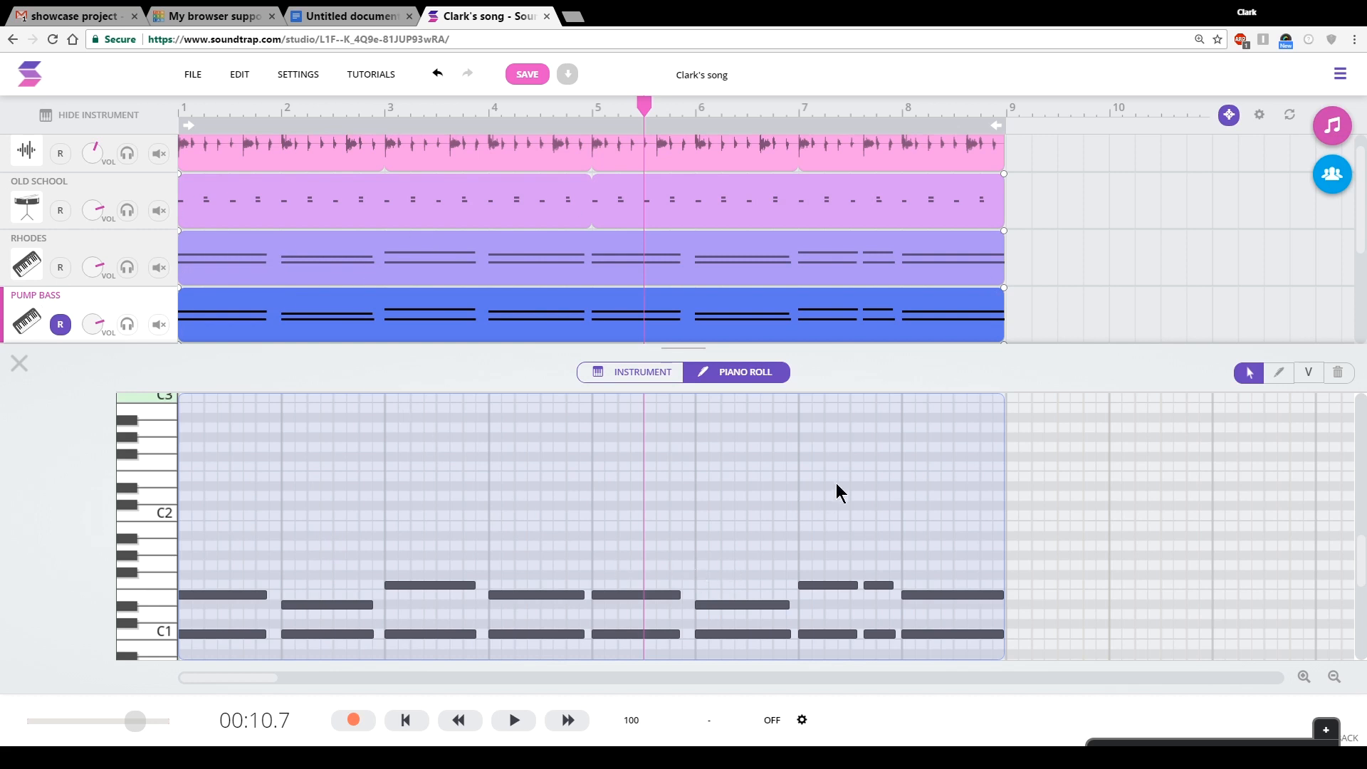
mouse_move(201, 643)
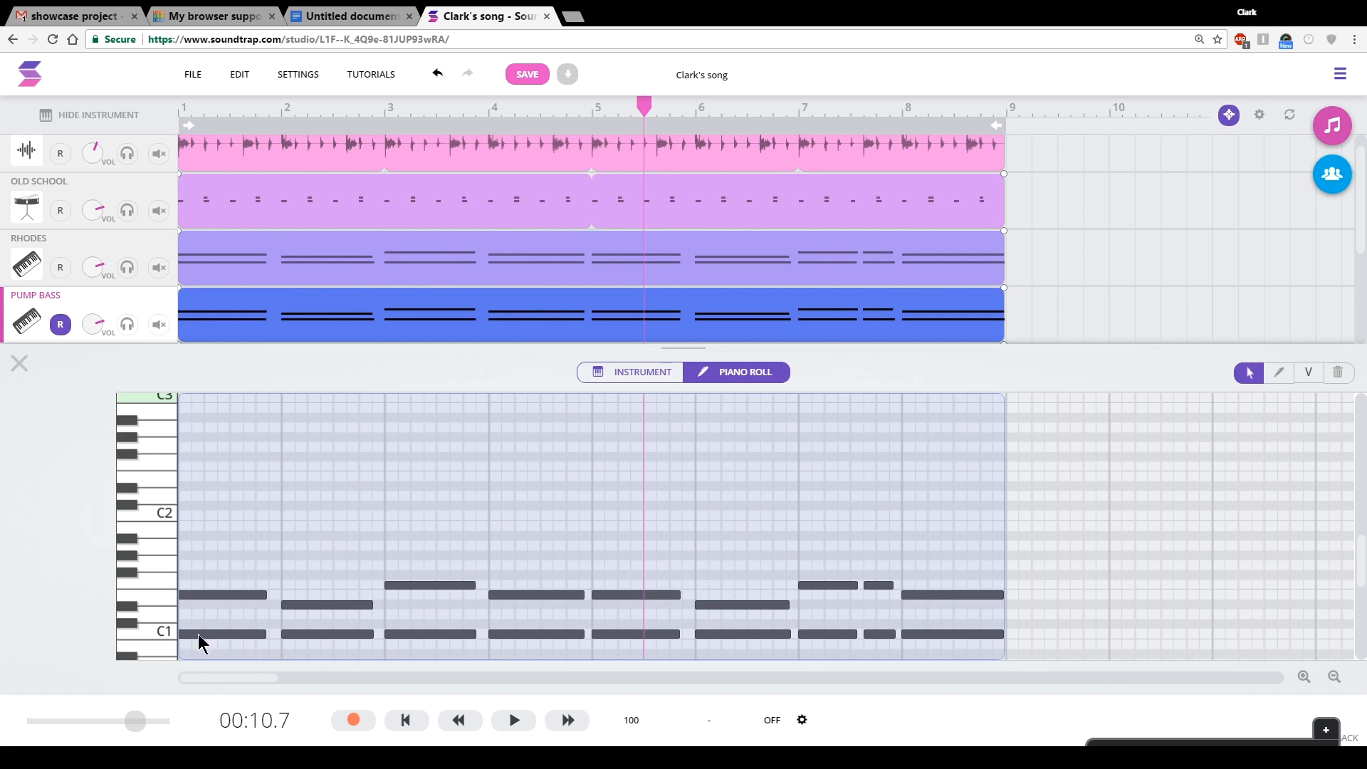
- Select and delete the doubled octave notes, starting from the low C1 in bar 1
click(222, 634)
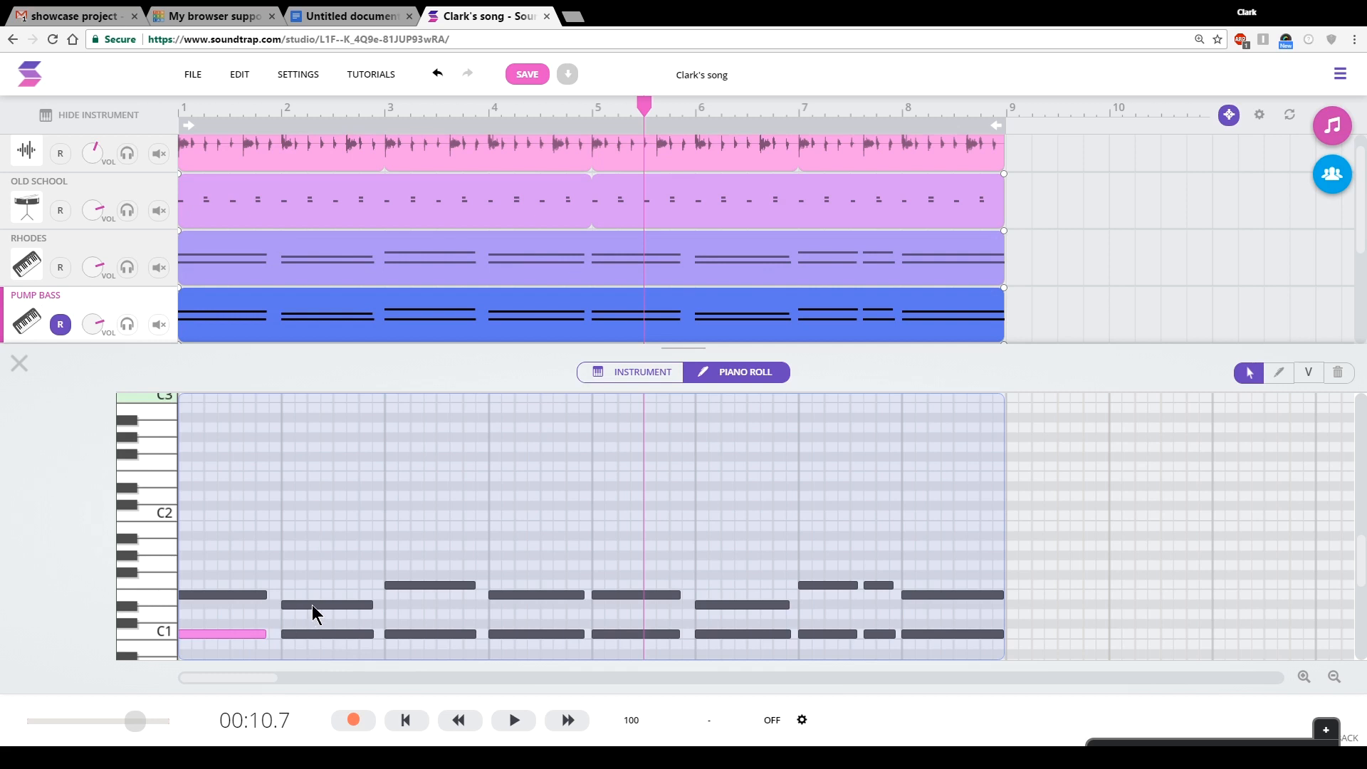
mouse_move(225, 642)
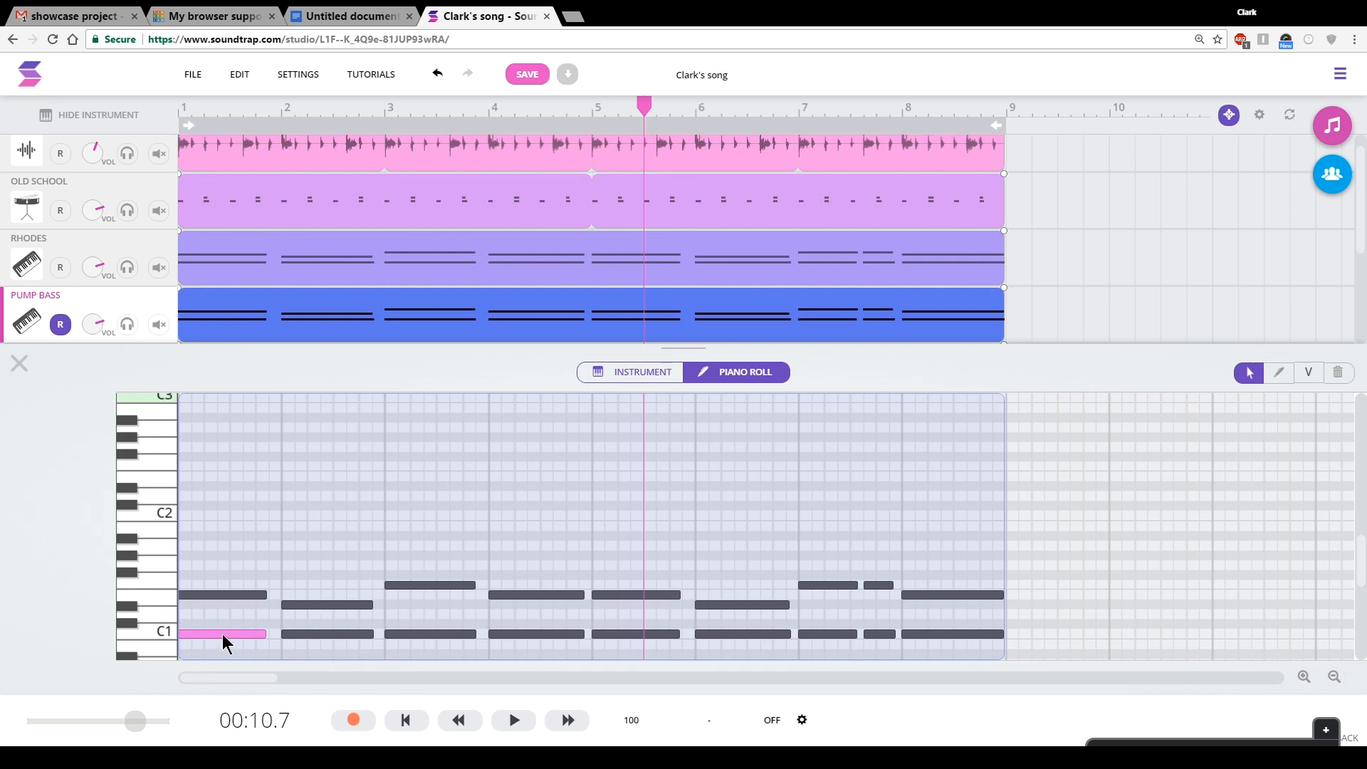
click(536, 595)
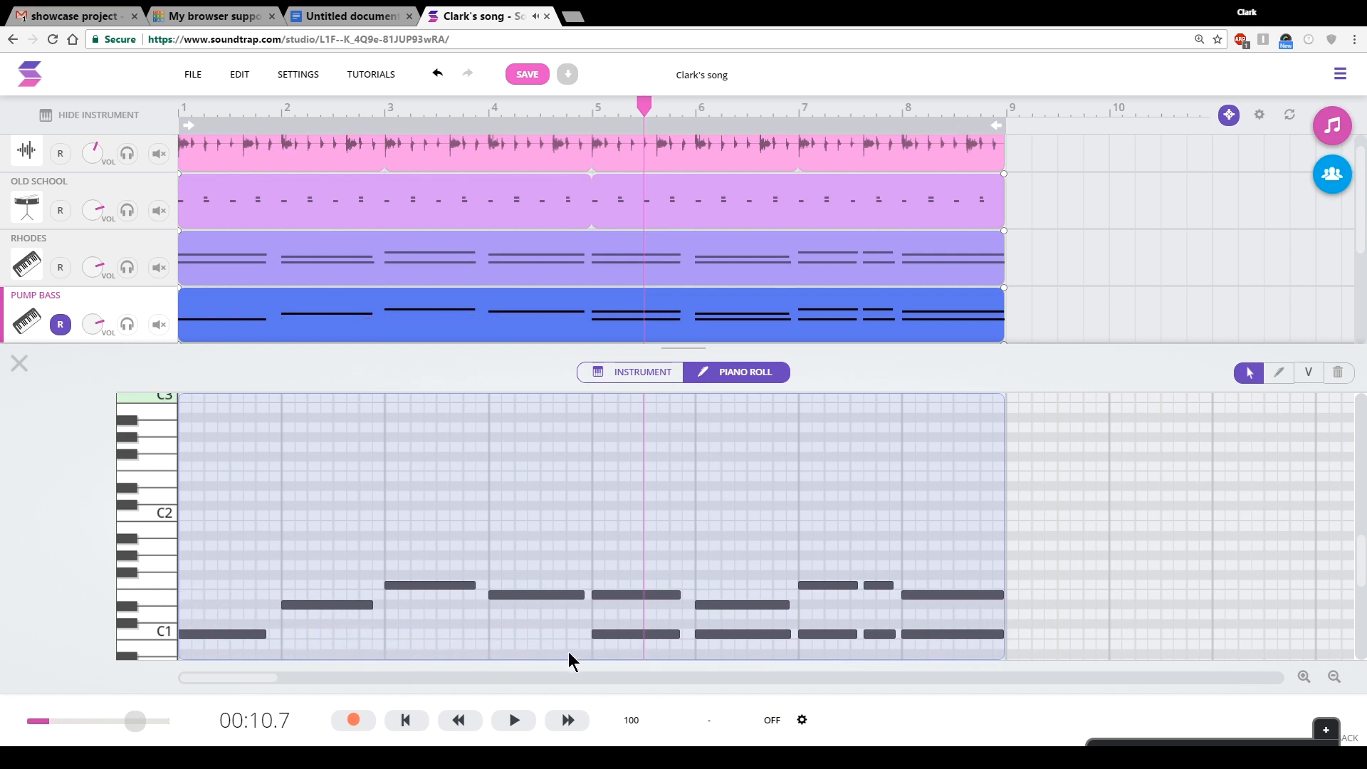
click(827, 633)
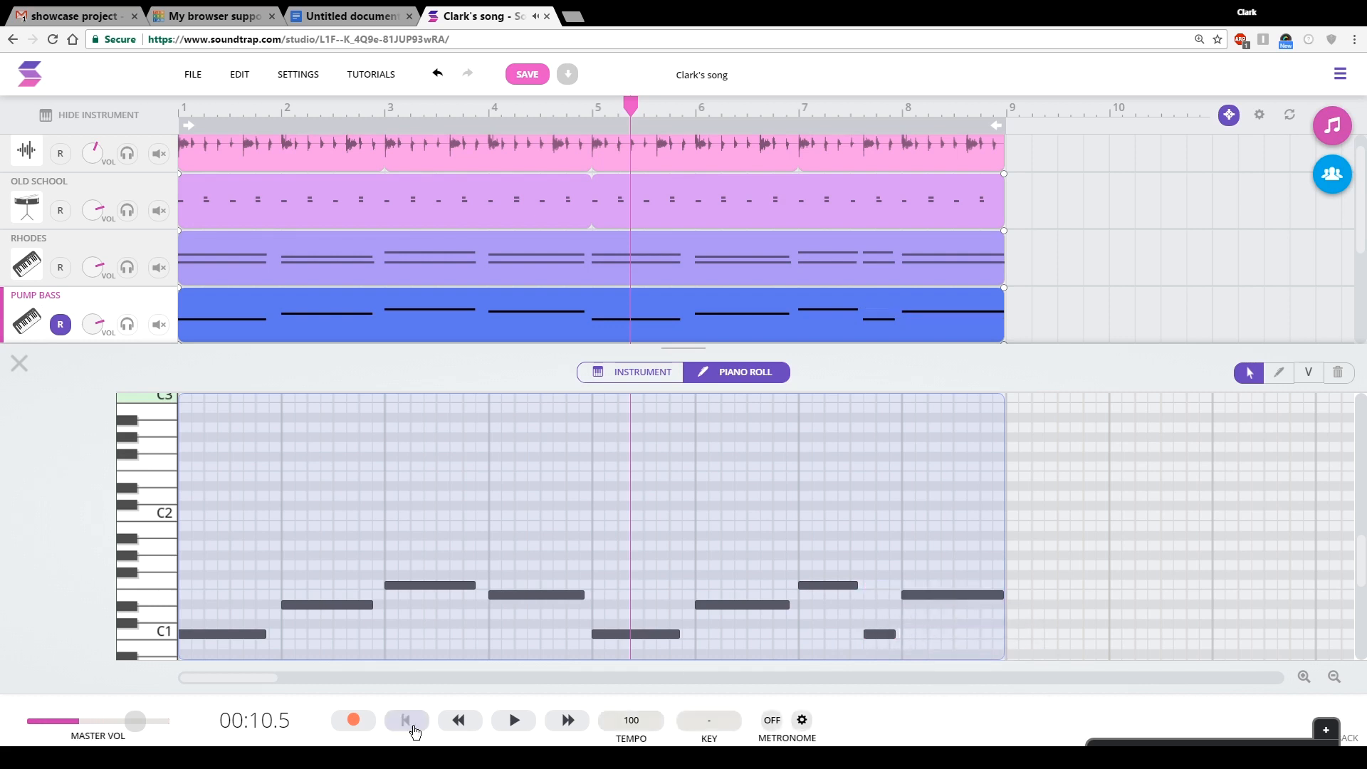
click(405, 720)
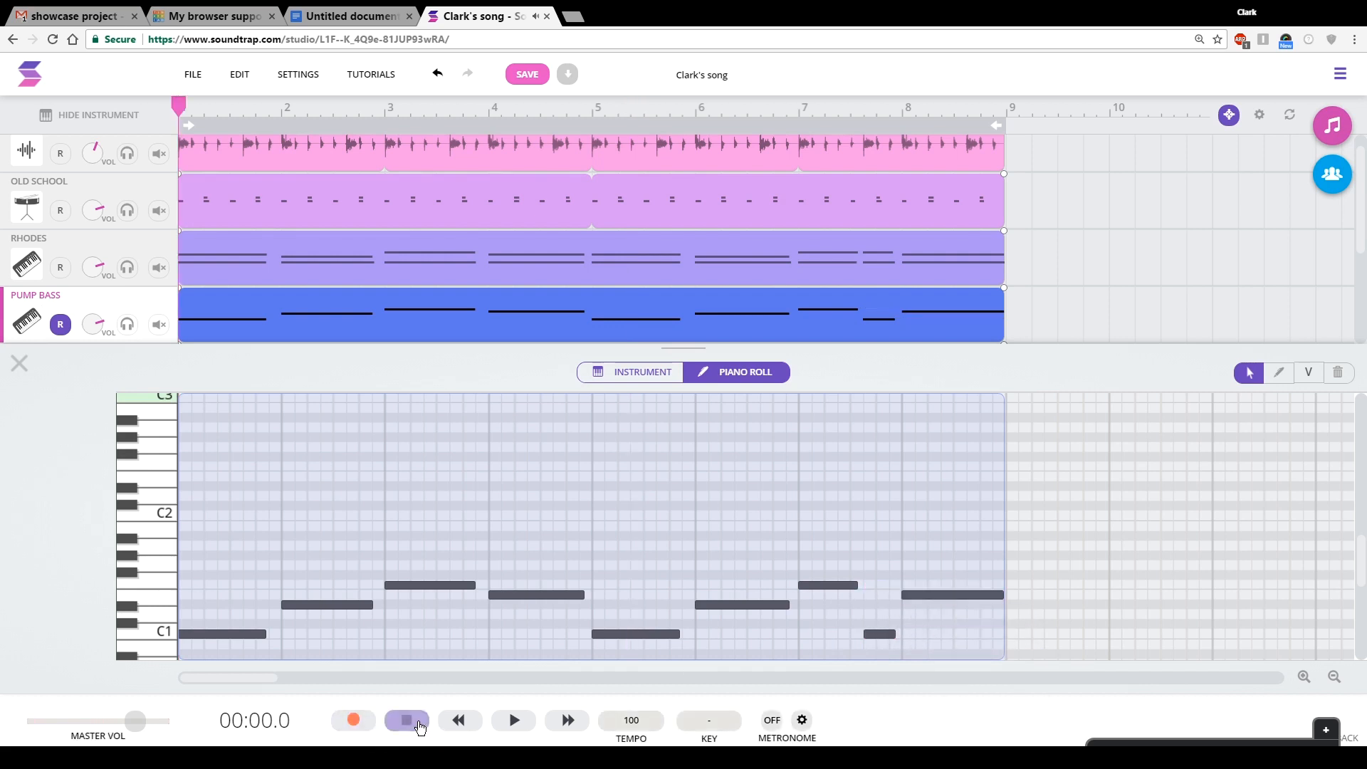
click(513, 719)
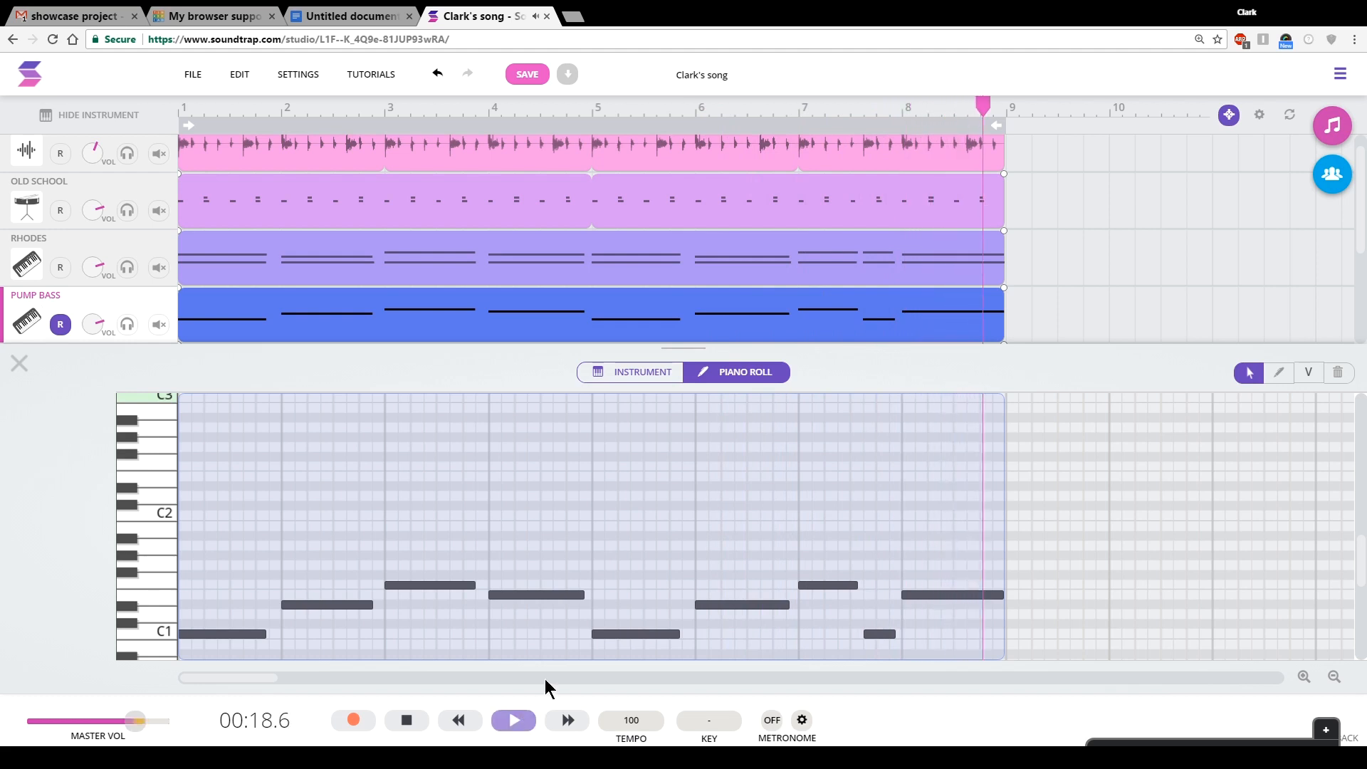
click(513, 719)
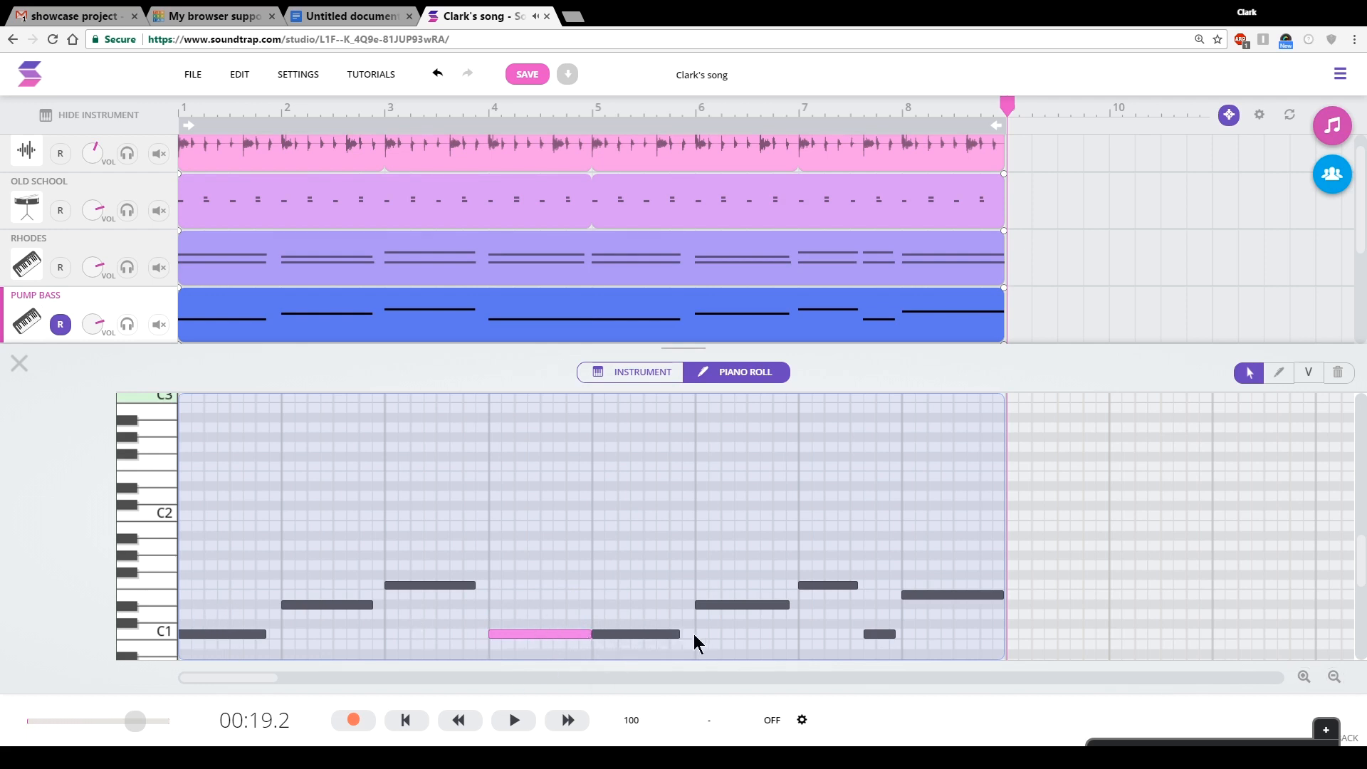
mouse_move(279, 394)
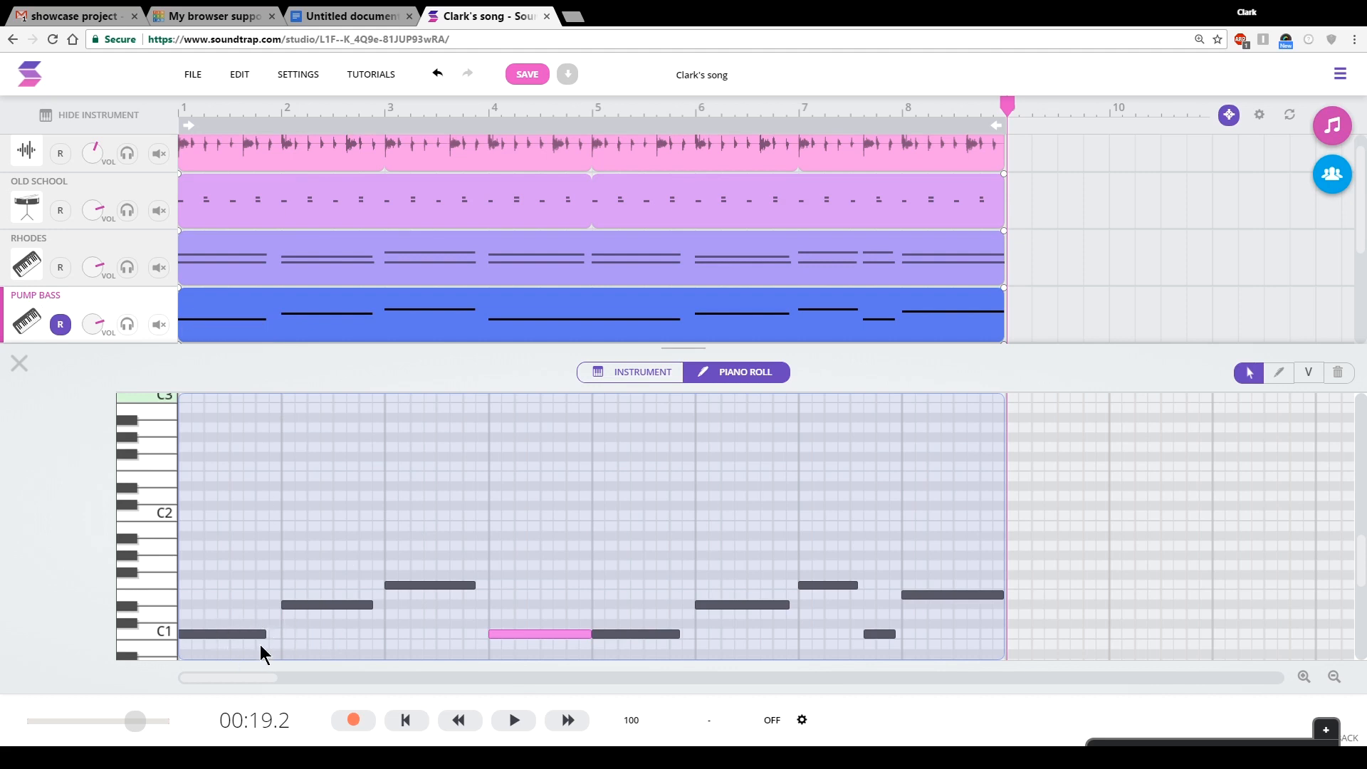
mouse_move(229, 643)
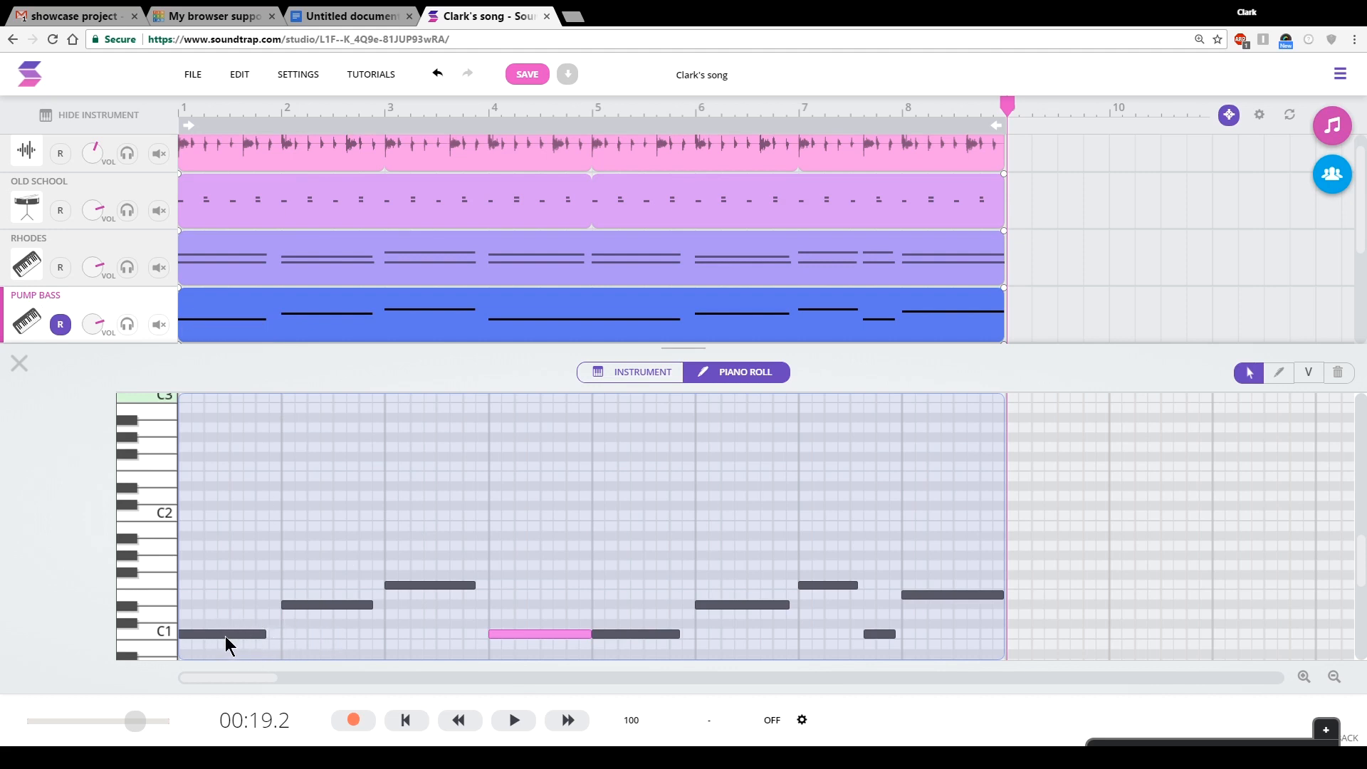
mouse_move(277, 619)
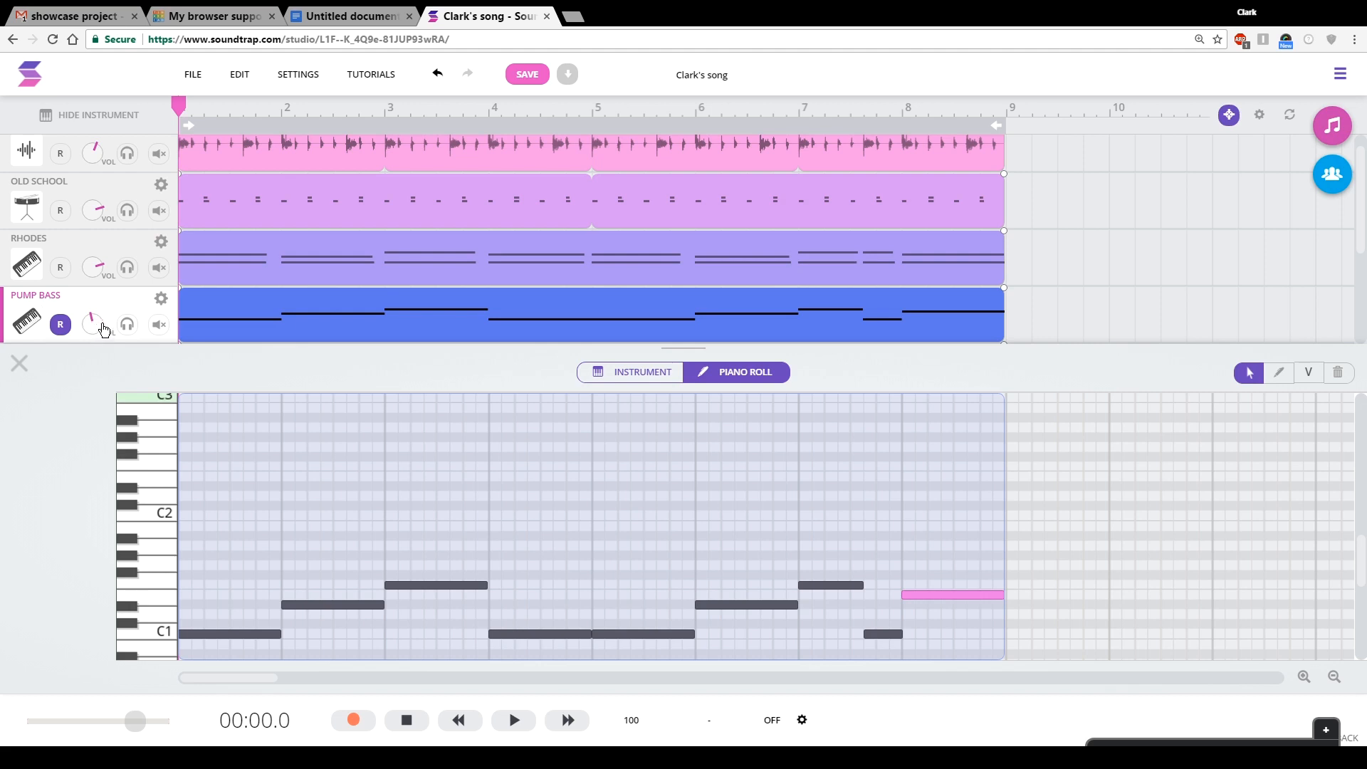
mouse_move(131, 196)
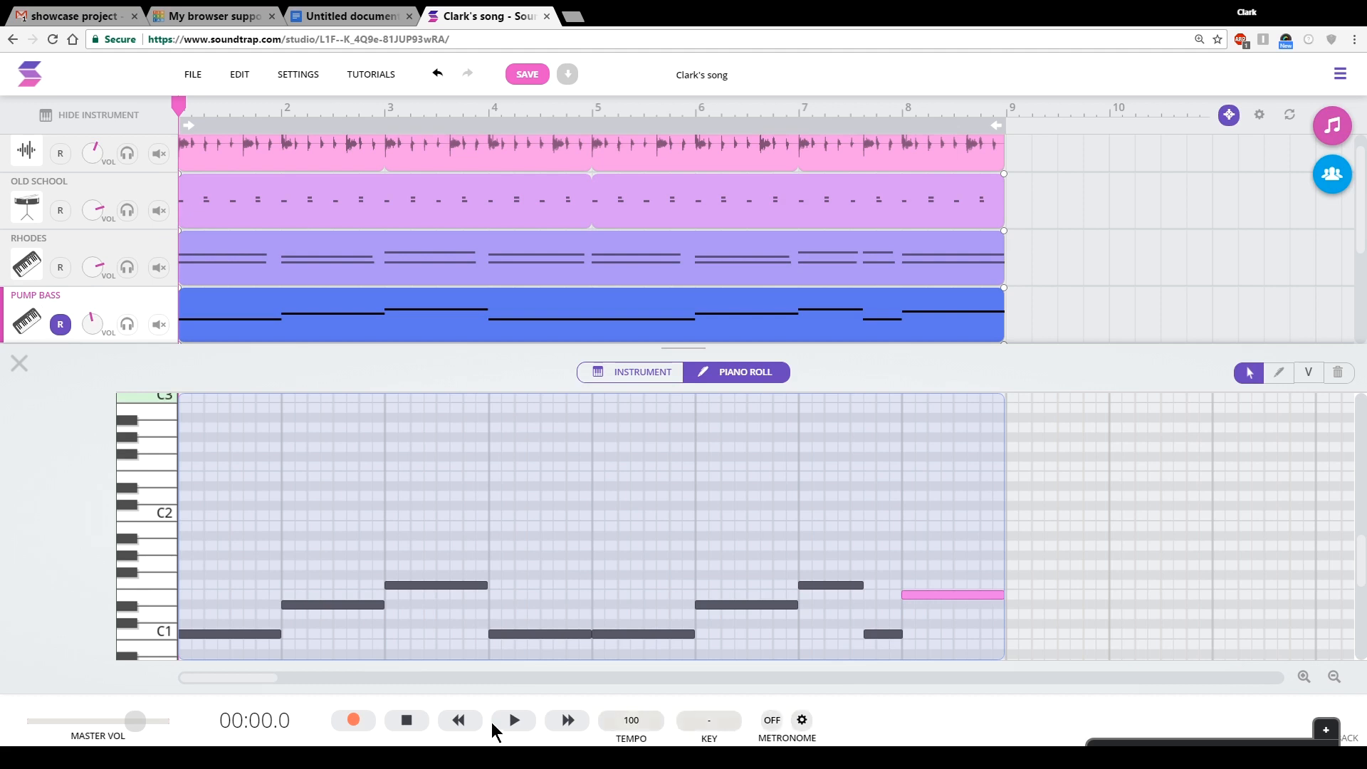
- Rewind and play the song from the beginning with the edited bass line
click(512, 719)
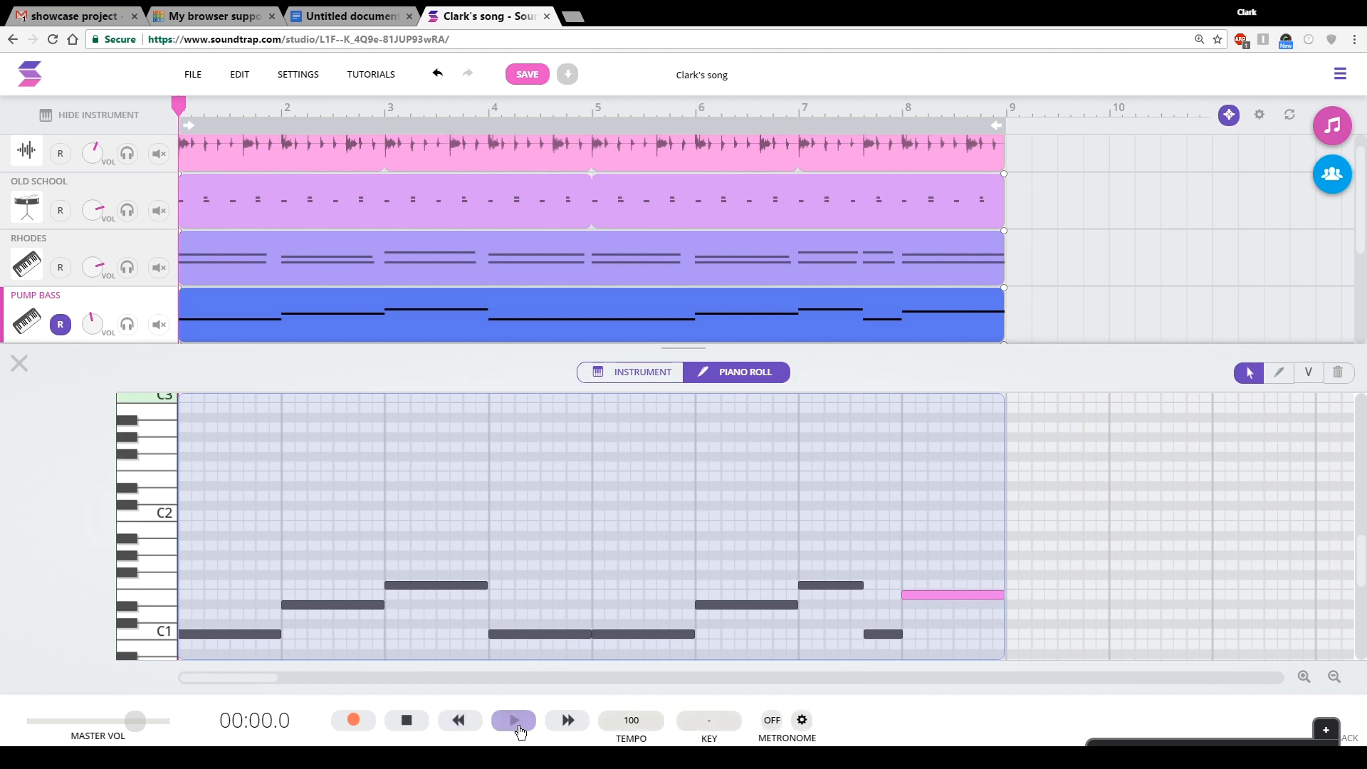
click(513, 719)
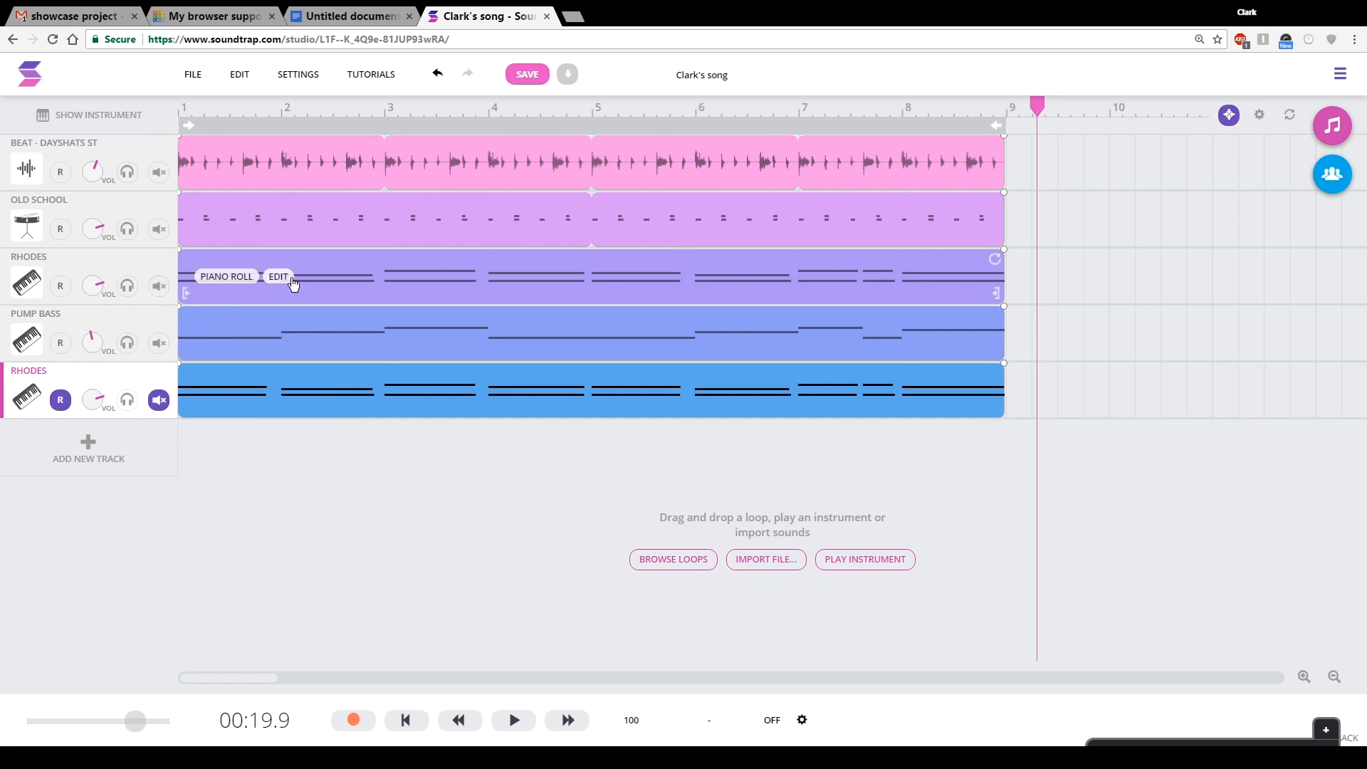
- Set the bottom track's instrument to the Synths > Rhythmic Sample N Hold preset and close the panel
right_click(291, 286)
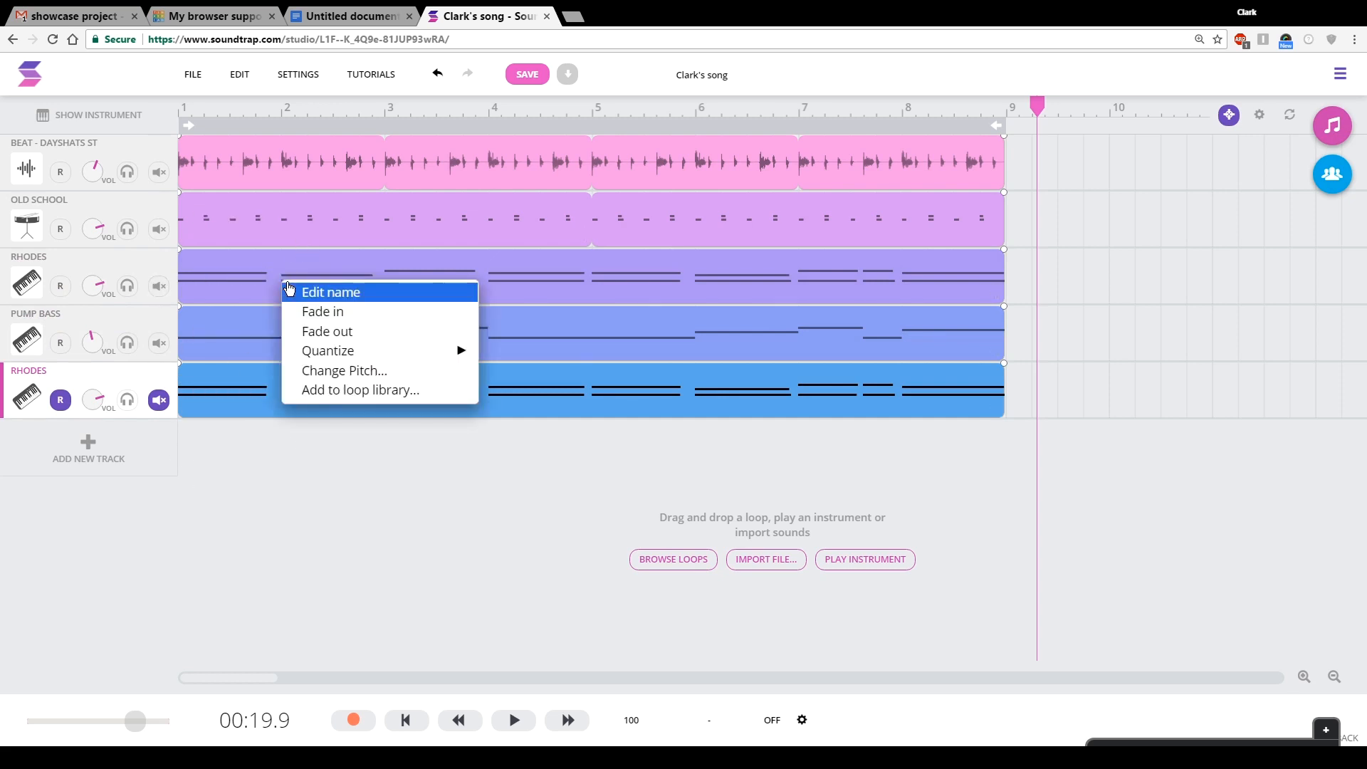
click(283, 434)
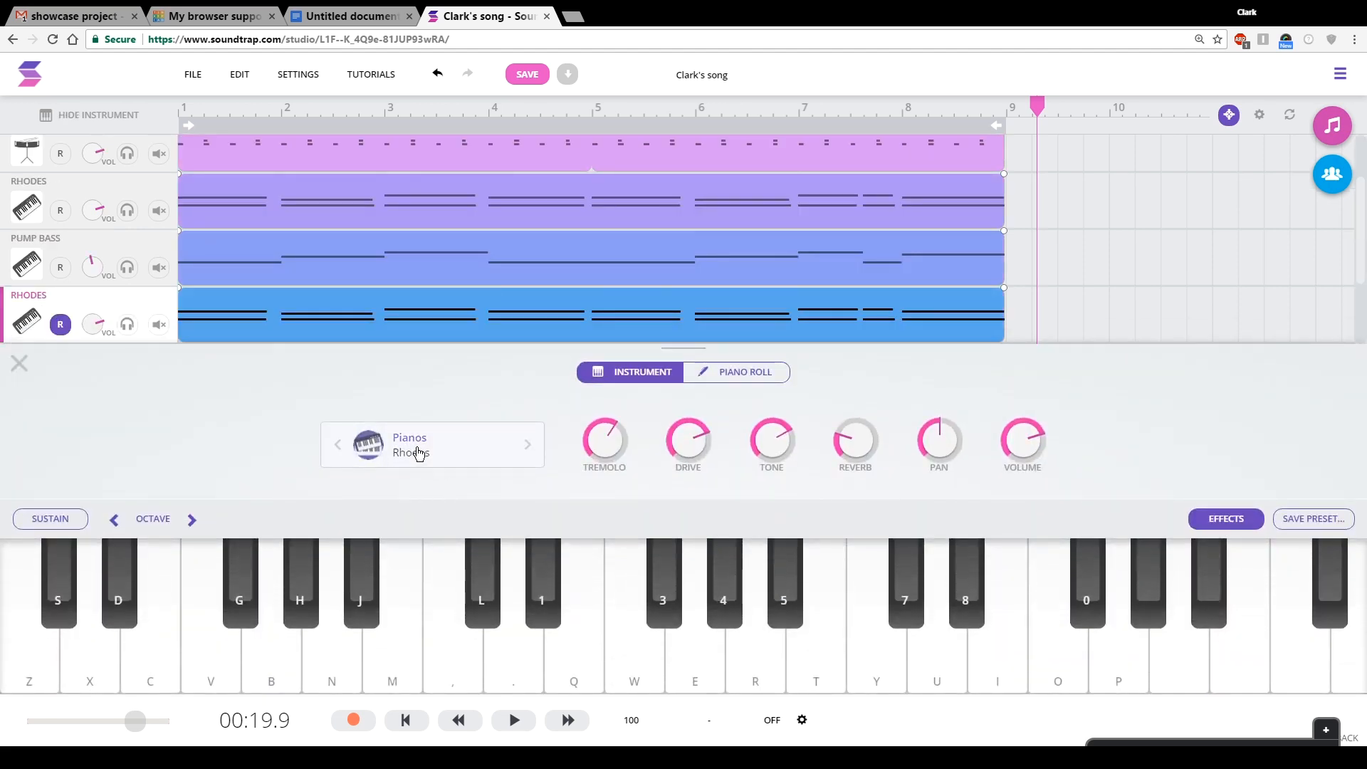
click(432, 444)
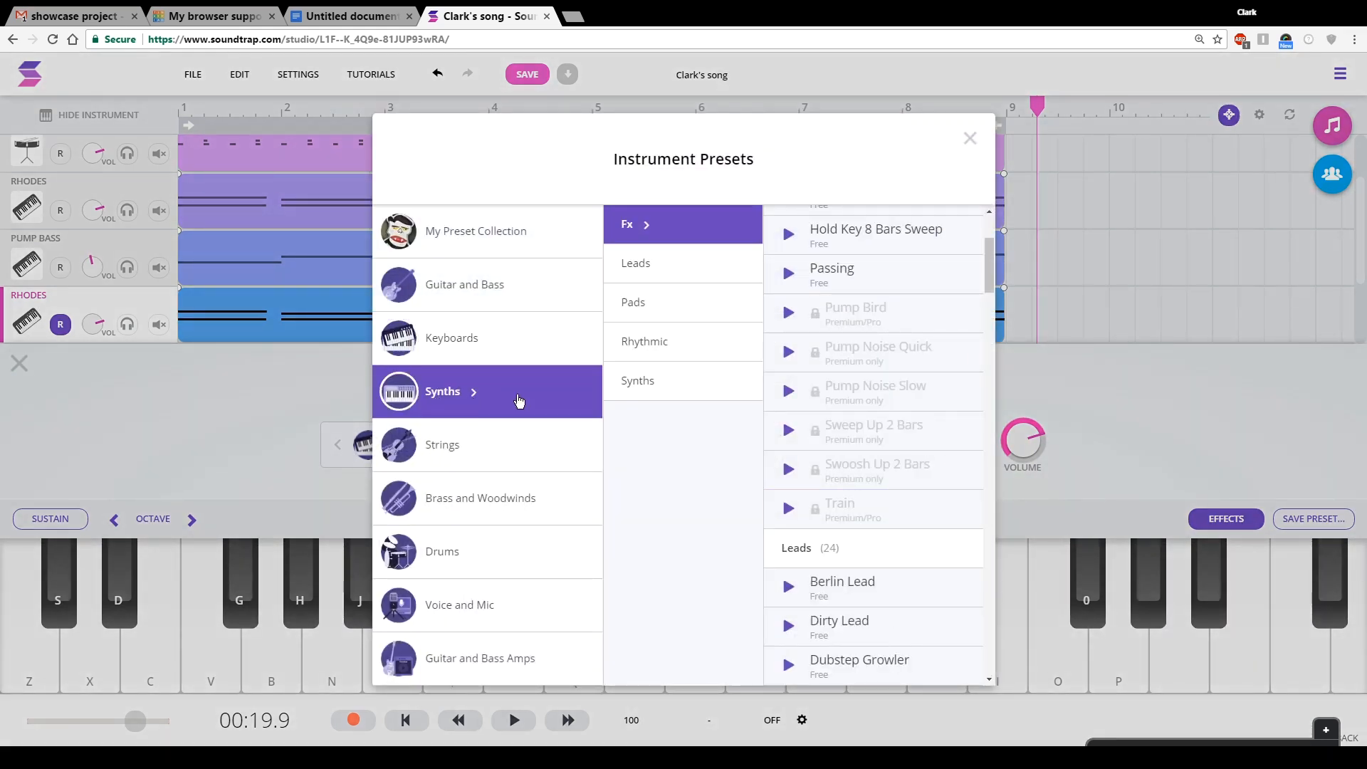
click(637, 380)
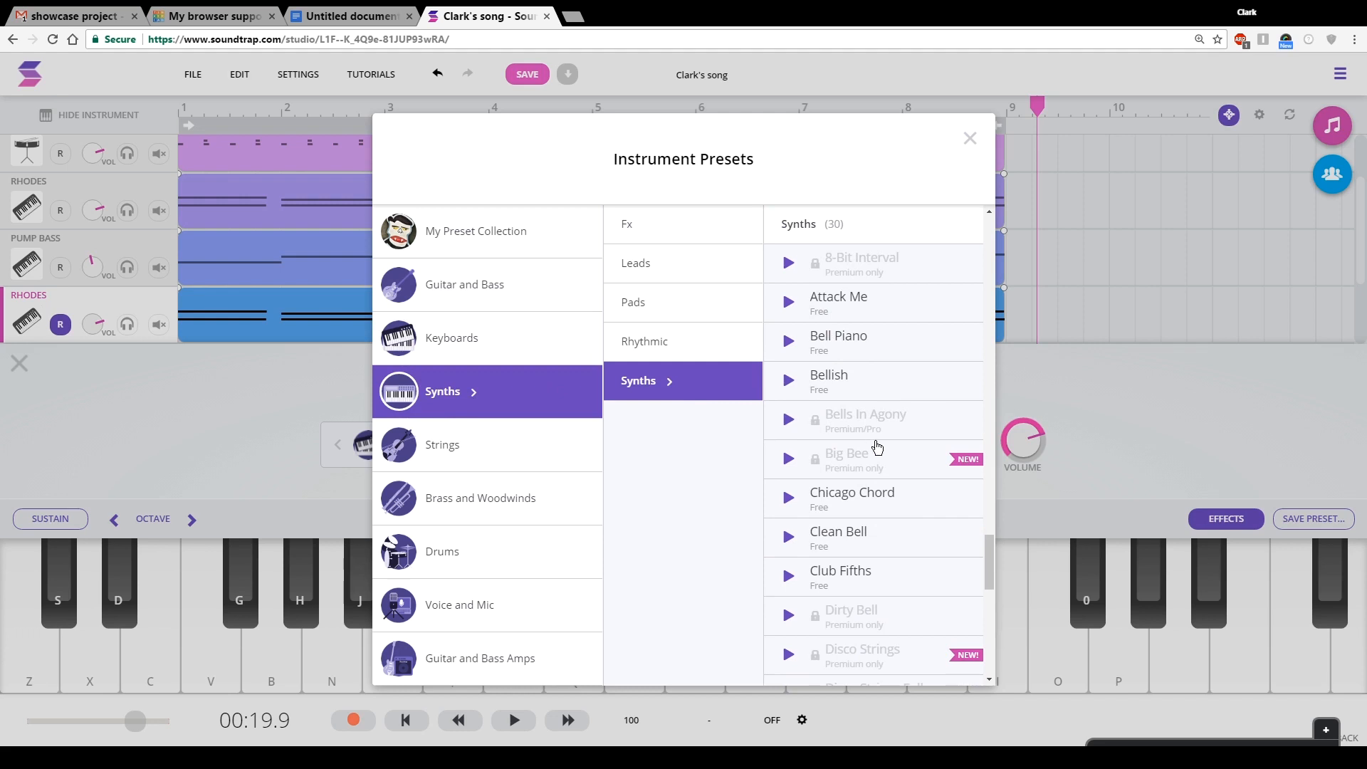
scroll(down, 3)
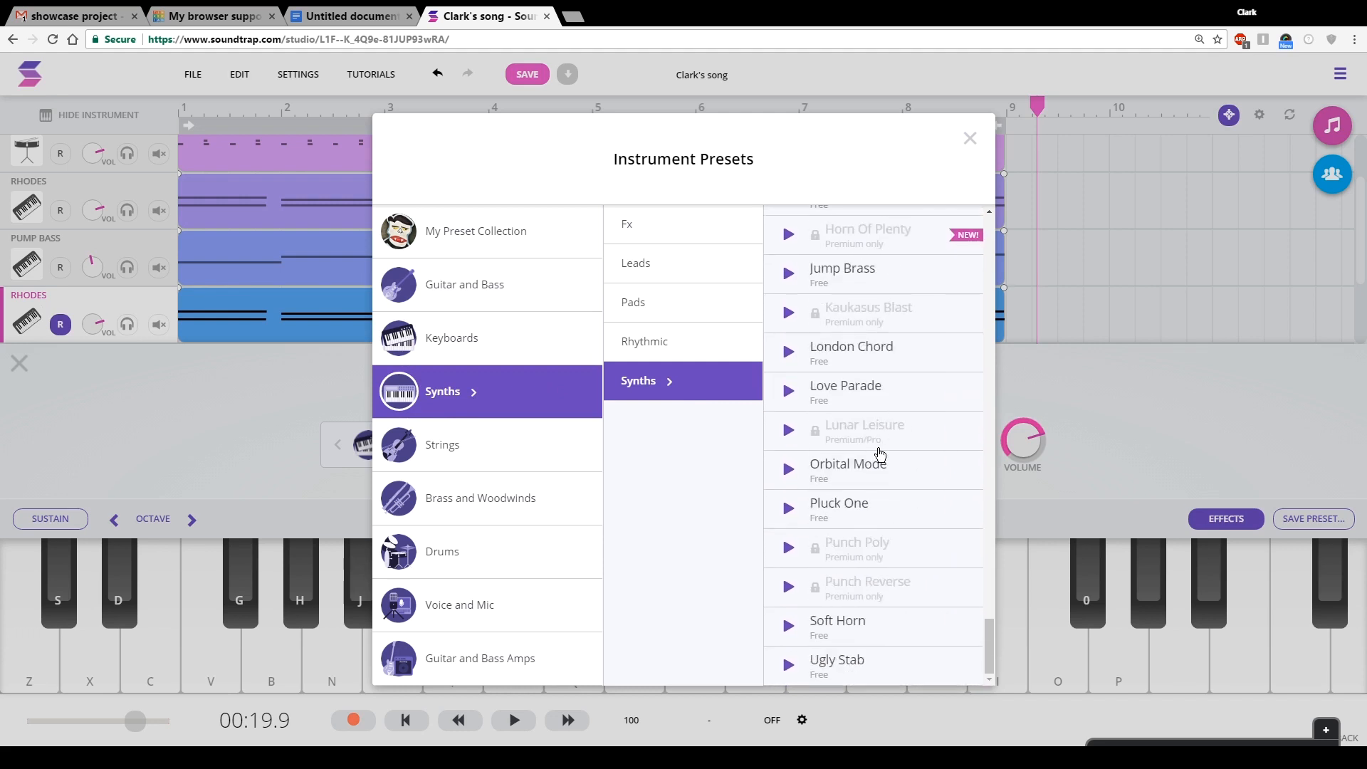
click(644, 341)
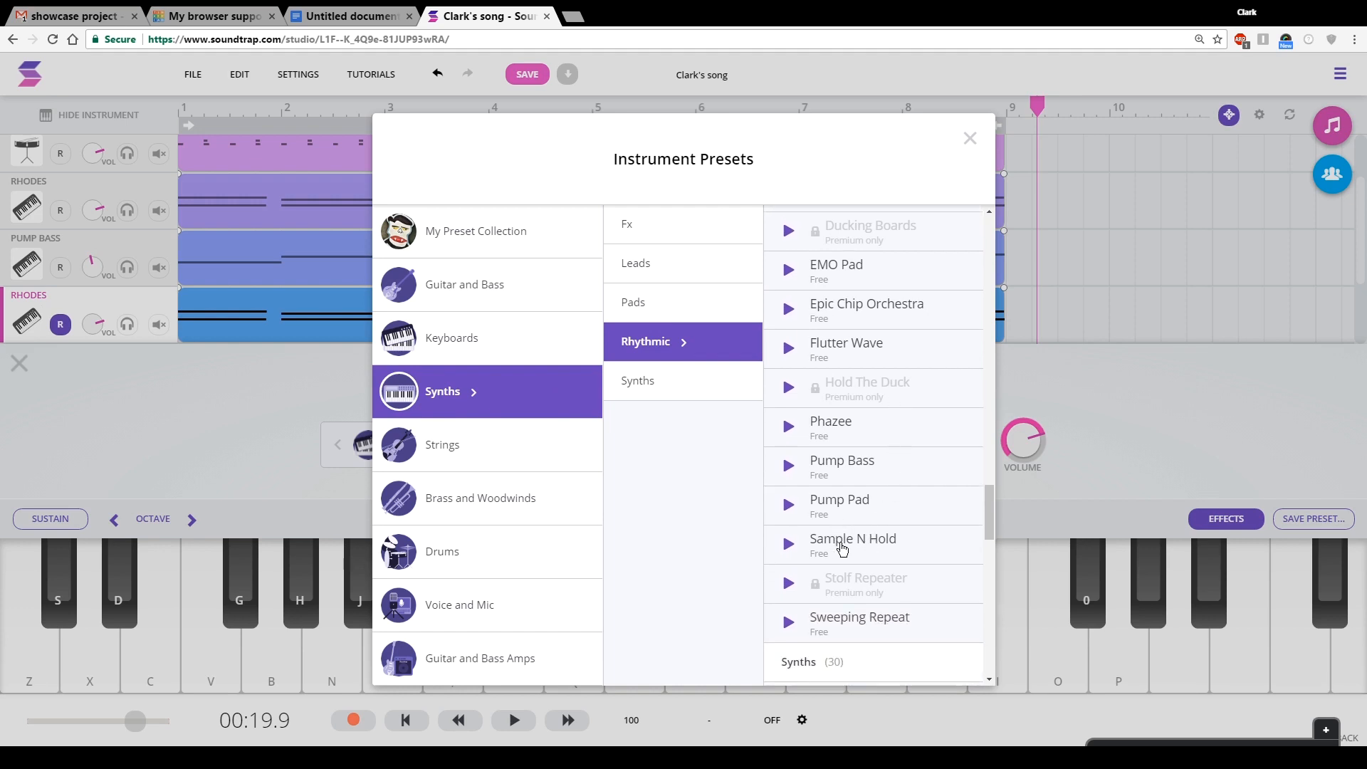
click(852, 539)
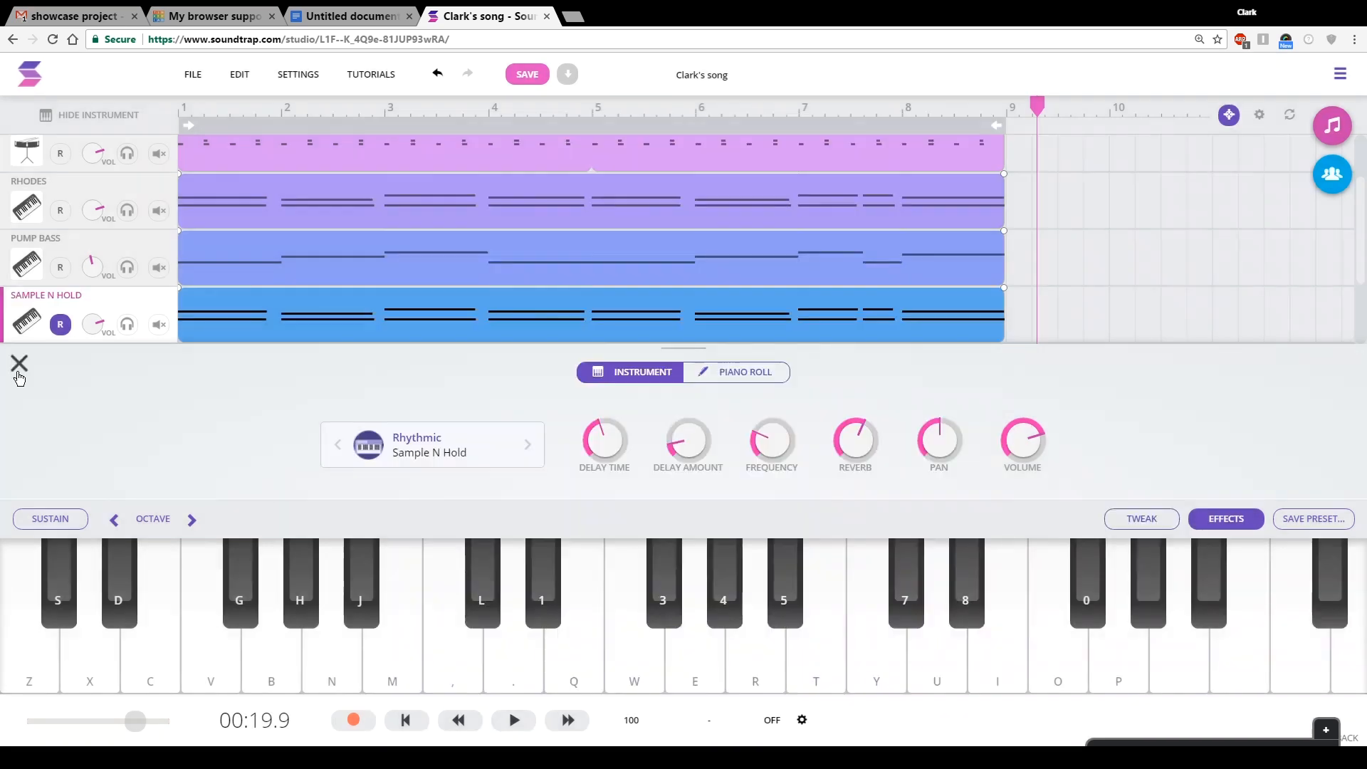
click(18, 364)
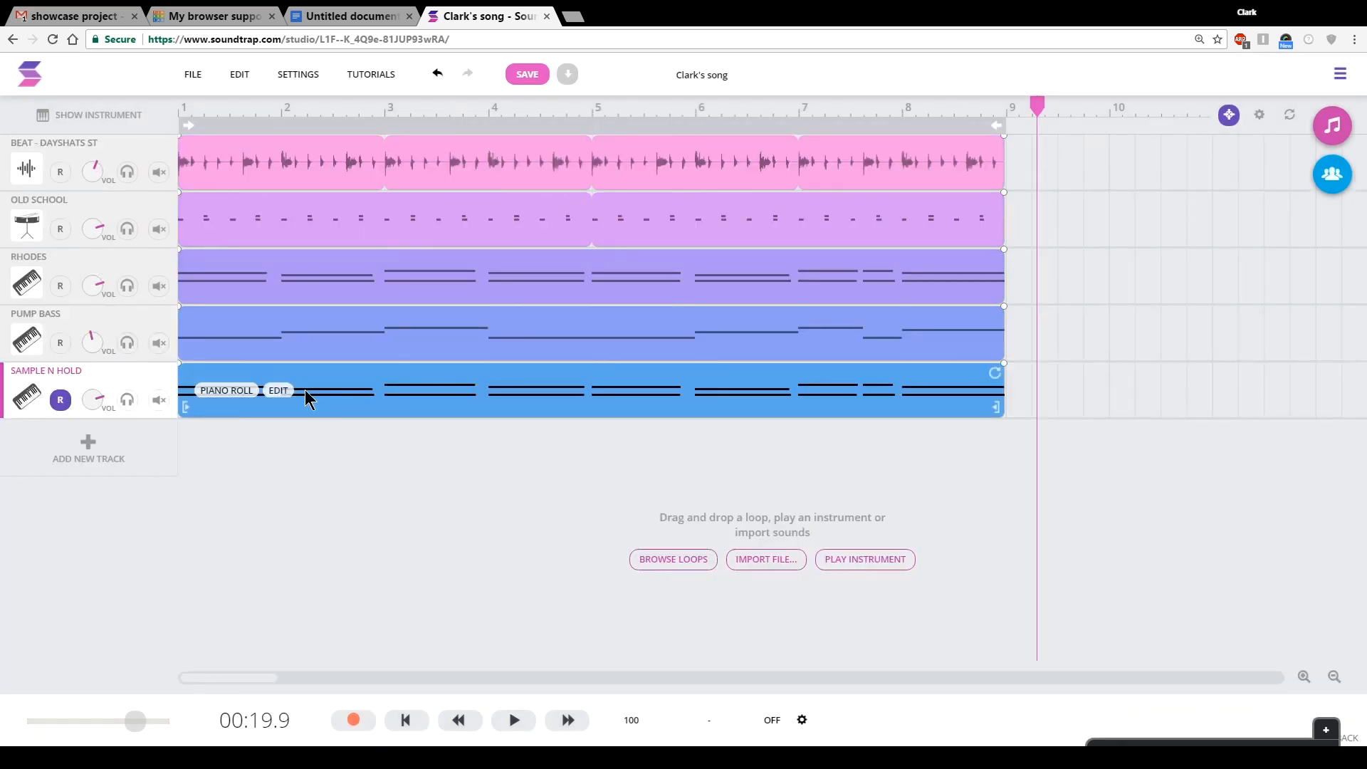
- Bring up the Sample N Hold clip's options and choose Change Pitch
right_click(288, 394)
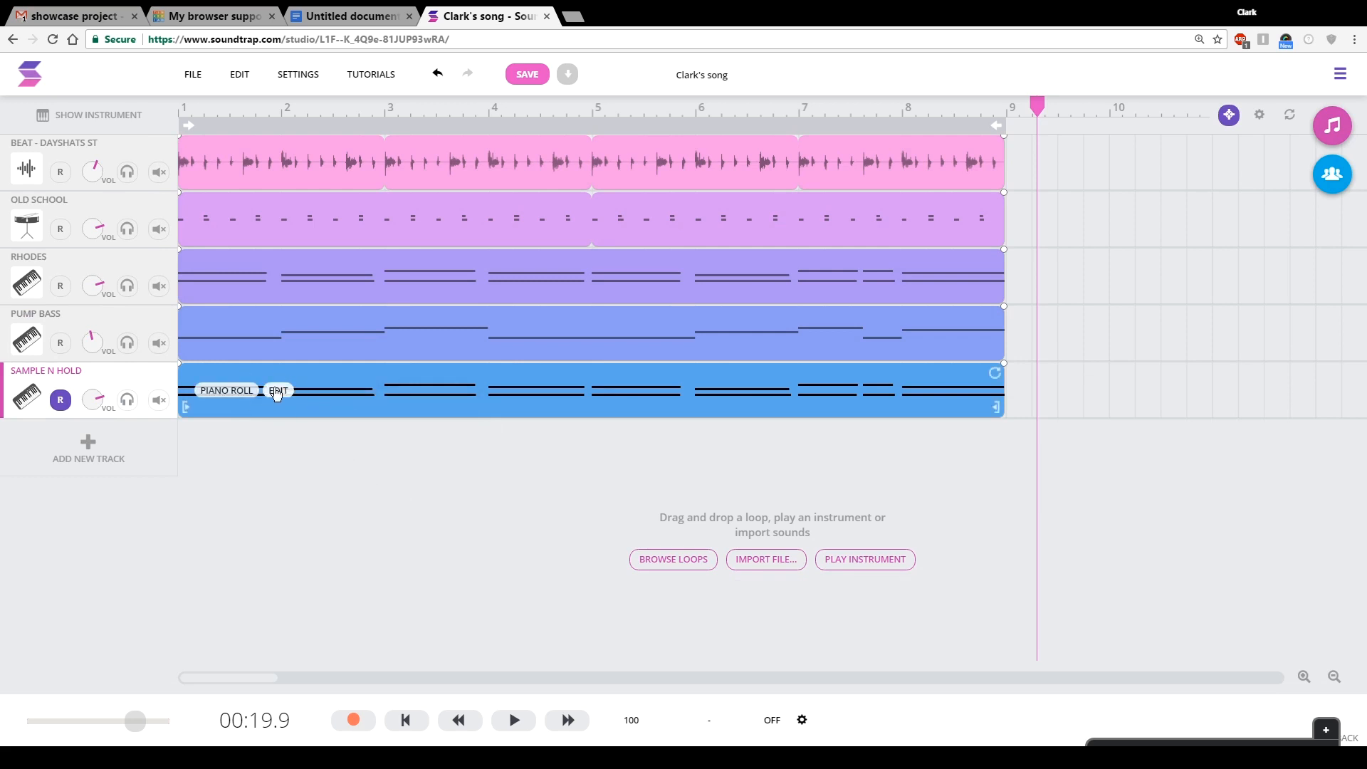
right_click(279, 389)
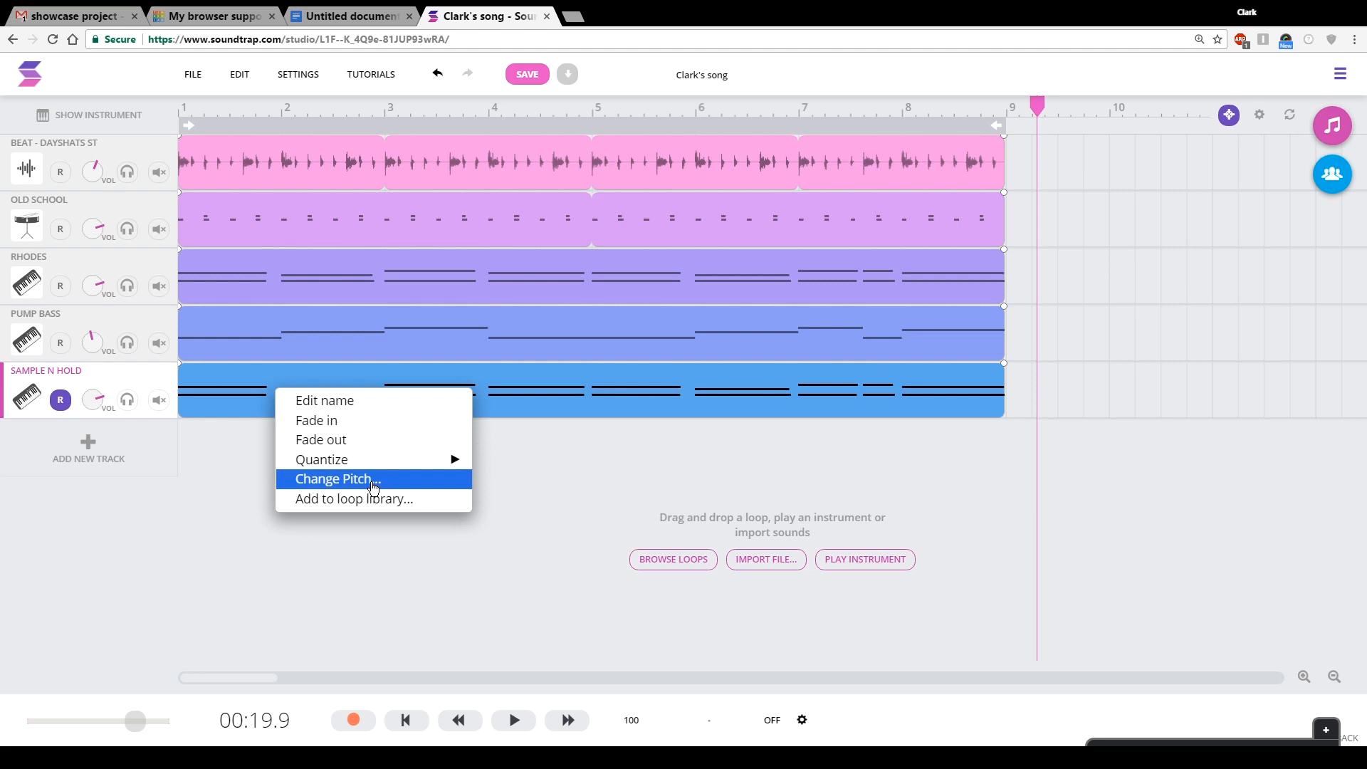
click(334, 478)
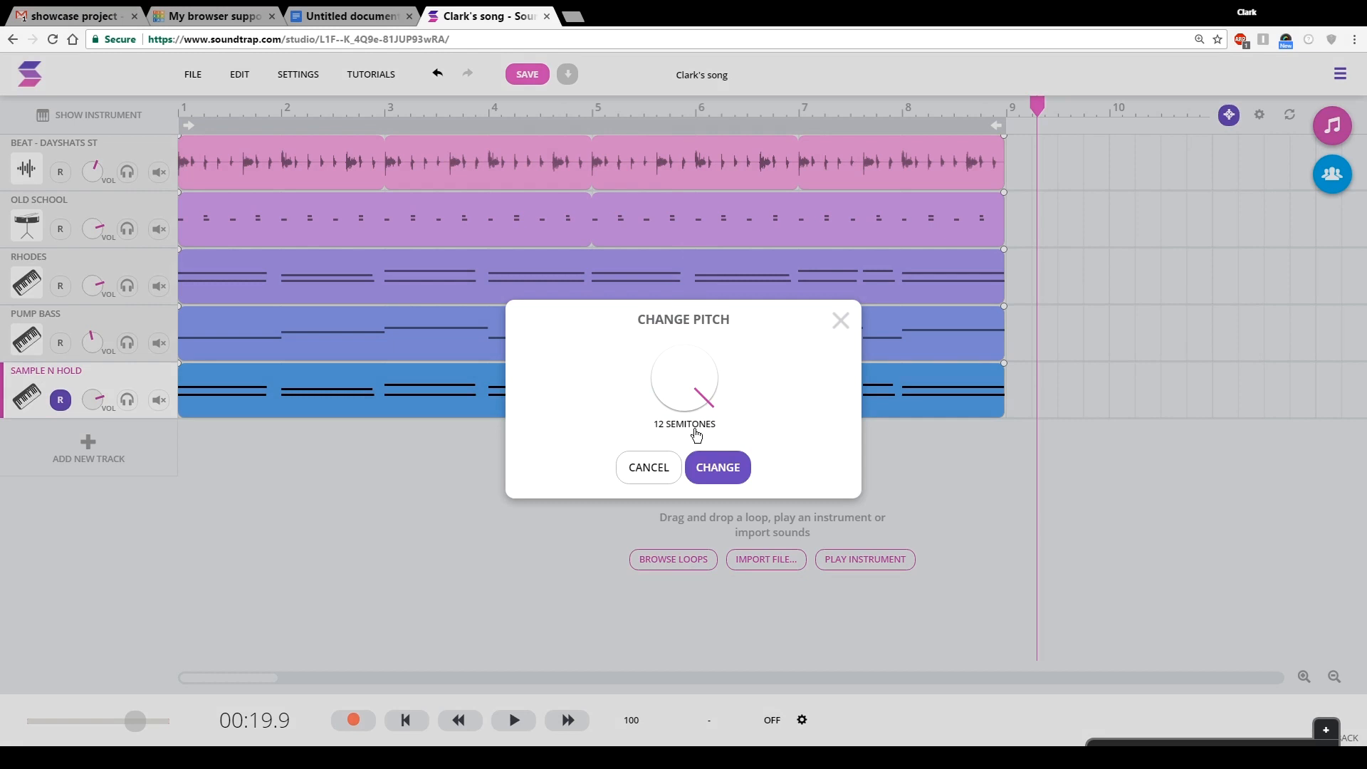
mouse_move(692, 404)
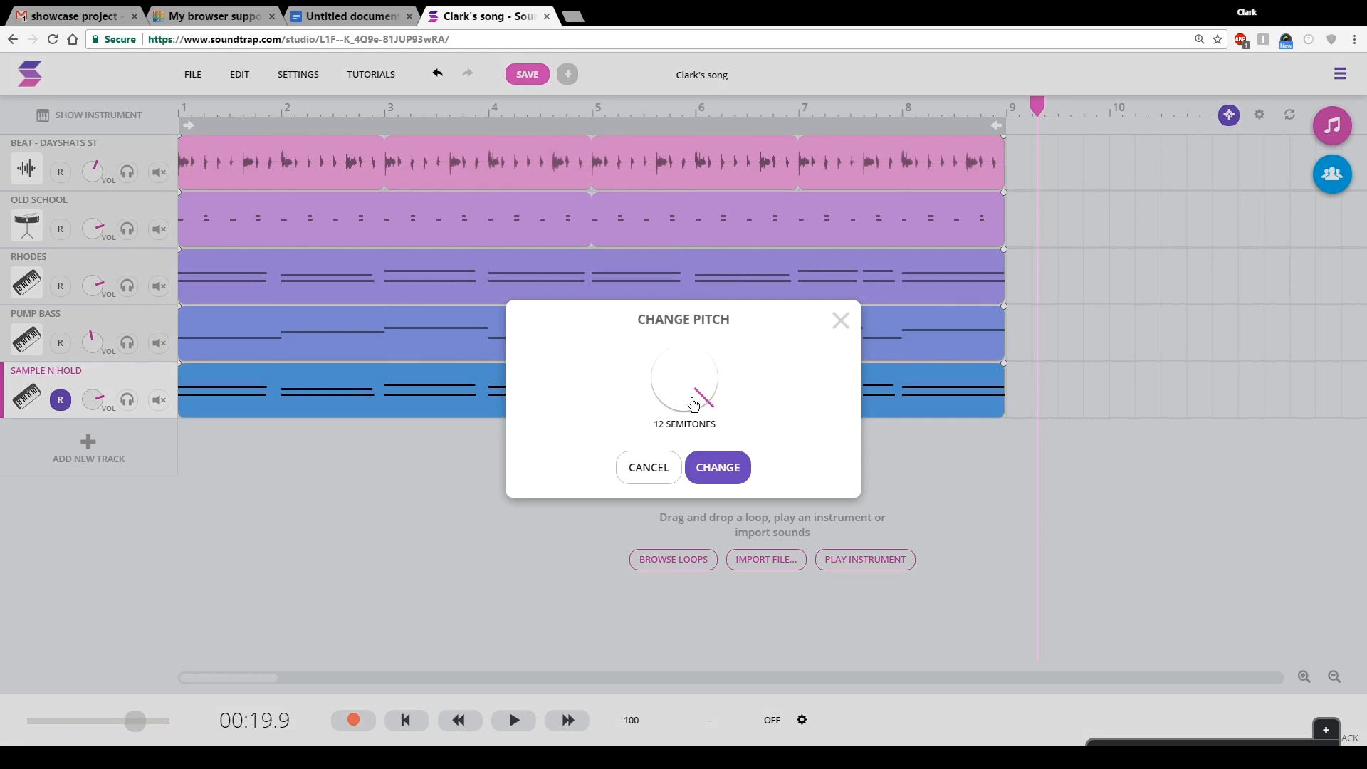